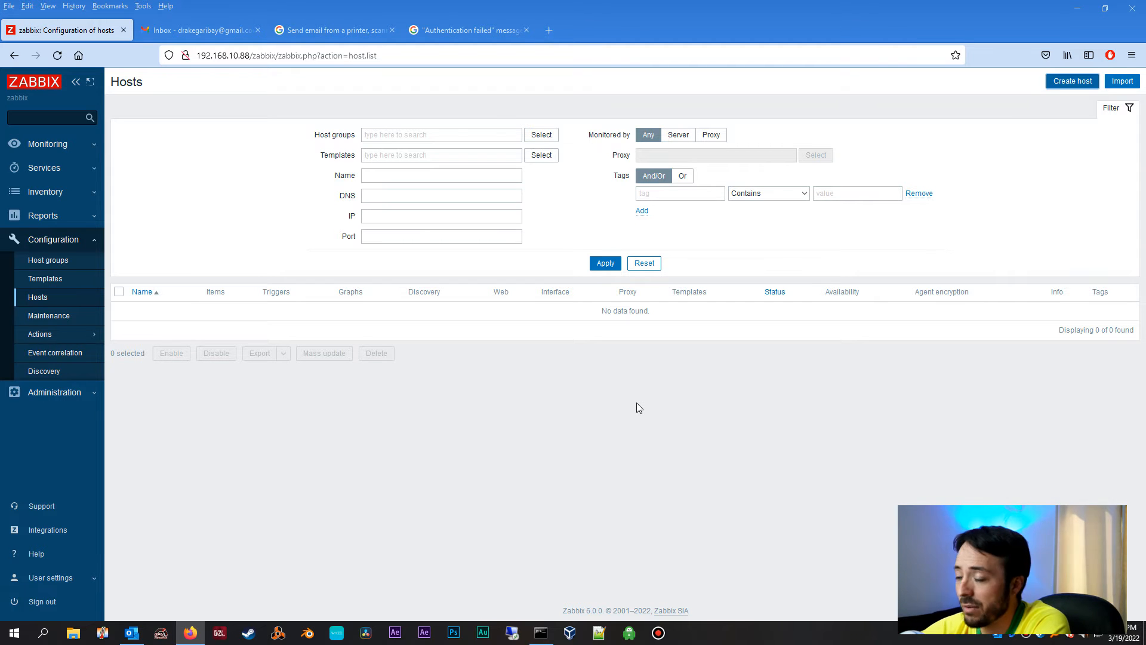
mouse_move(633, 437)
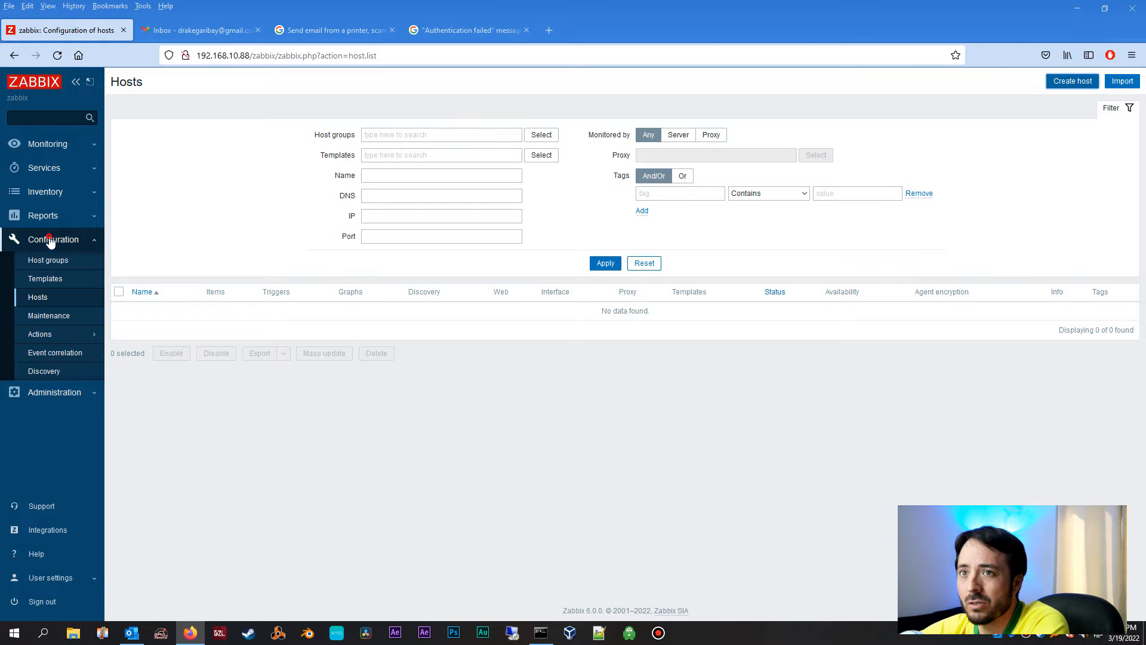
Start a new host named win7pc with the ICMP Ping template in the Templates/Network devices group
left_click(44, 278)
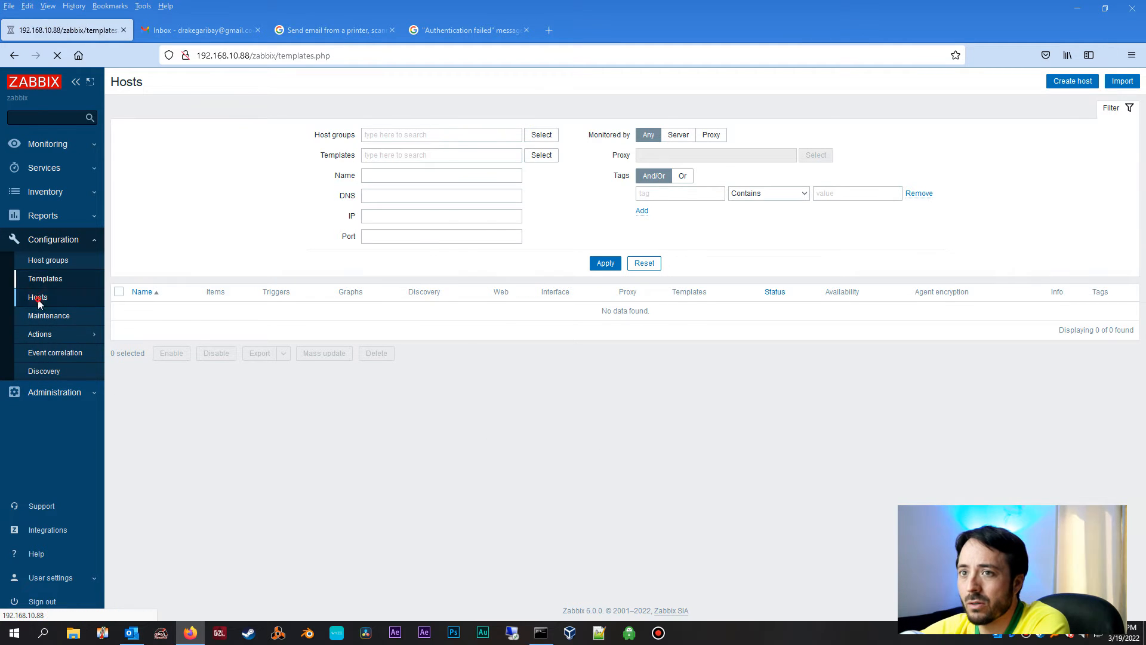
left_click(44, 278)
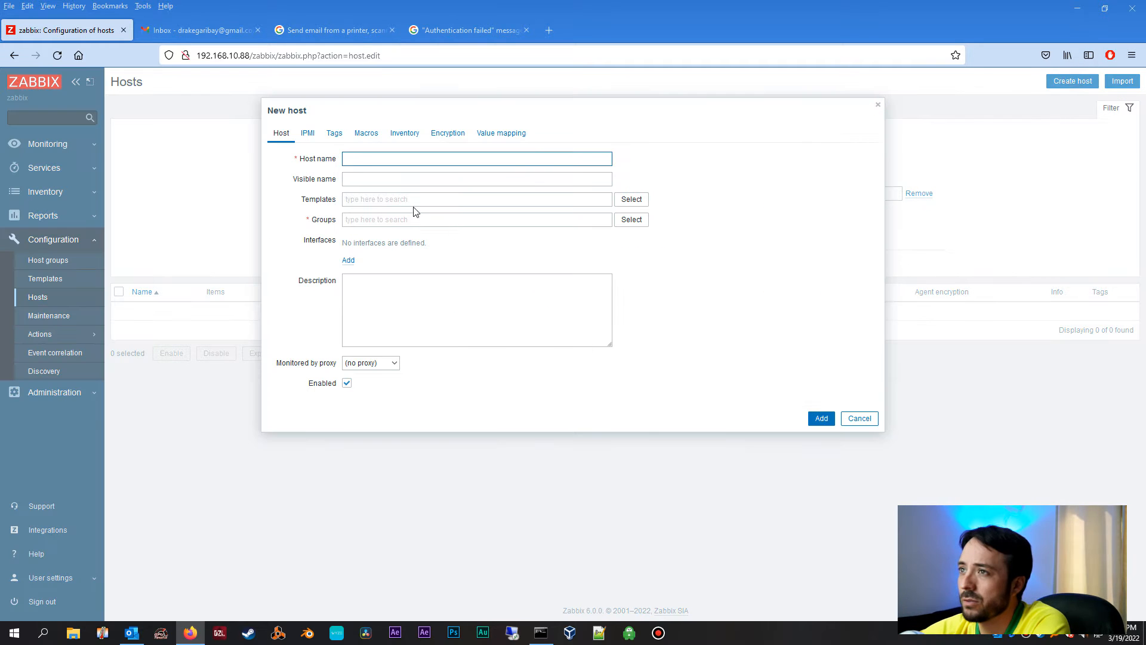
type("win7pc")
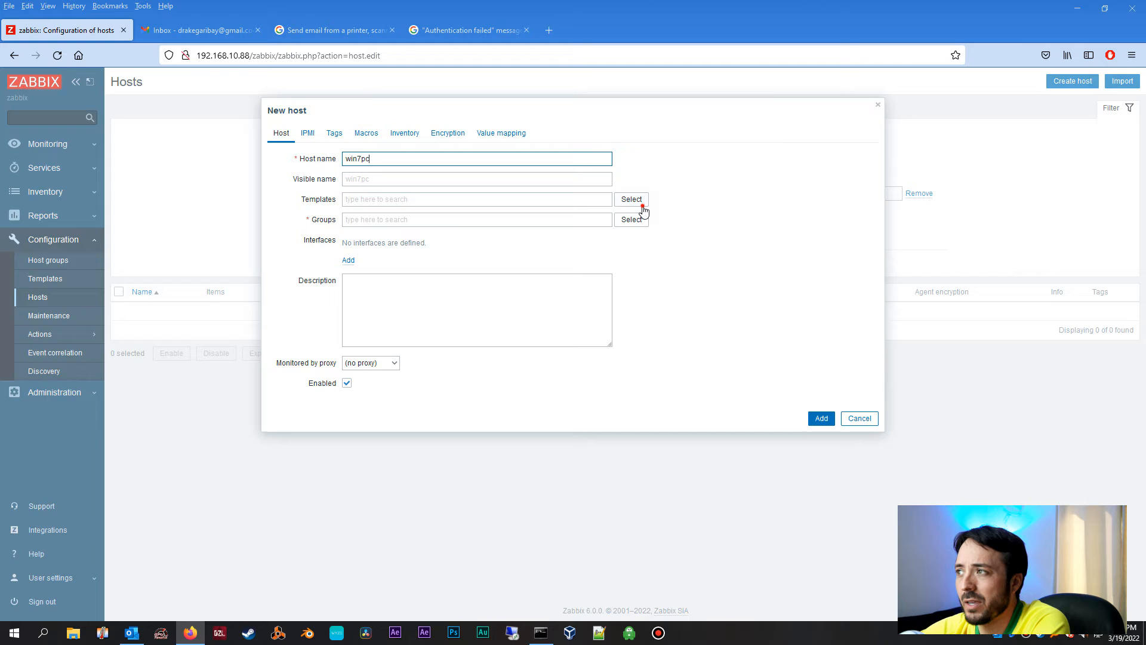
left_click(631, 199)
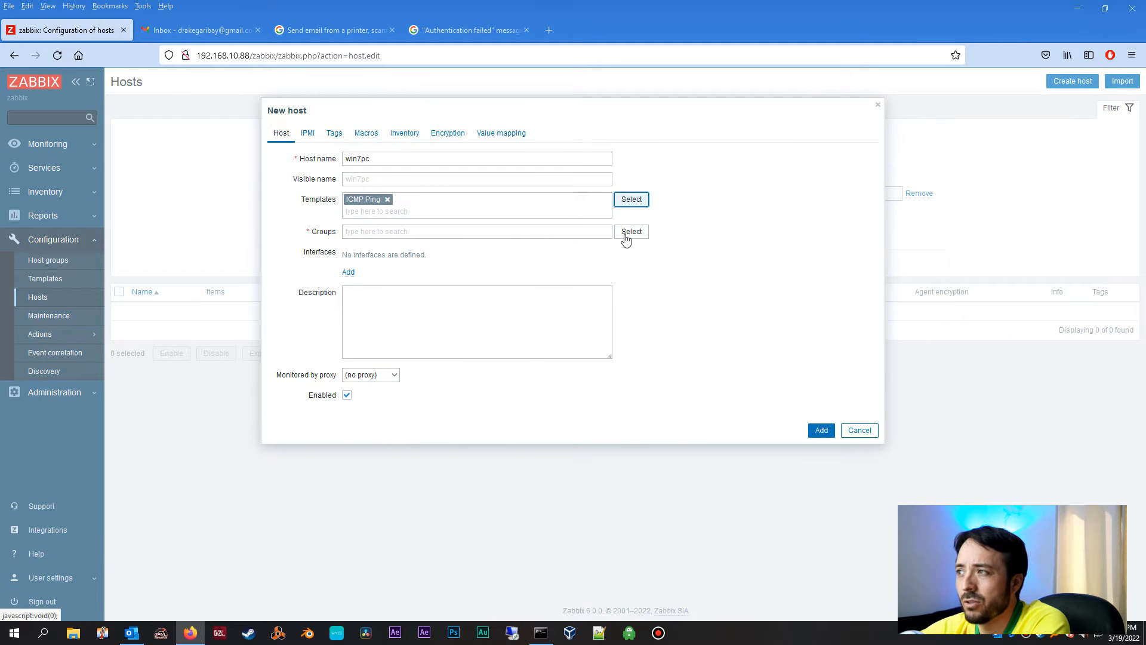
left_click(630, 230)
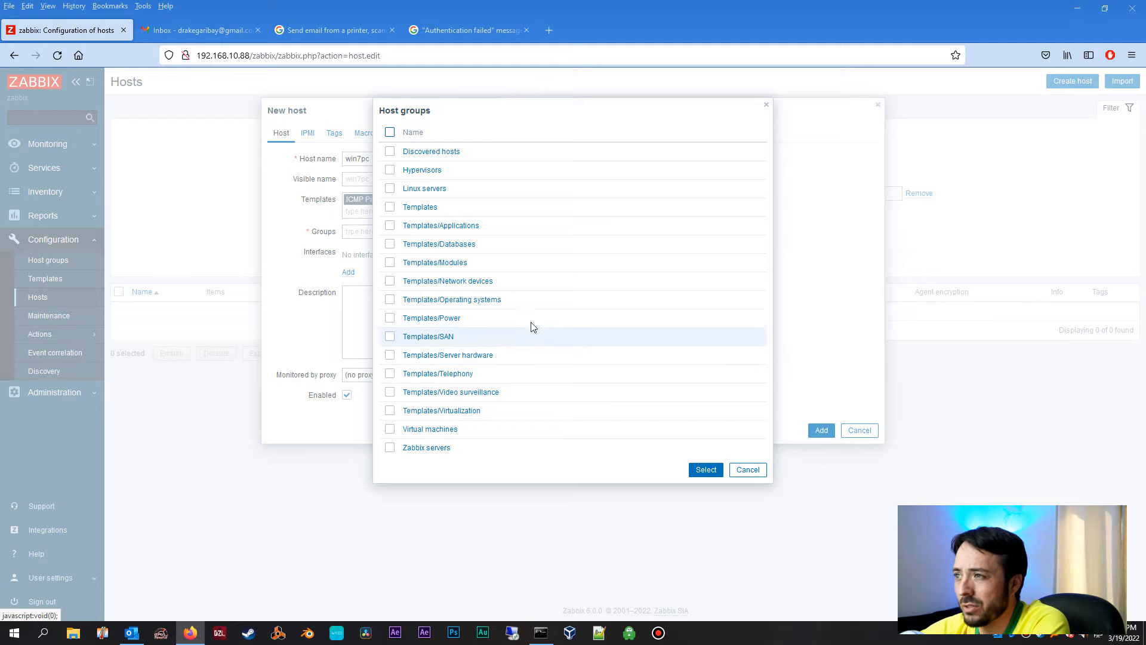
left_click(705, 469)
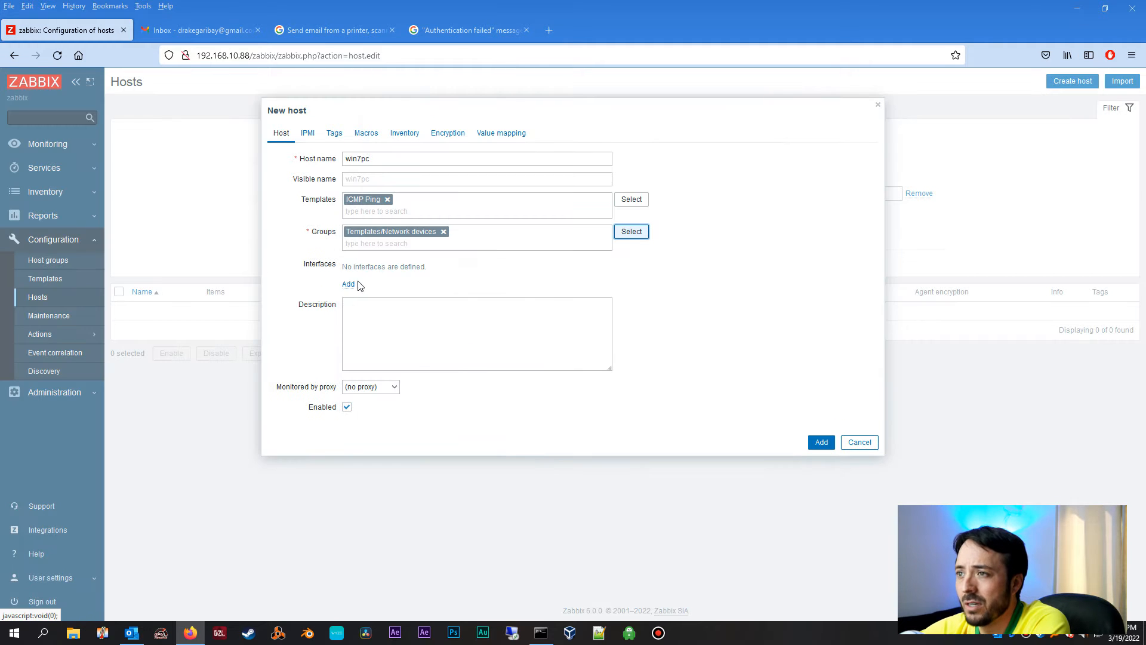
Add an Agent interface to the host with IP address 192.168.10.94
left_click(347, 285)
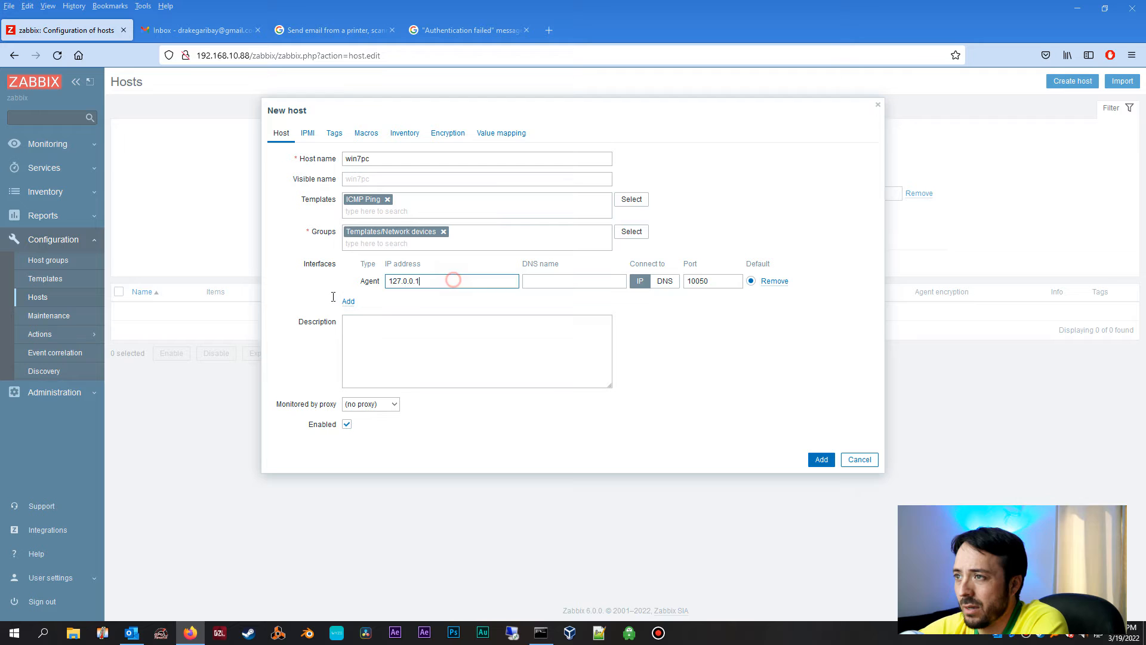
type("192.168.10.94")
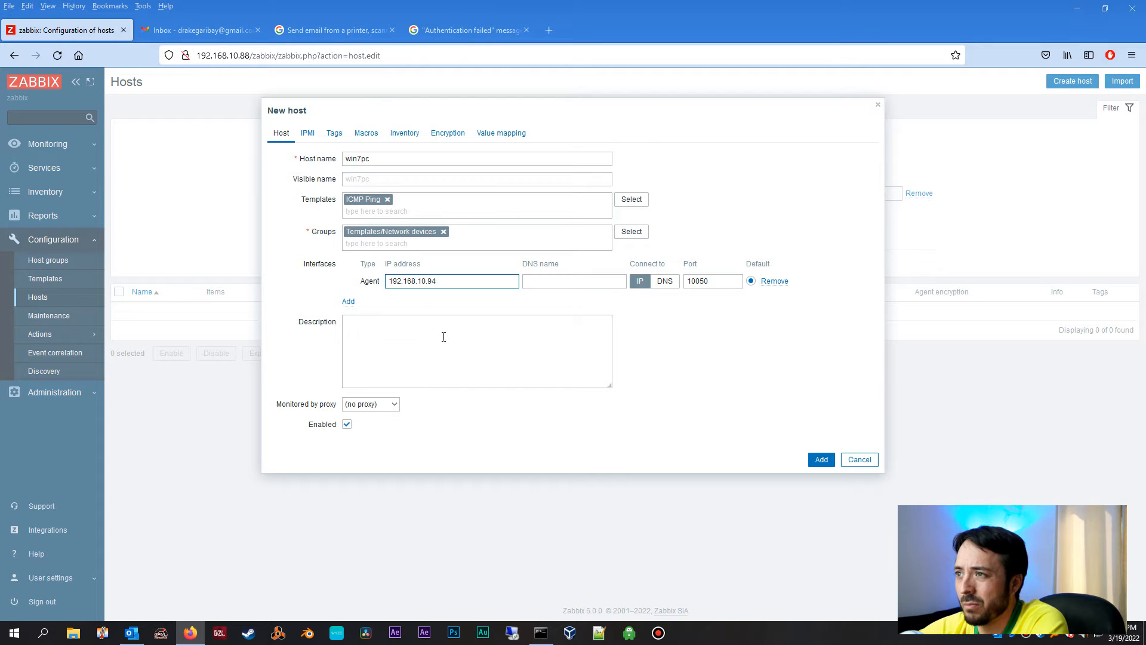
left_click(451, 281)
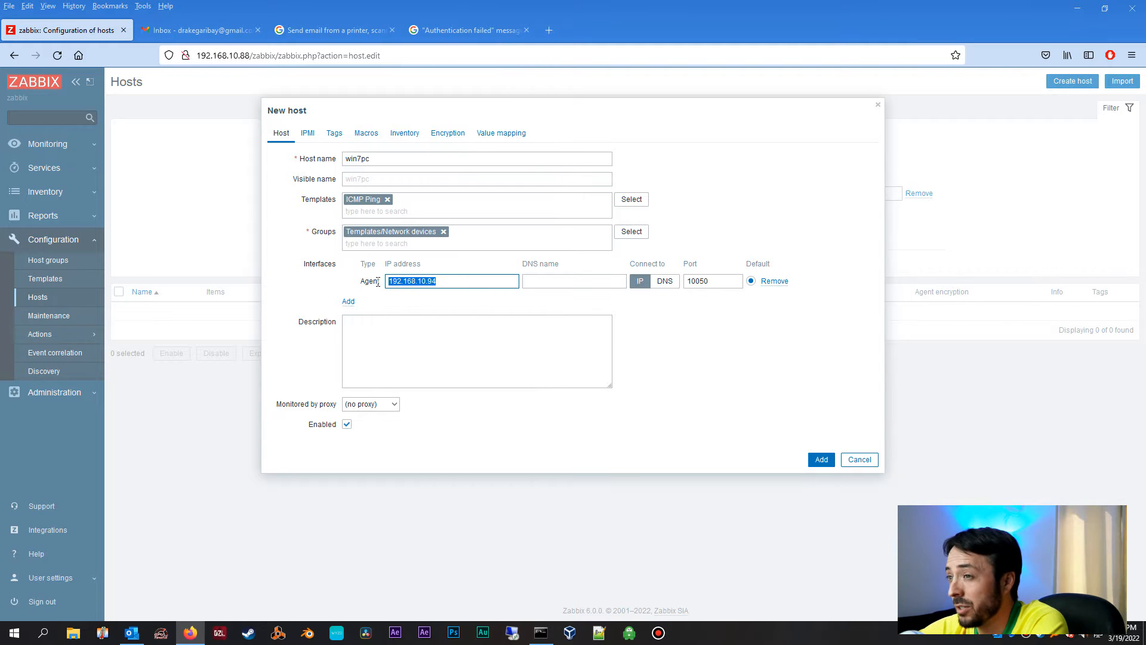
left_click(575, 281)
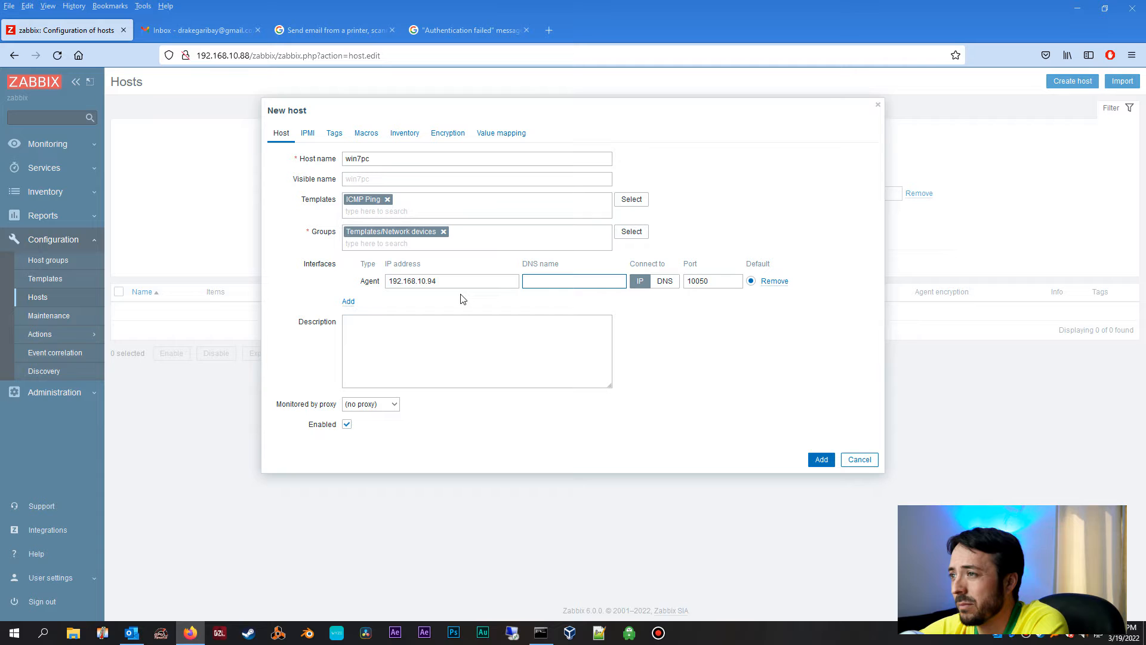
mouse_move(471, 298)
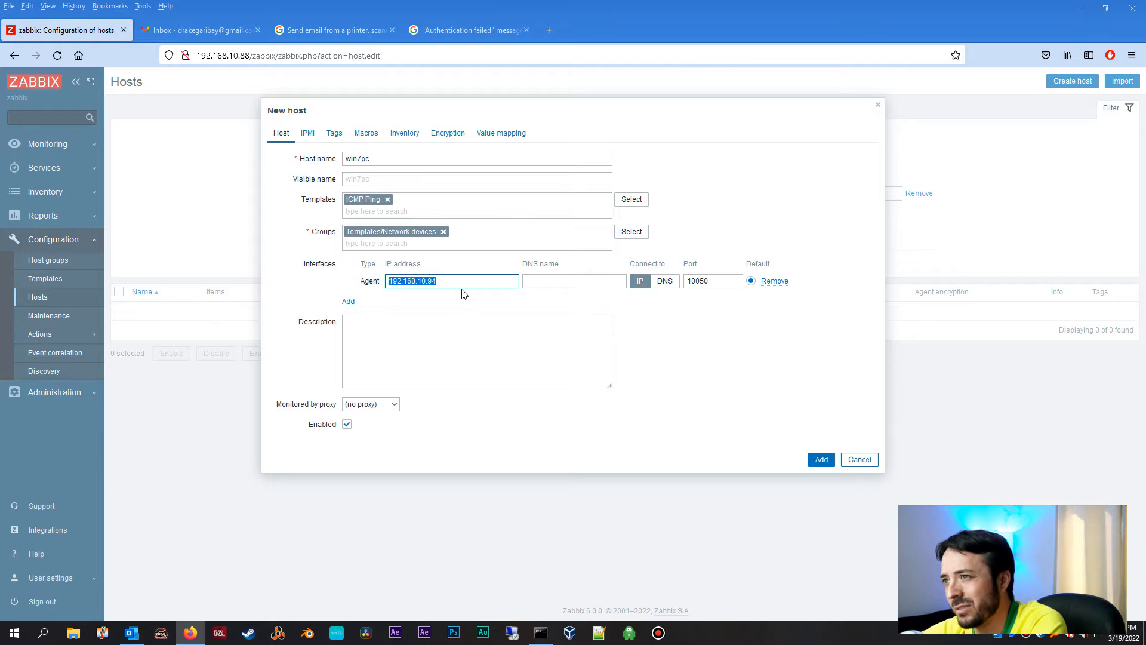
mouse_move(490, 376)
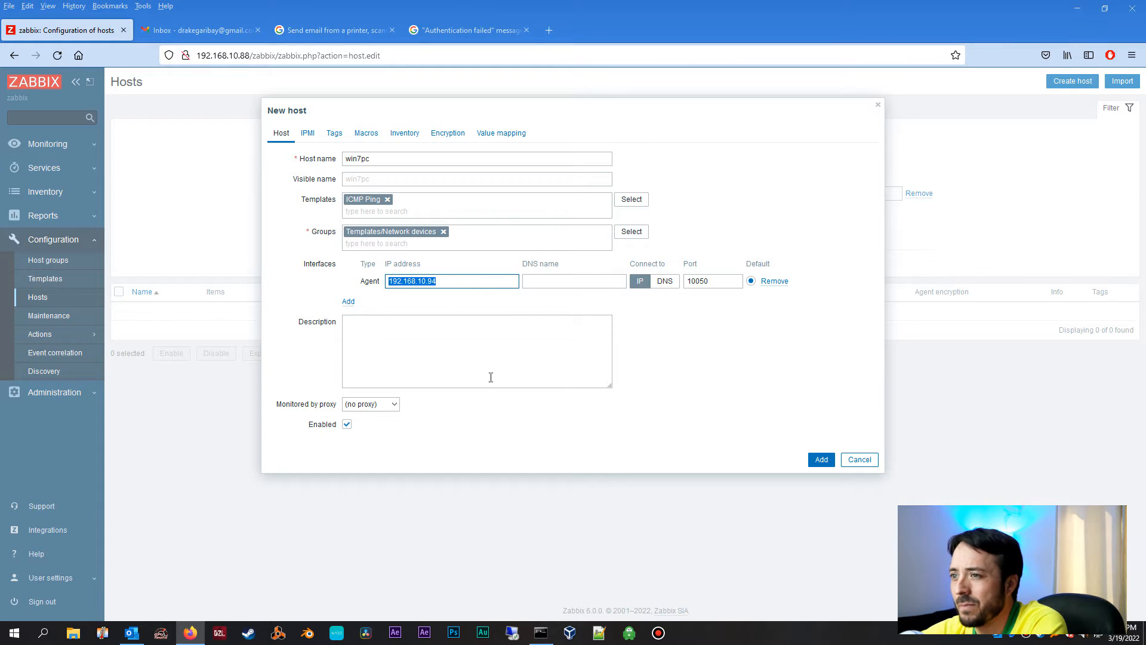
mouse_move(516, 334)
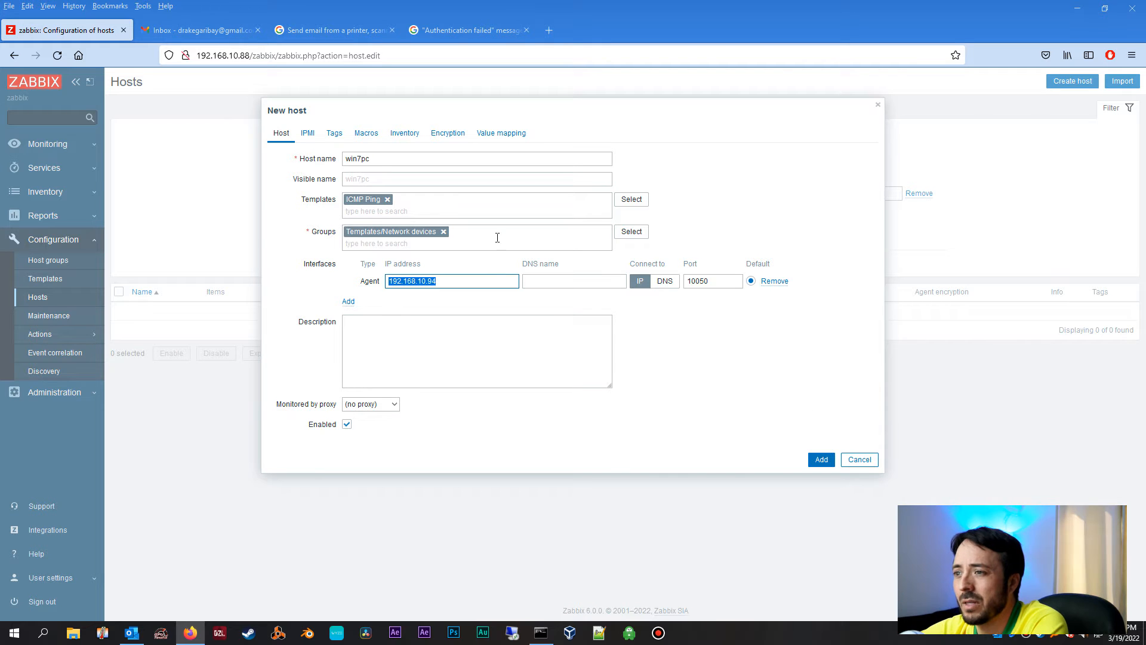
Add the win7pc host so it appears enabled at 192.168.10.94:10050 in the hosts list
left_click(820, 459)
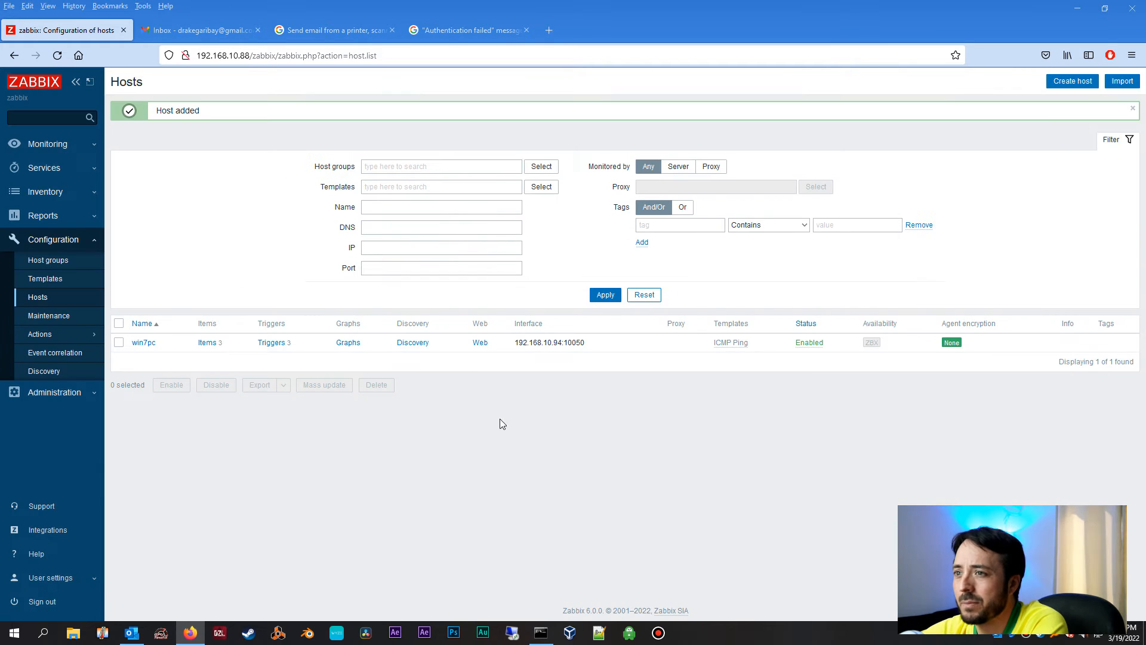
mouse_move(572, 412)
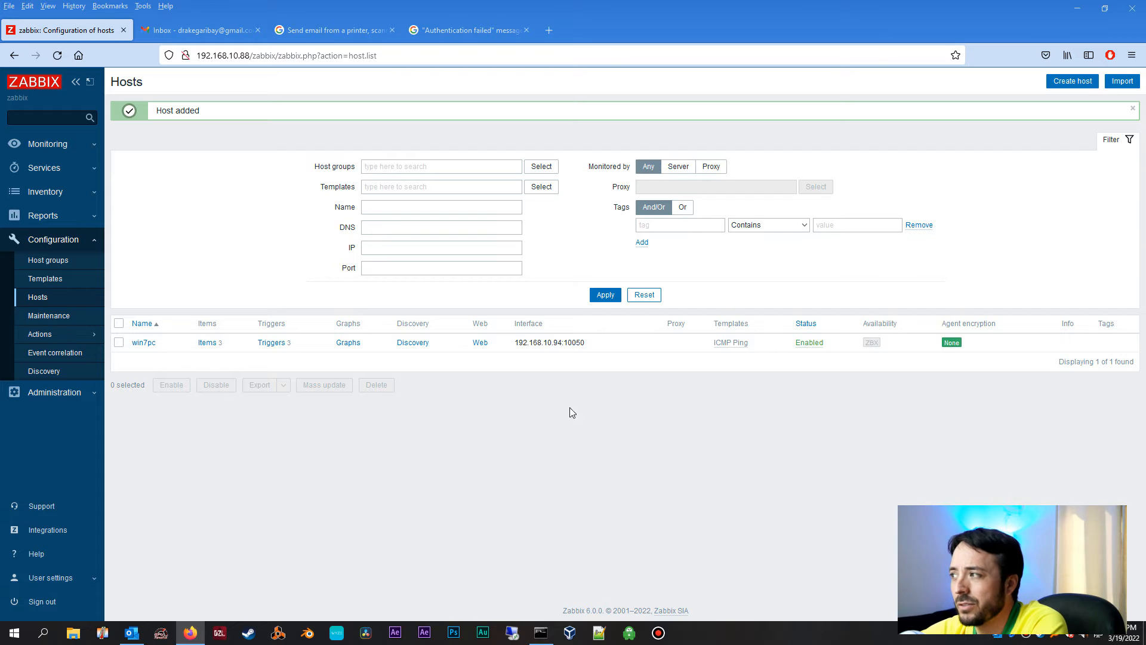
mouse_move(729, 343)
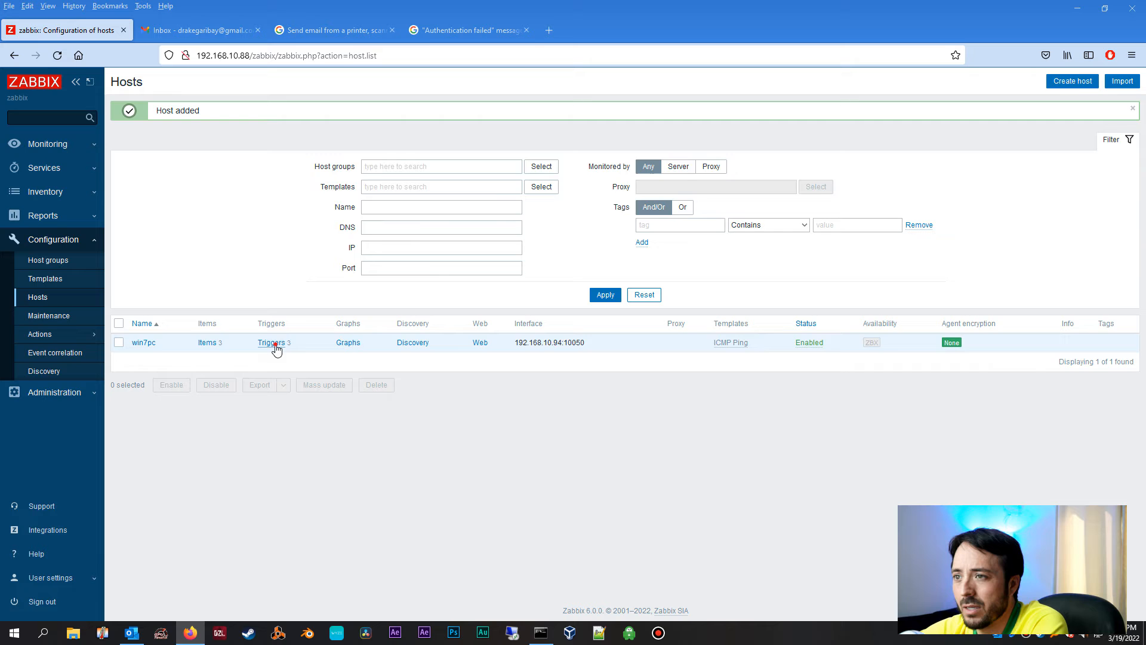
Show win7pc's three ICMP Ping triggers from its row in the hosts list
left_click(271, 343)
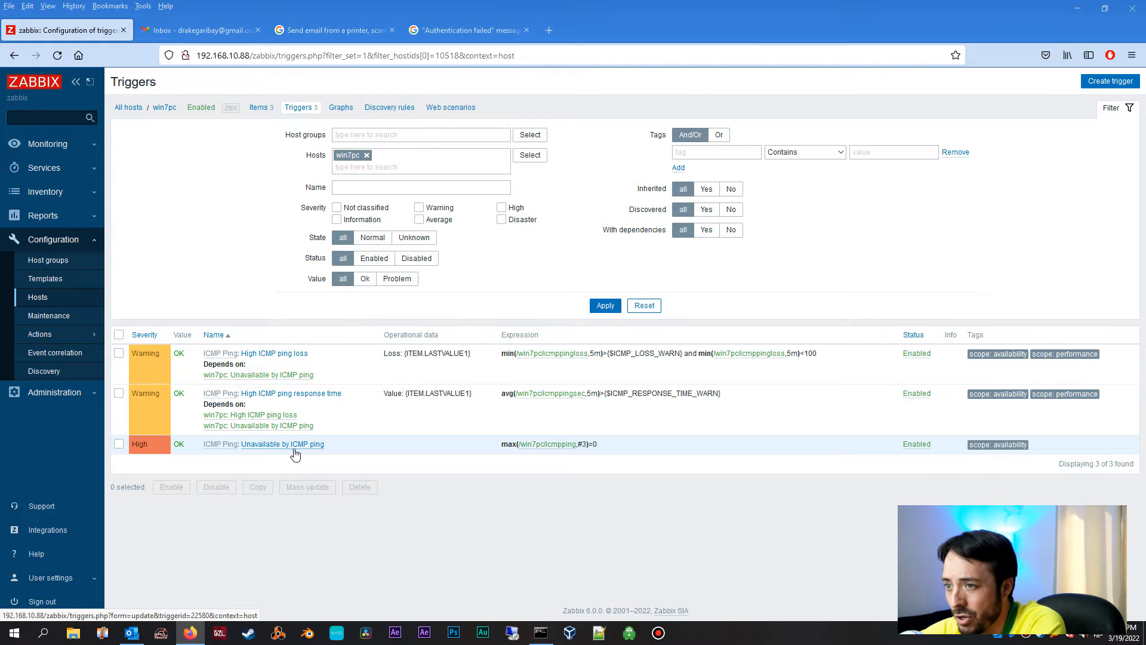
mouse_move(335, 450)
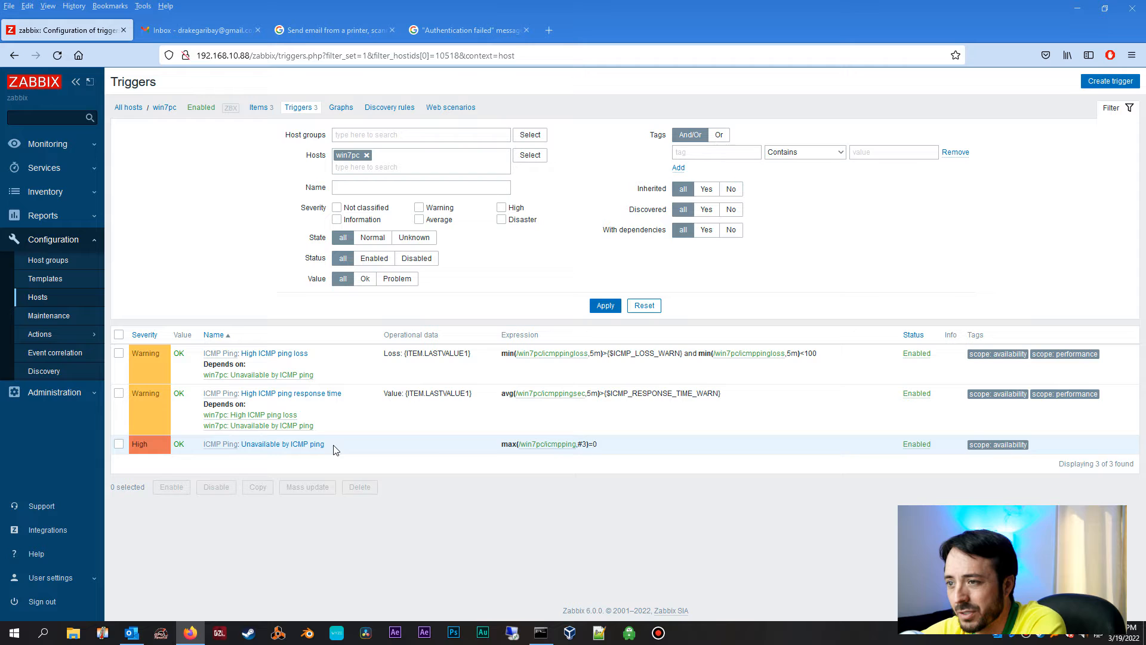
mouse_move(155, 444)
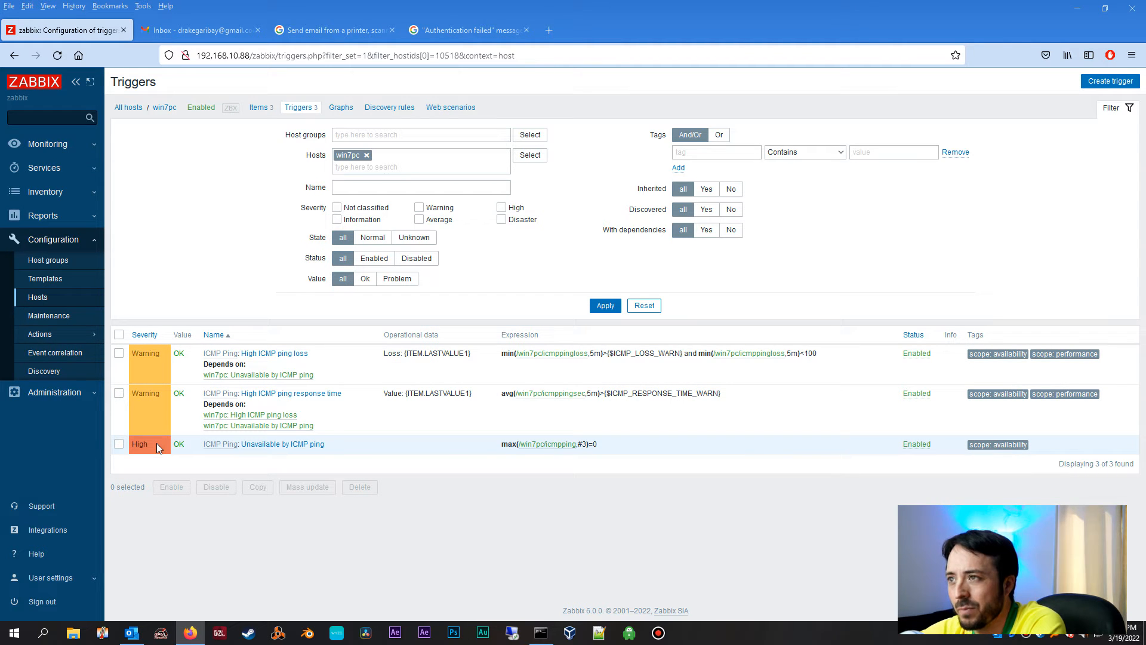
mouse_move(217, 285)
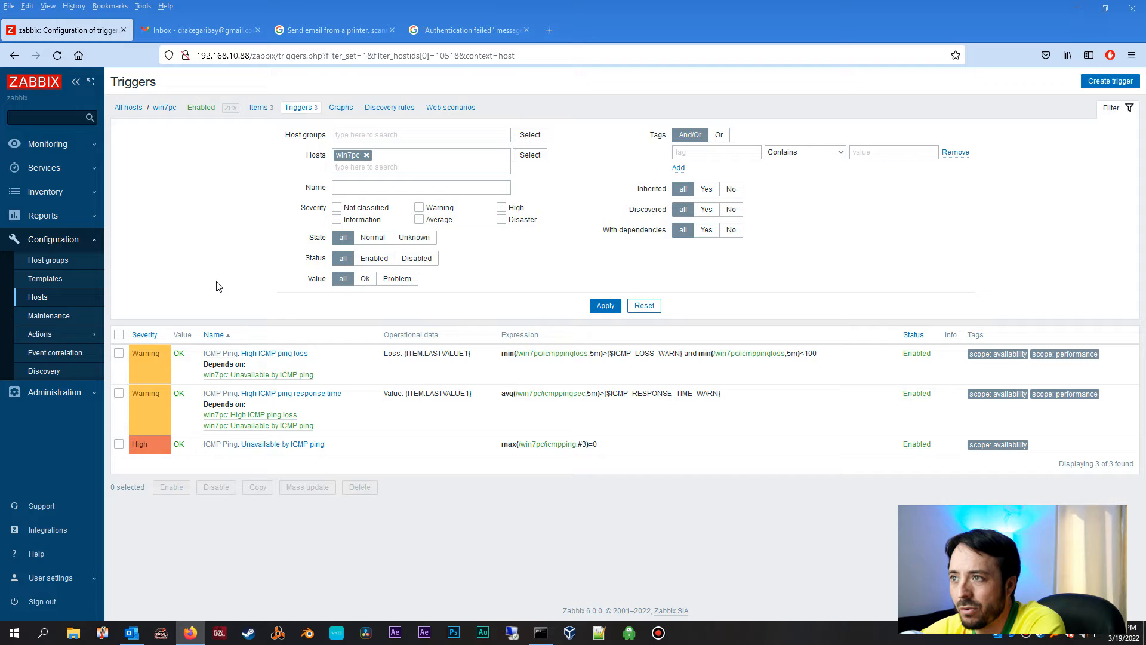
mouse_move(224, 273)
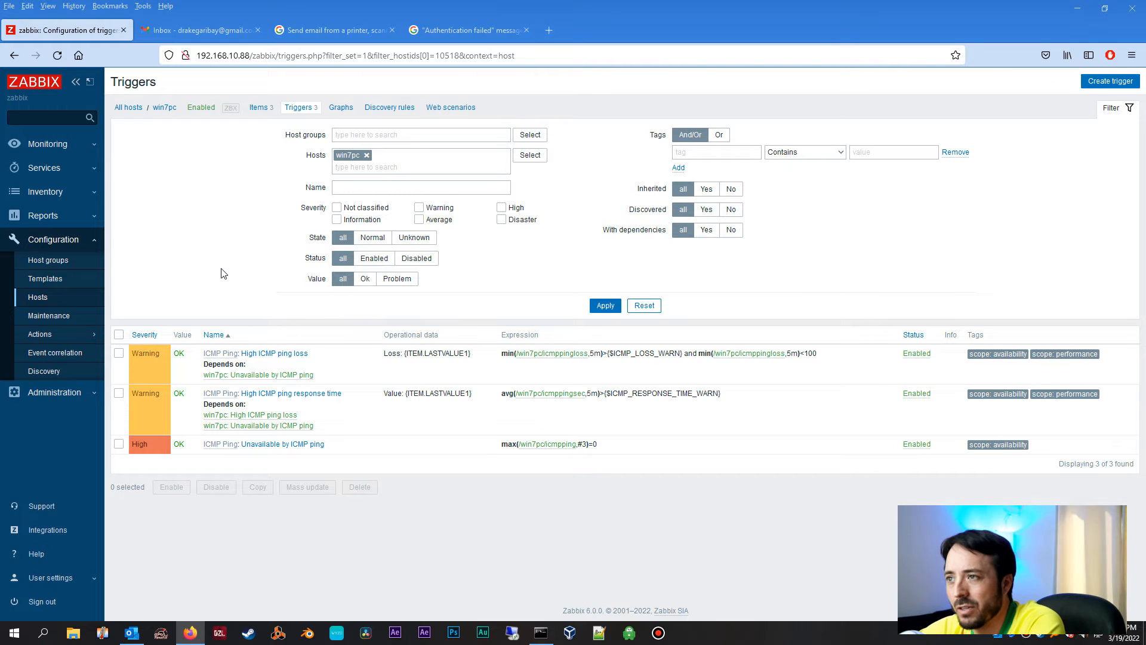
Open the Report problems to Zabbix administrators trigger action from Configuration > Actions
left_click(38, 298)
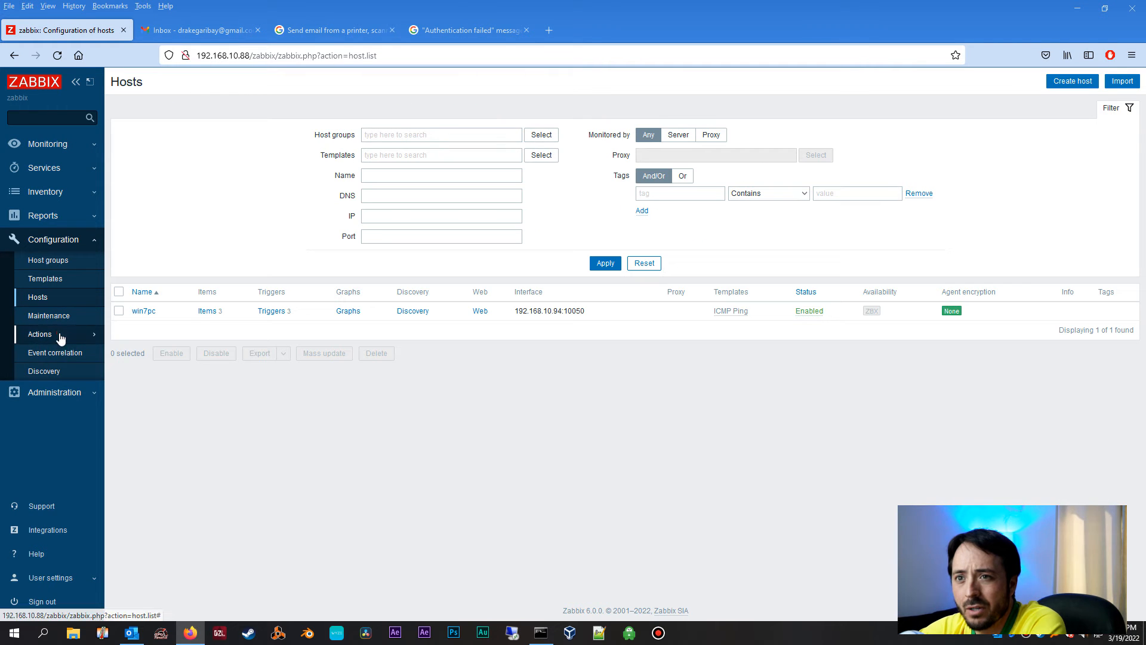
left_click(40, 335)
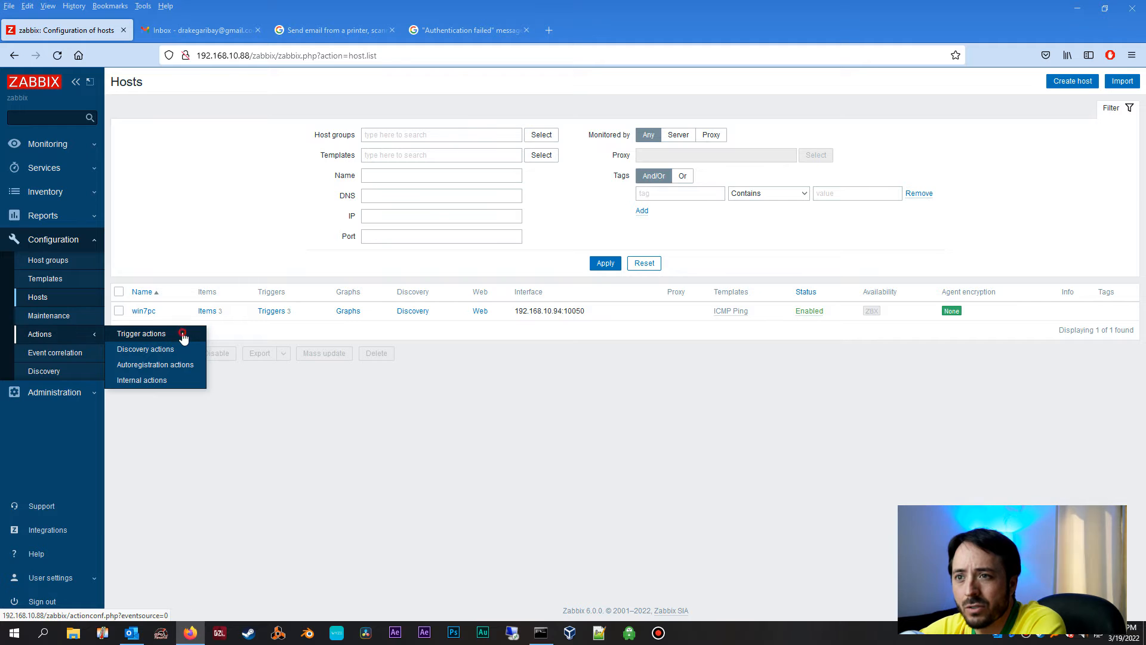
left_click(140, 333)
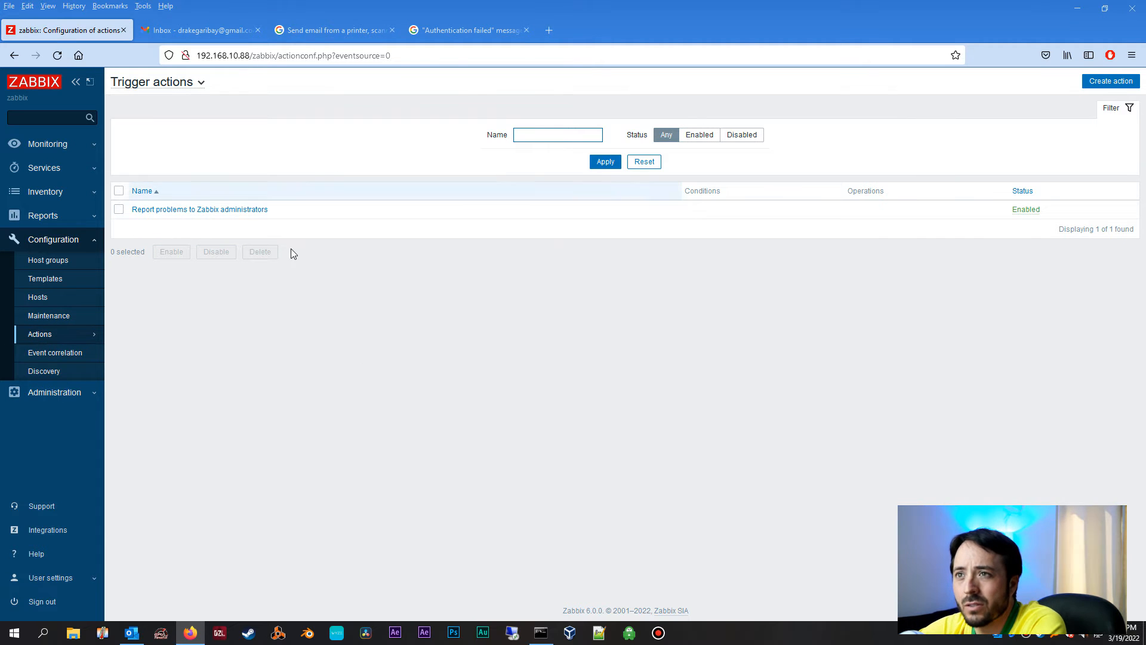
mouse_move(292, 307)
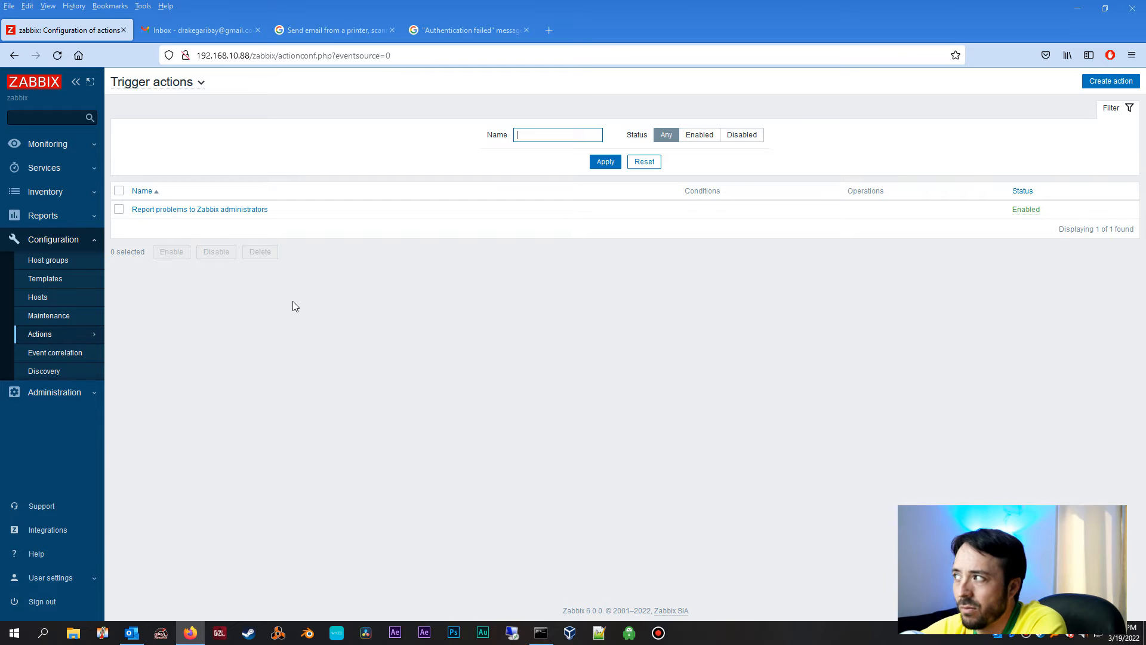
mouse_move(200, 209)
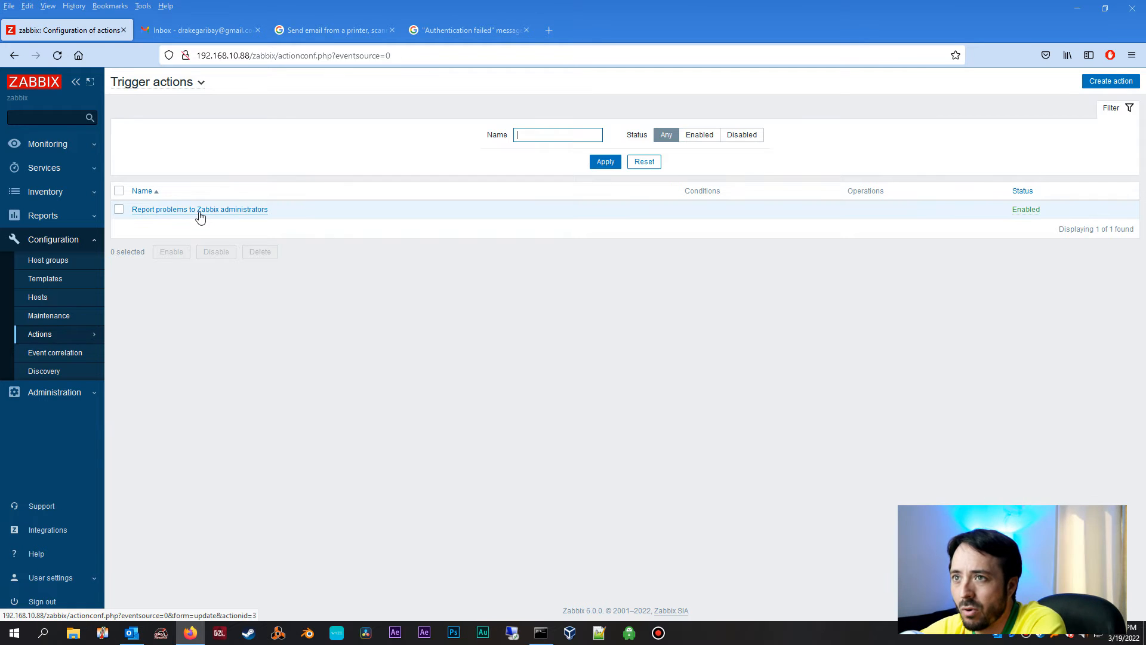
mouse_move(252, 214)
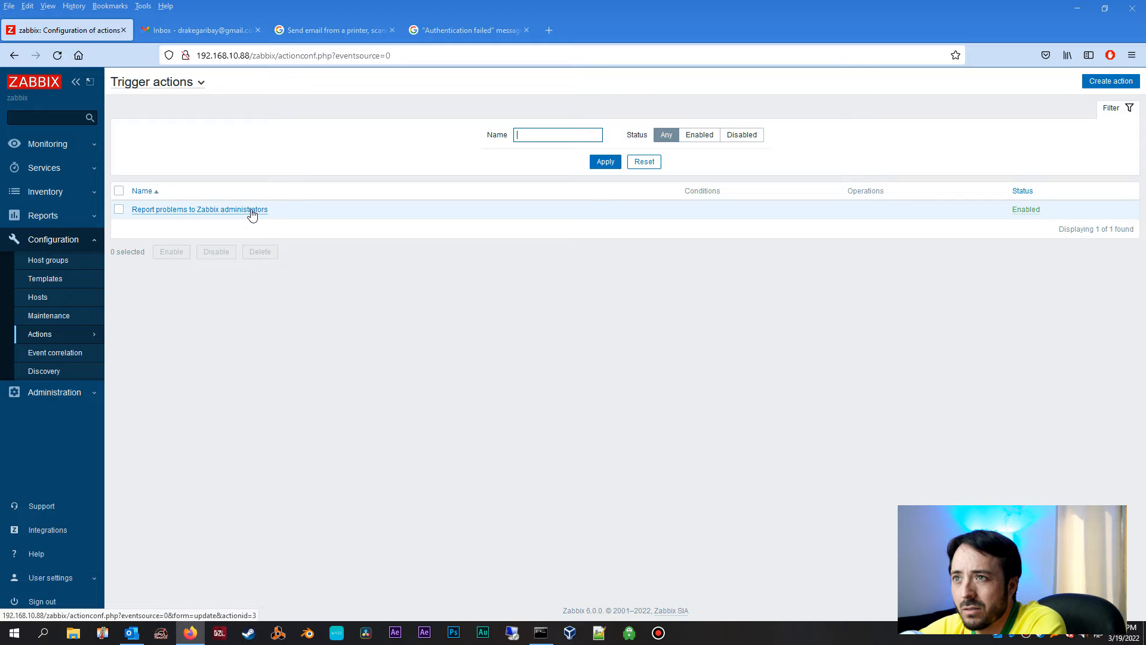
left_click(200, 209)
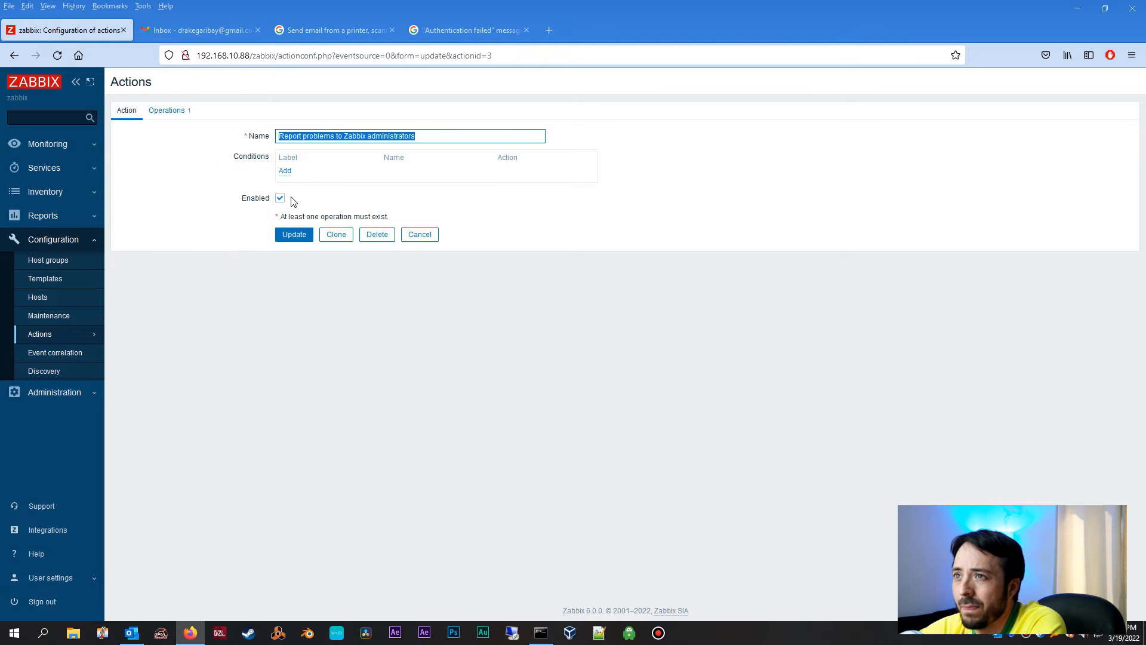
mouse_move(196, 158)
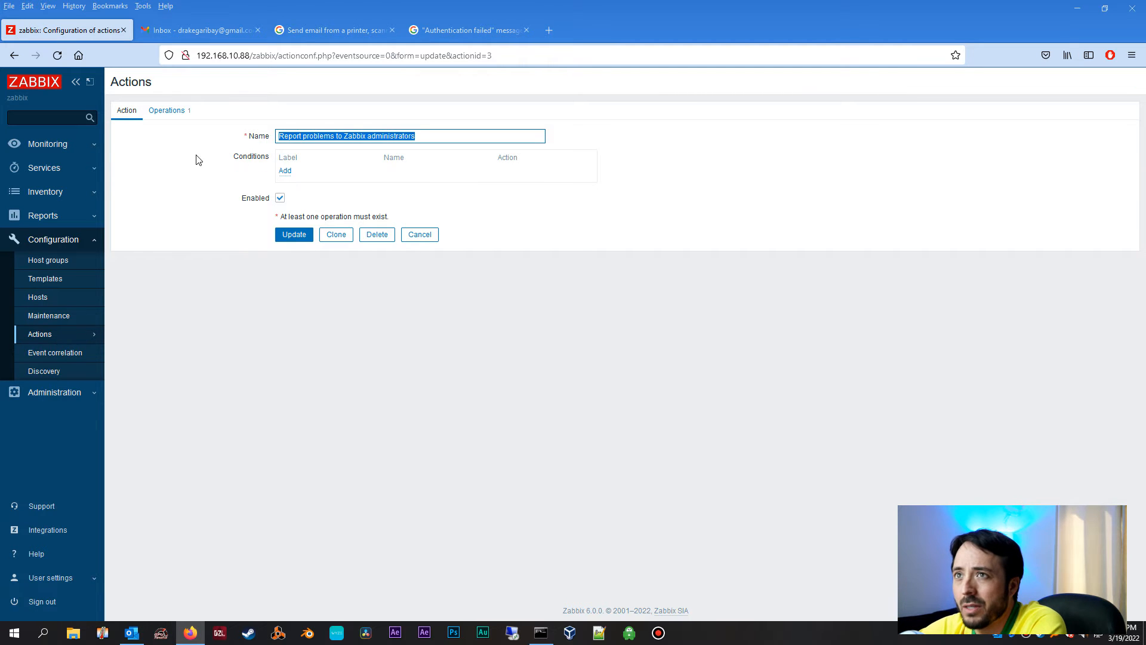
Add the condition Trigger severity equals High to the action
left_click(284, 170)
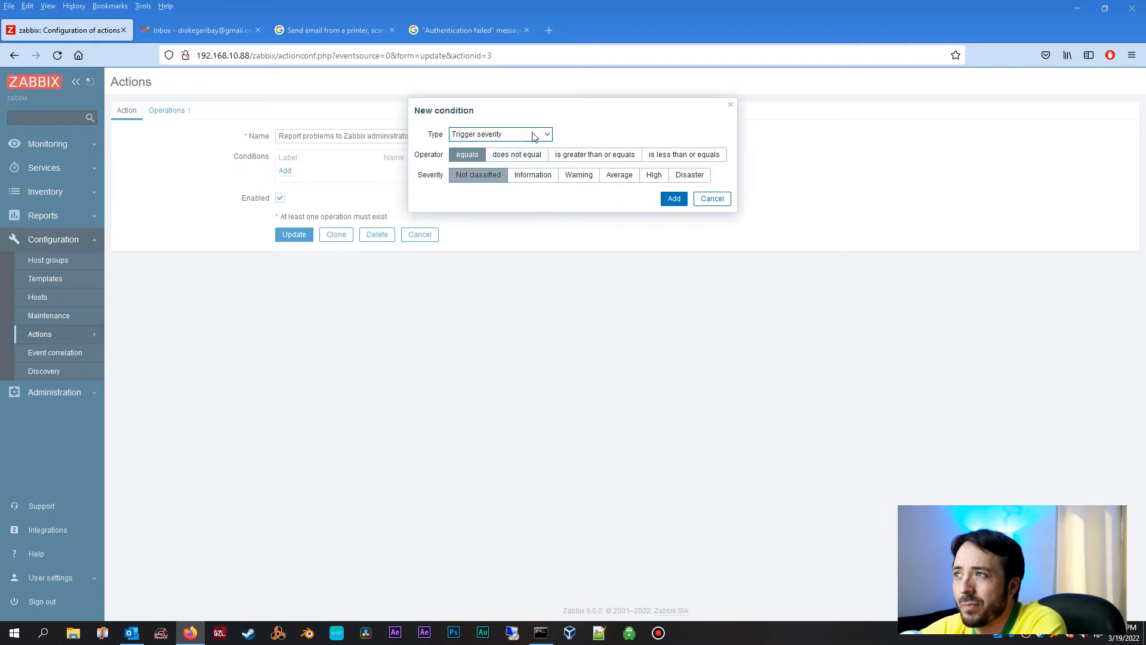
mouse_move(576, 133)
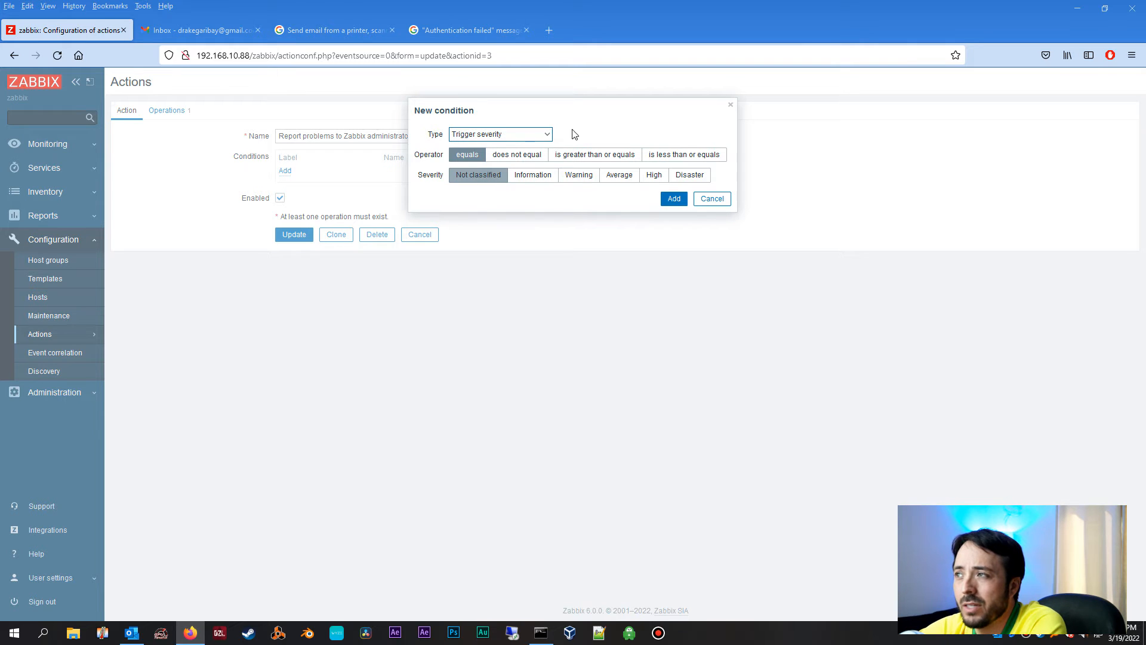
left_click(501, 134)
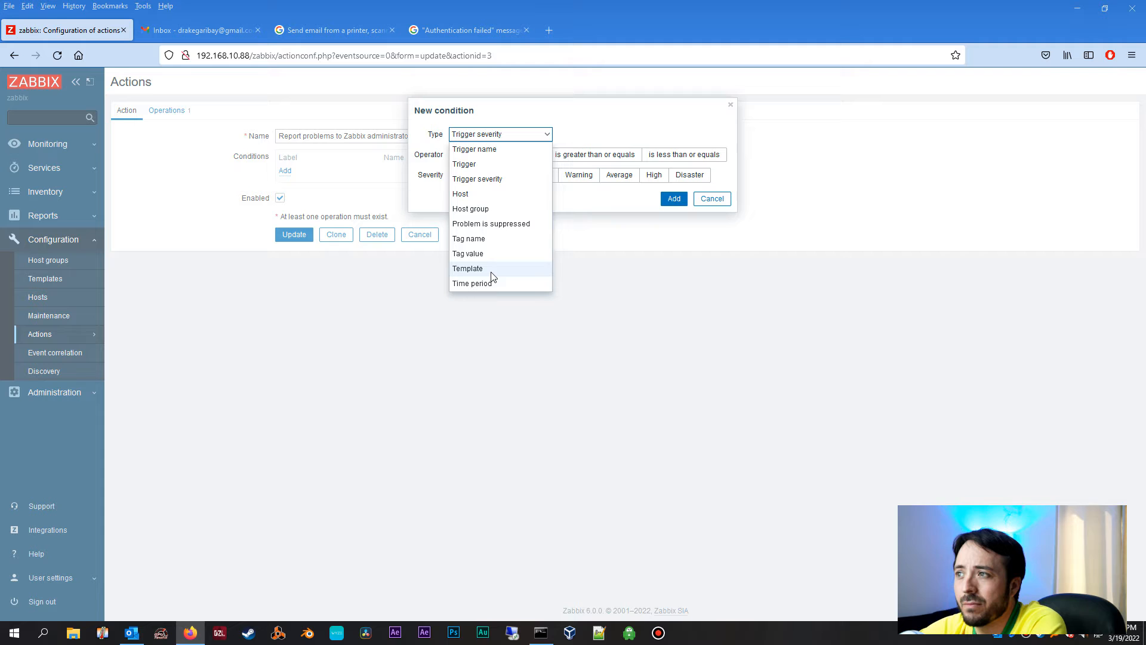
mouse_move(474, 149)
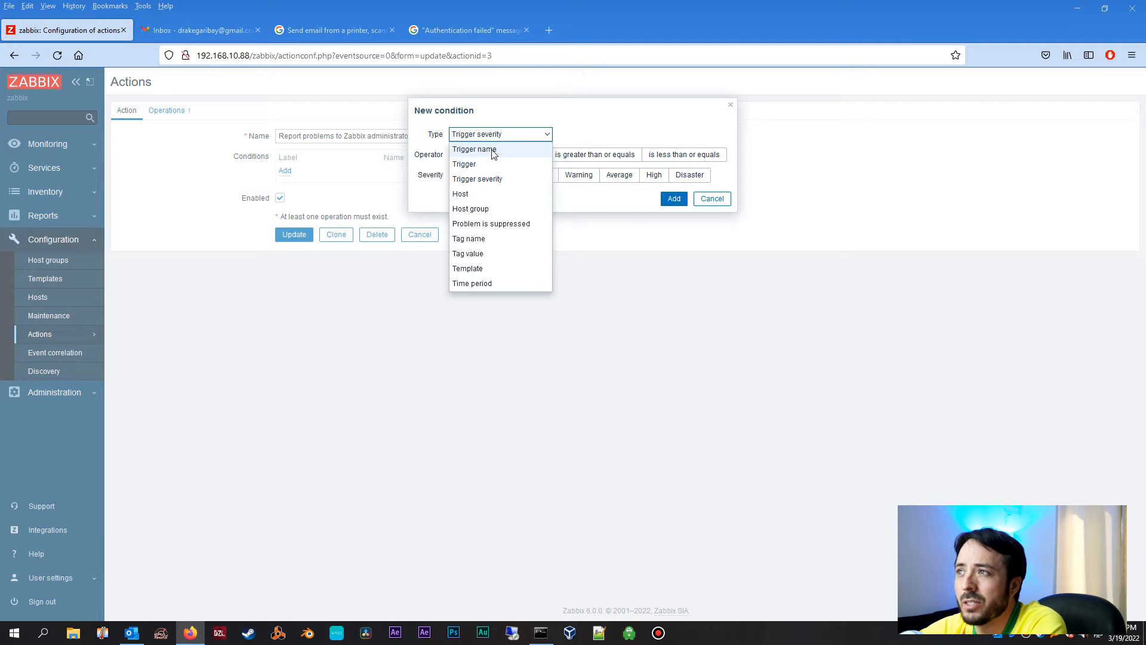
mouse_move(522, 266)
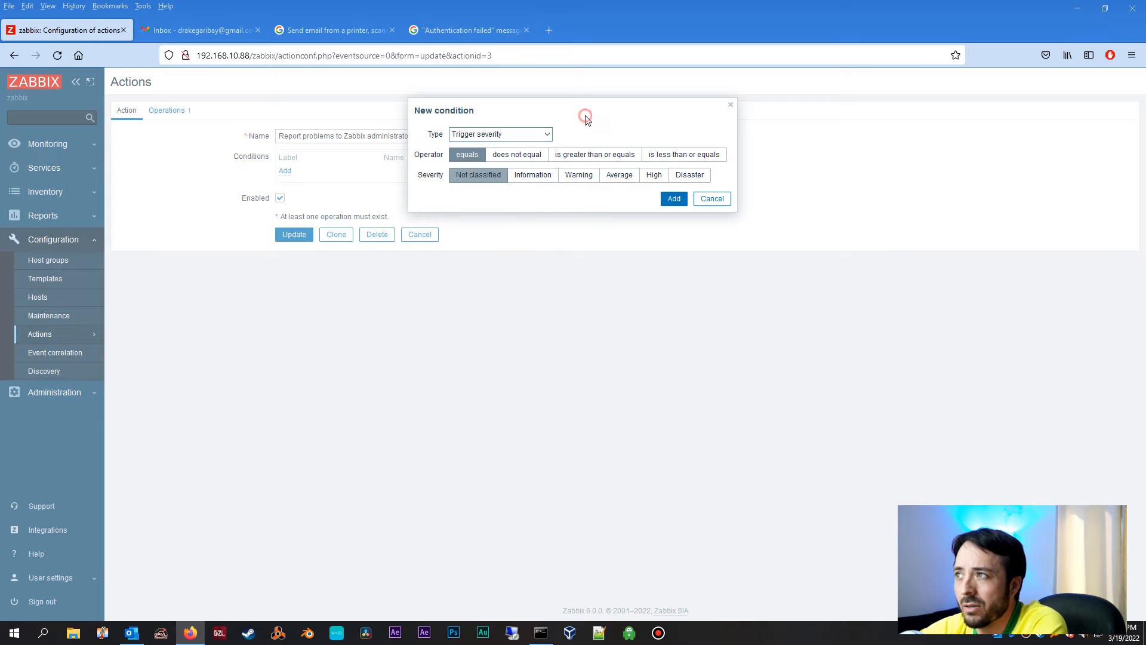
mouse_move(585, 116)
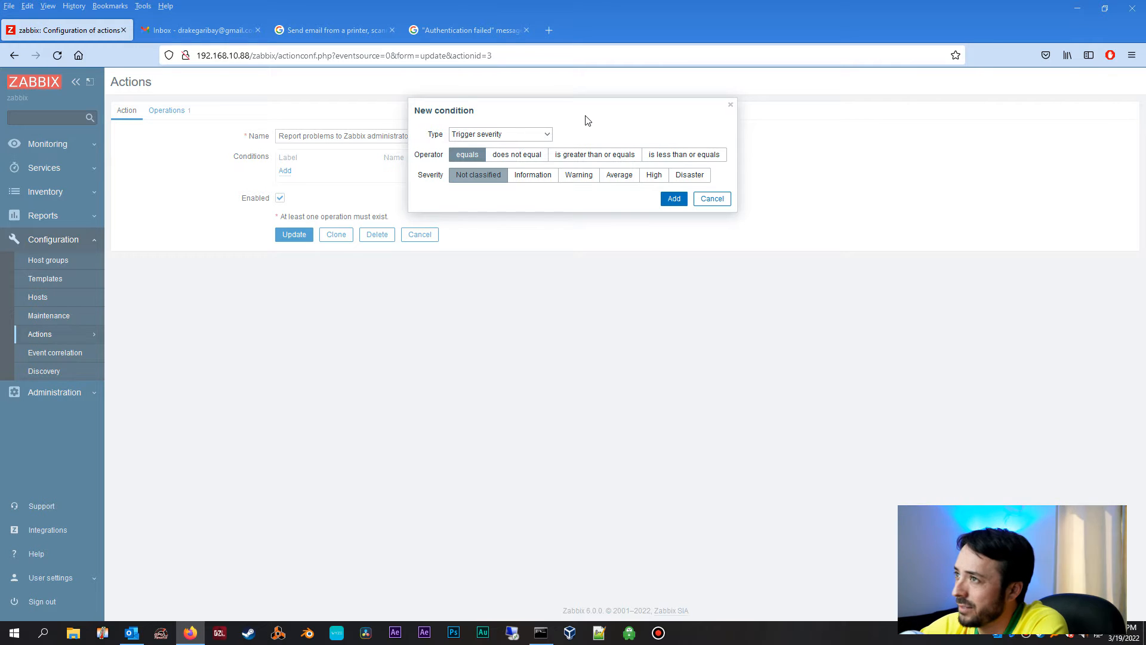
mouse_move(509, 155)
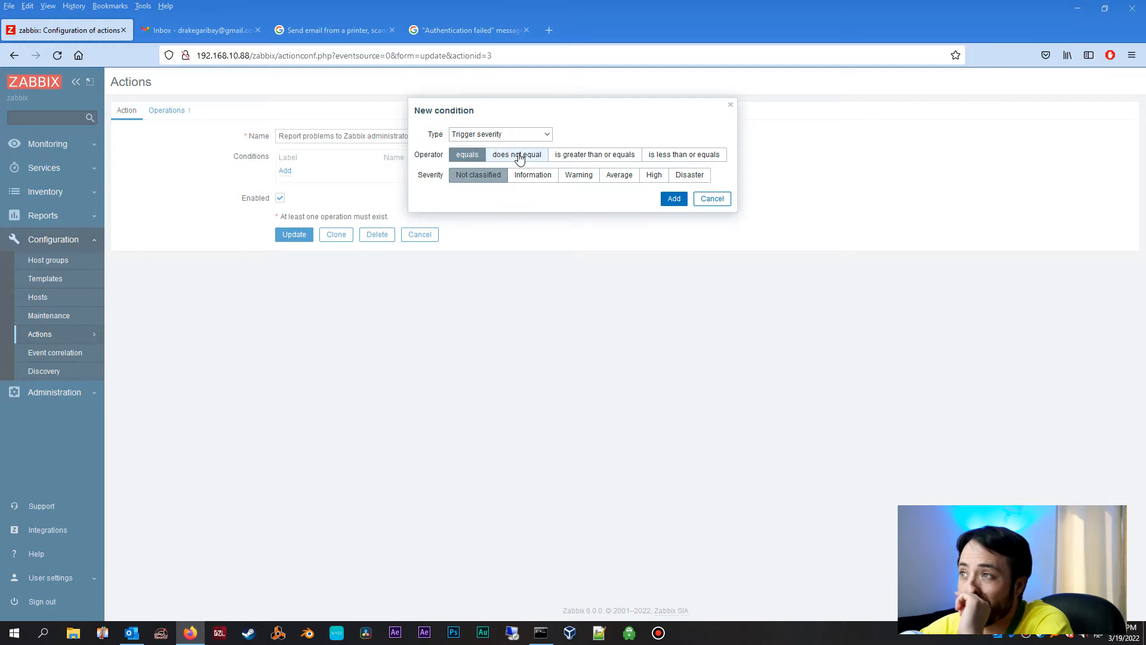
mouse_move(434, 168)
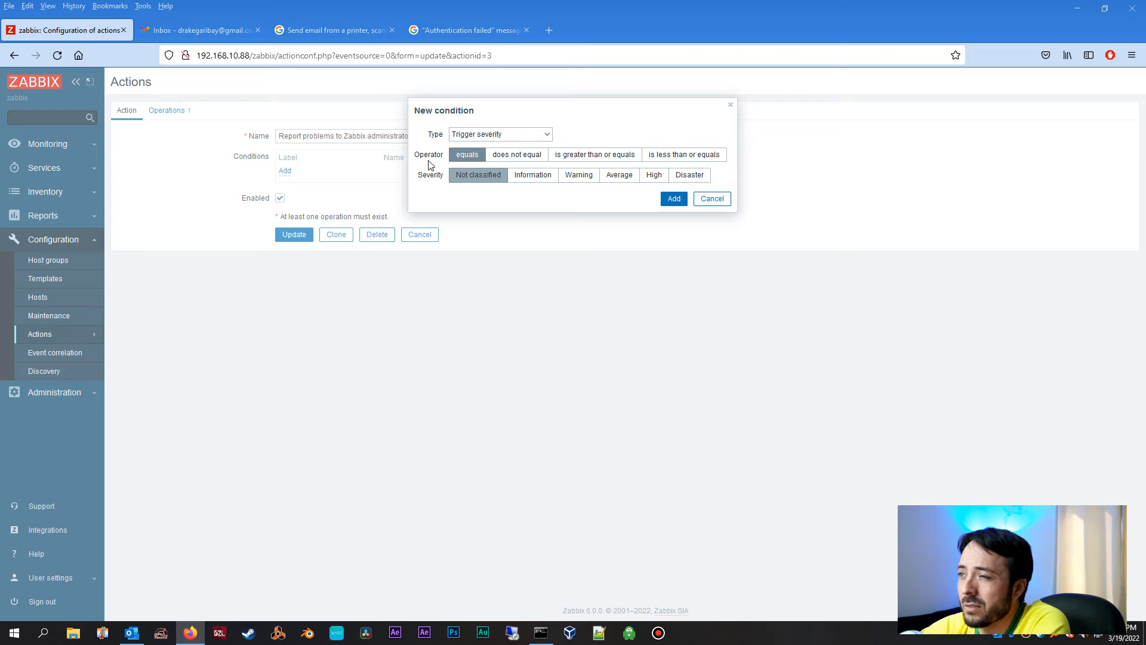
mouse_move(496, 214)
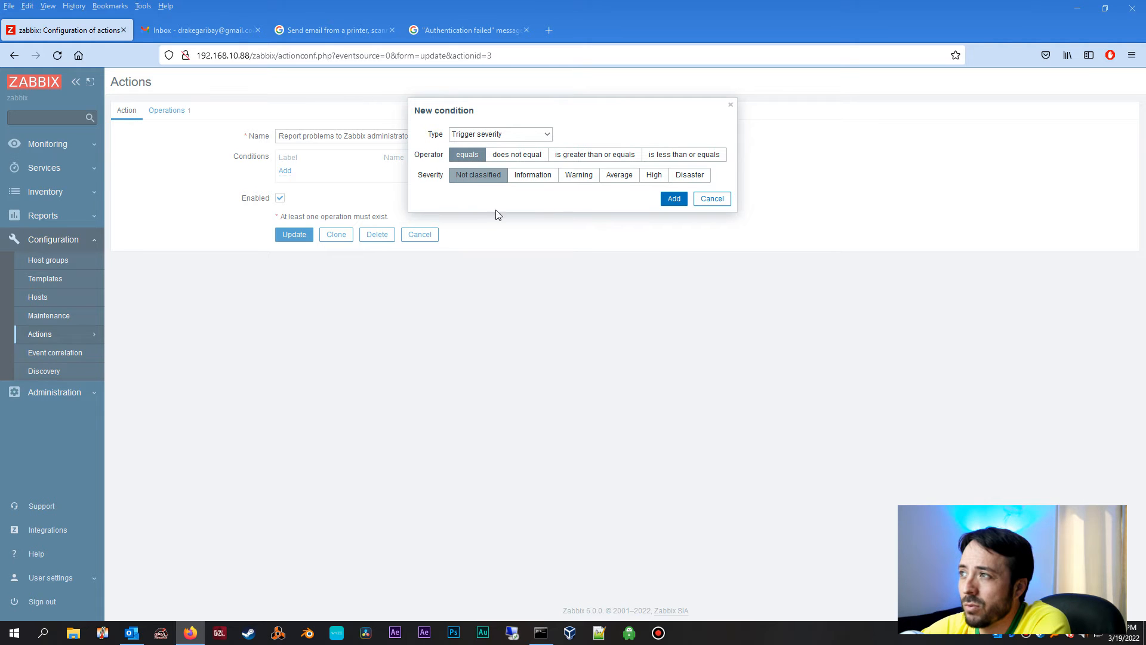
left_click(654, 174)
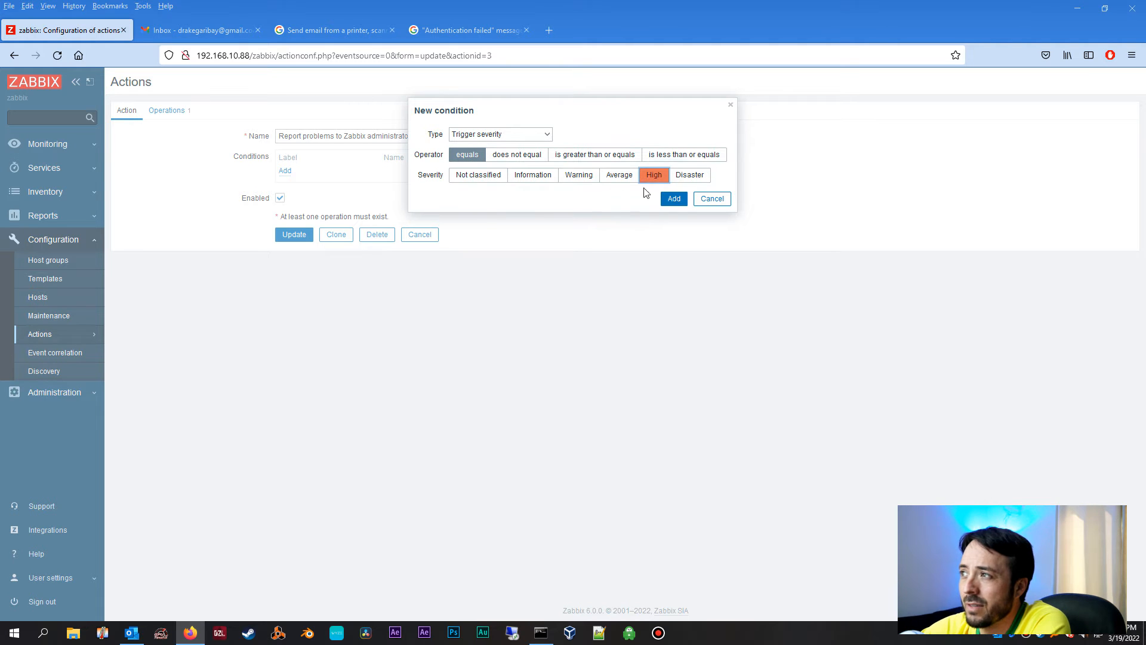
left_click(674, 198)
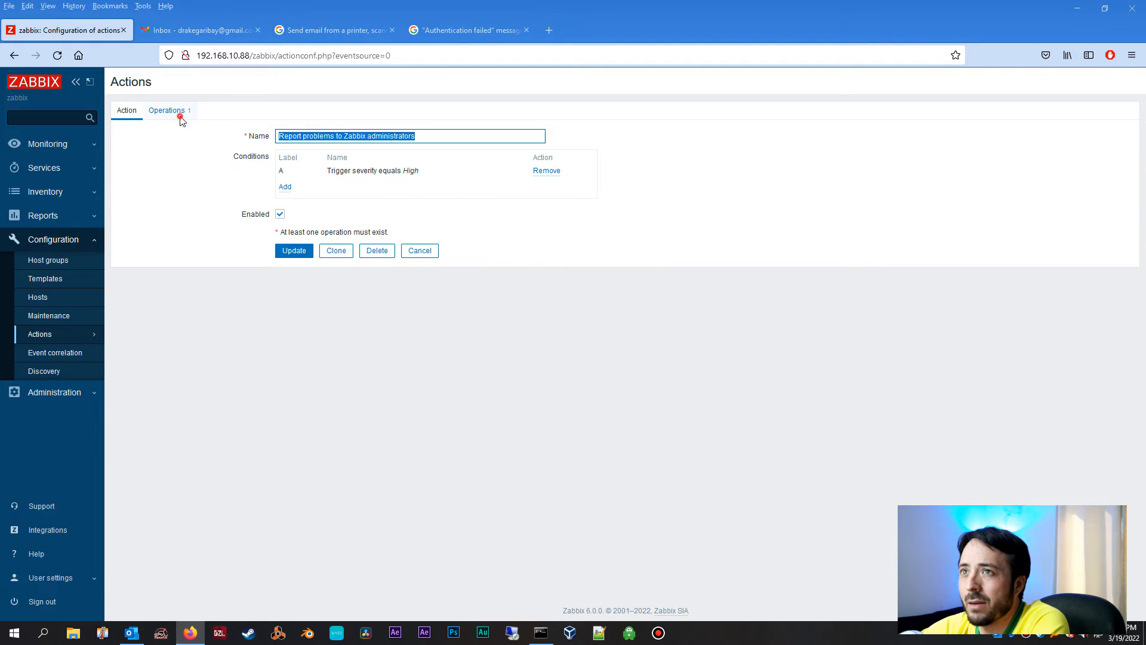
Add an operation sending the problem message to user Admin via Email only, without a custom message
left_click(167, 110)
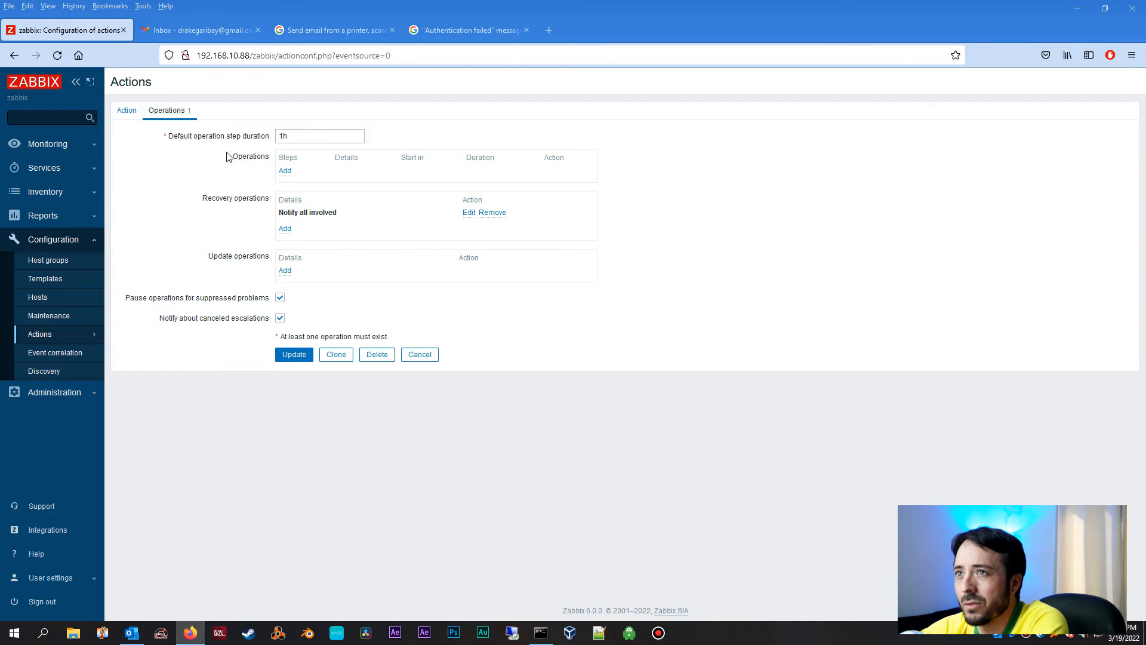
left_click(284, 171)
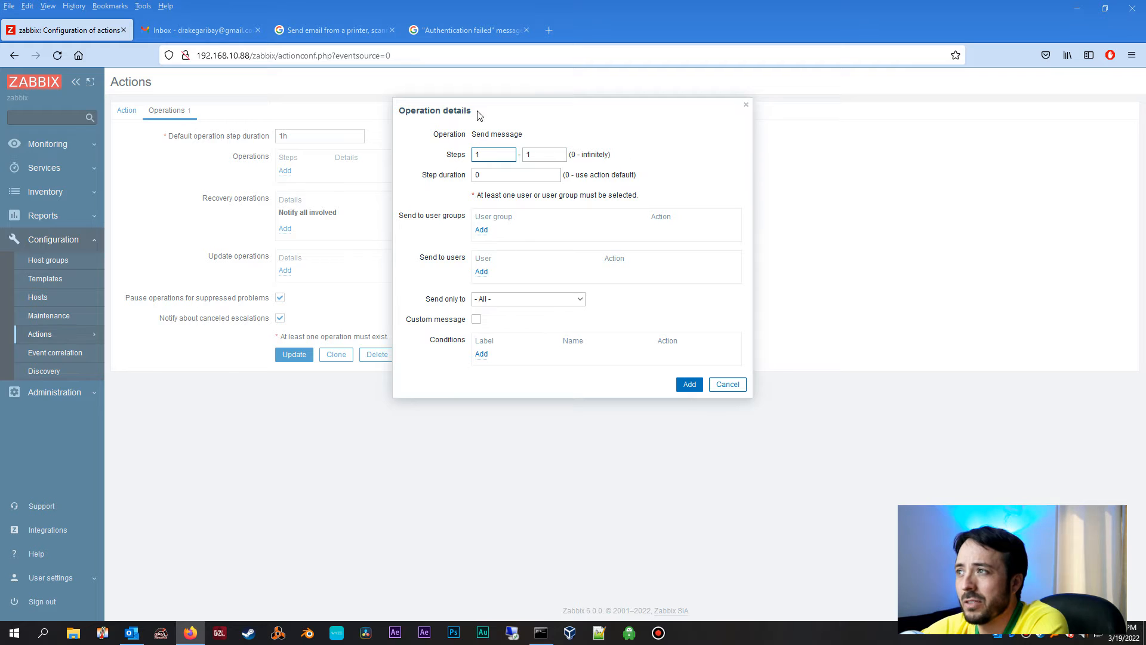
mouse_move(494, 240)
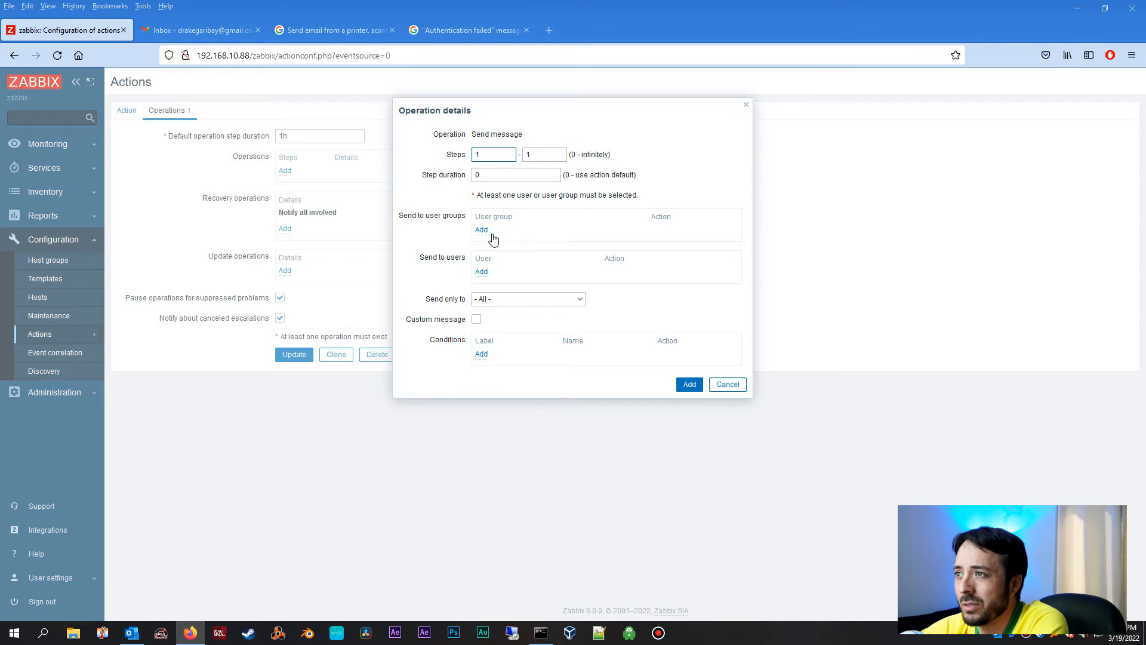
left_click(482, 271)
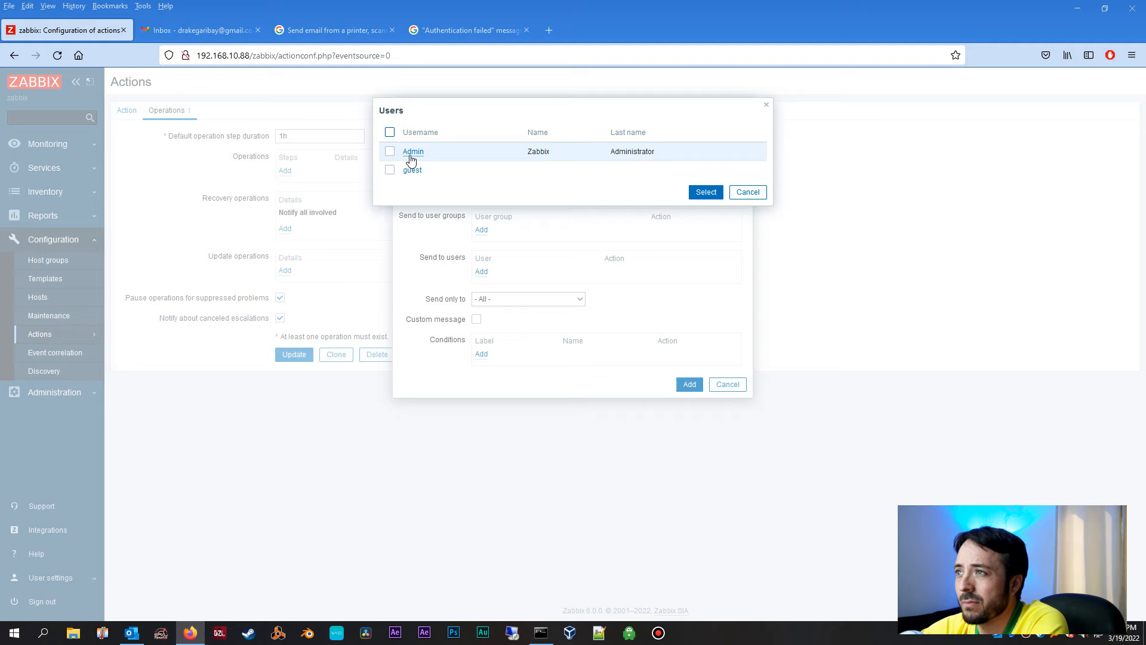
left_click(390, 151)
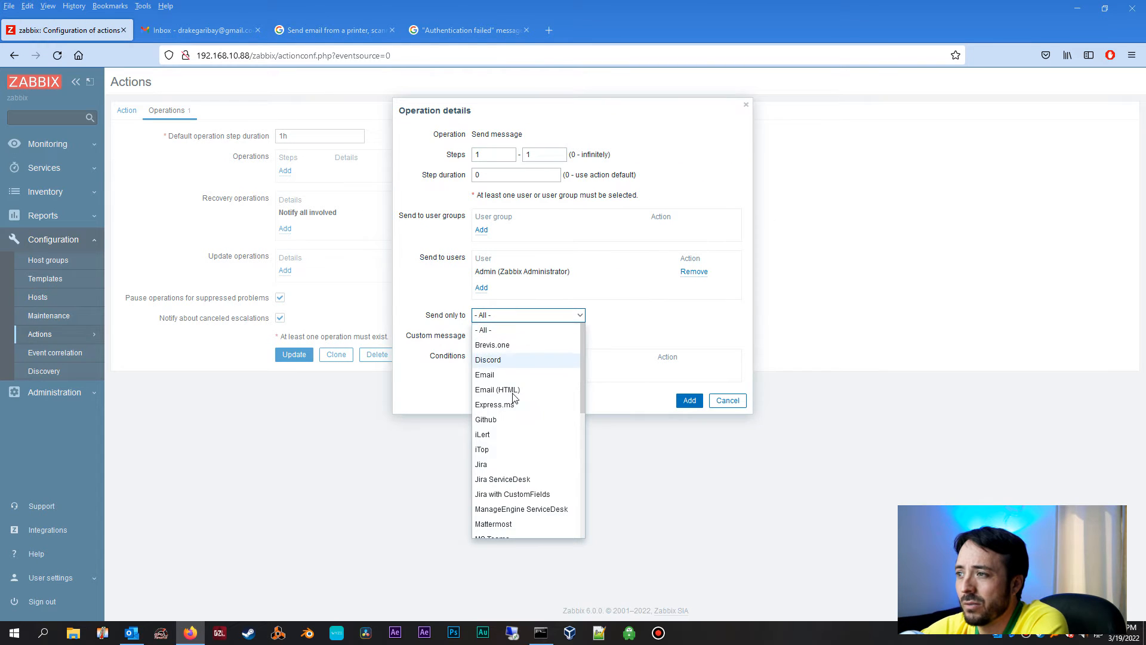
left_click(484, 374)
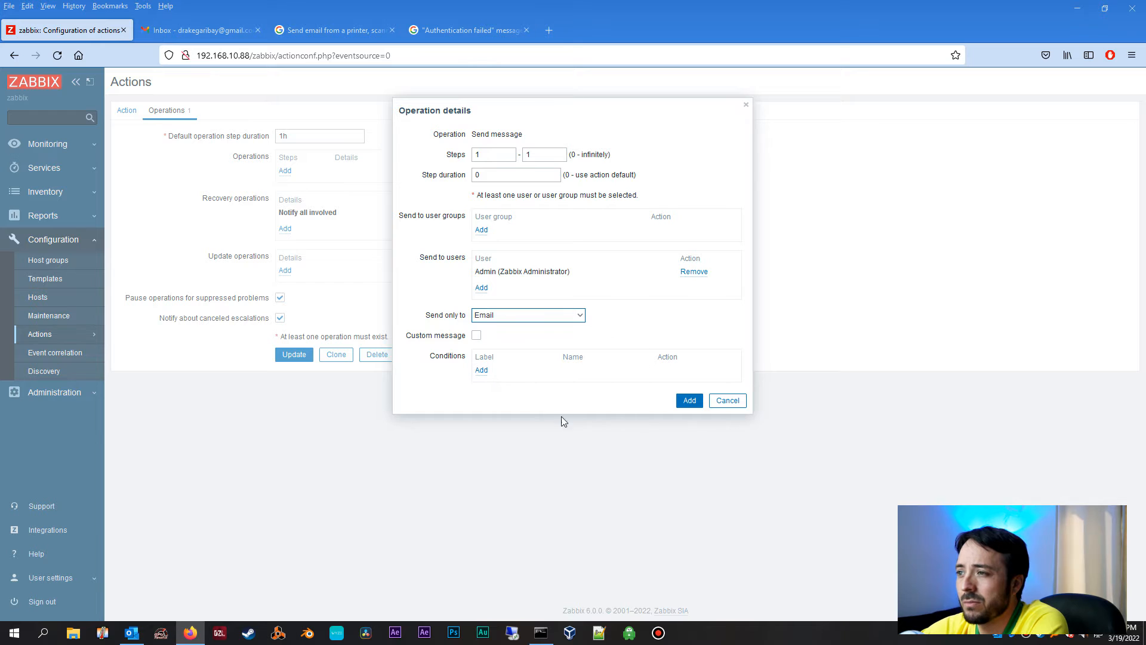
left_click(476, 335)
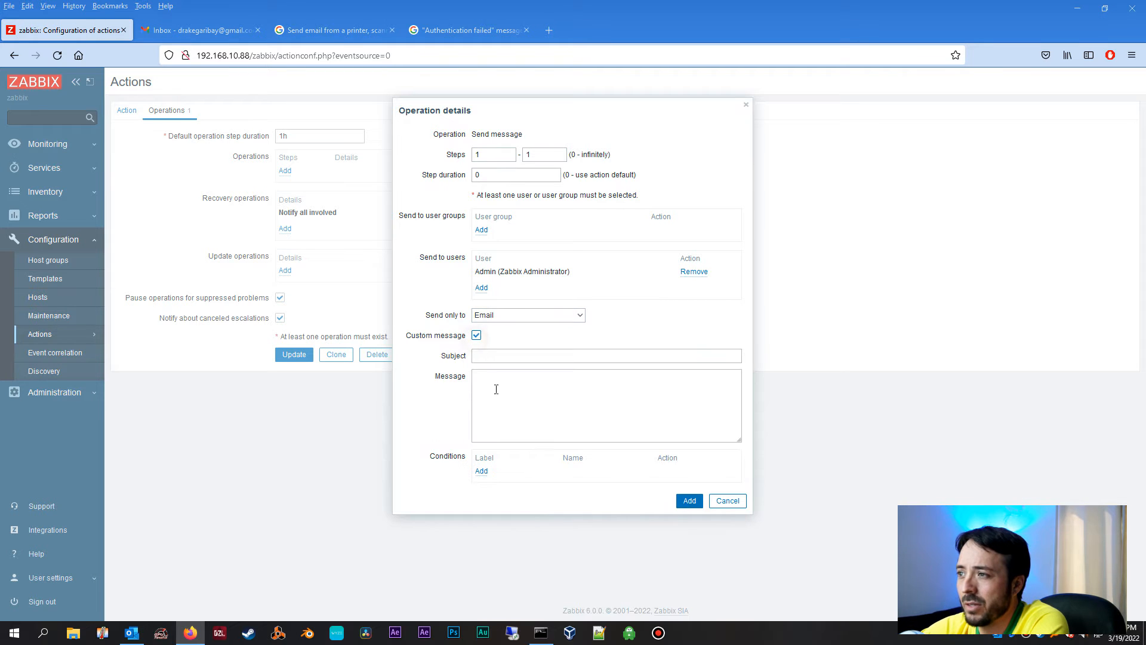
left_click(476, 334)
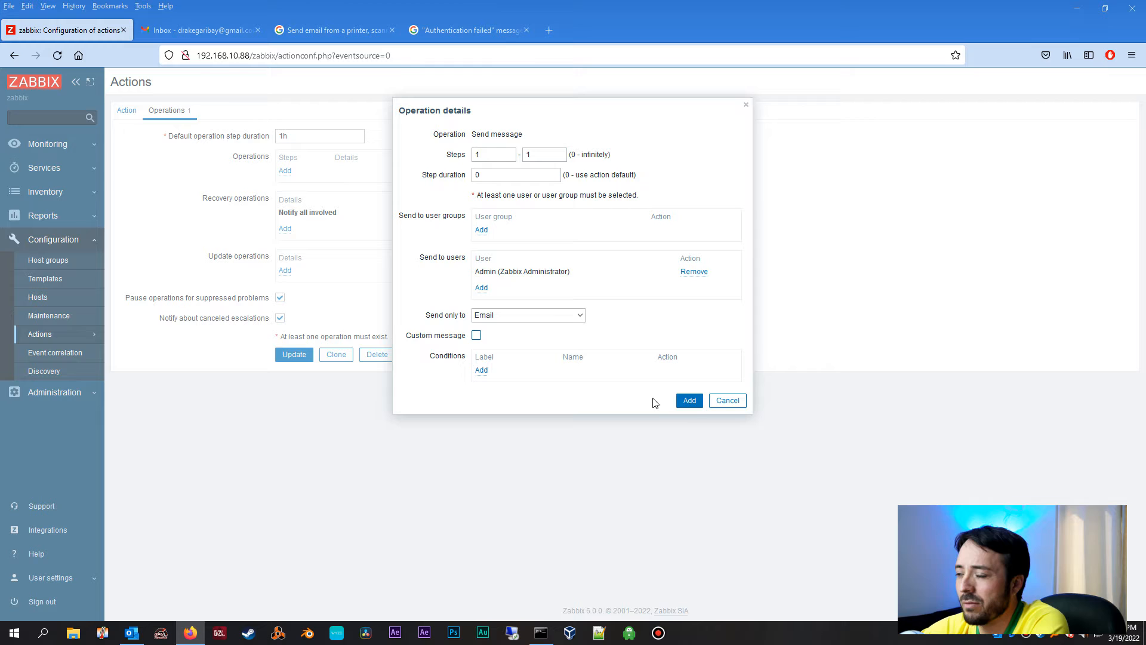
left_click(688, 400)
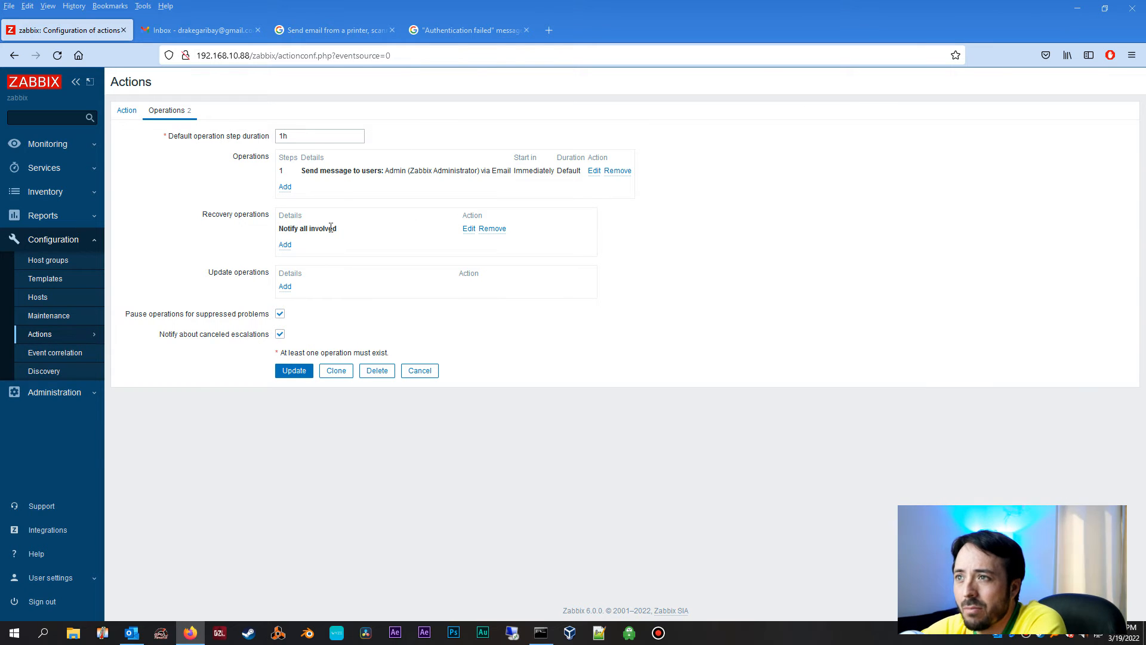
Remove the Notify all involved recovery operation and add a Send message recovery email to Admin
left_click(492, 228)
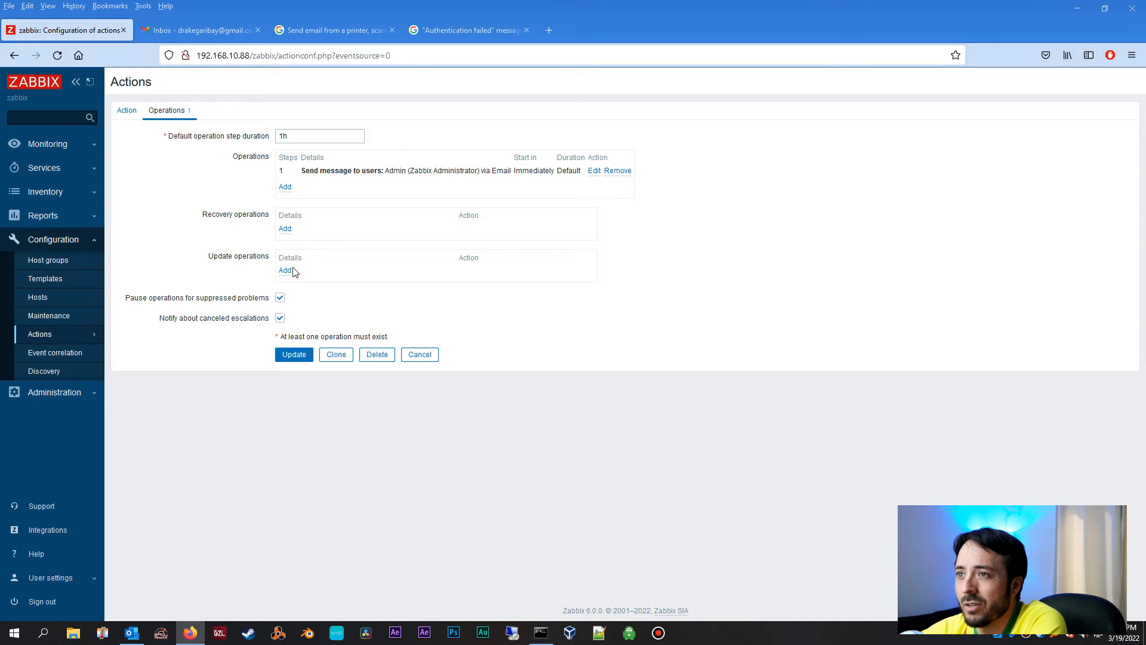
left_click(284, 270)
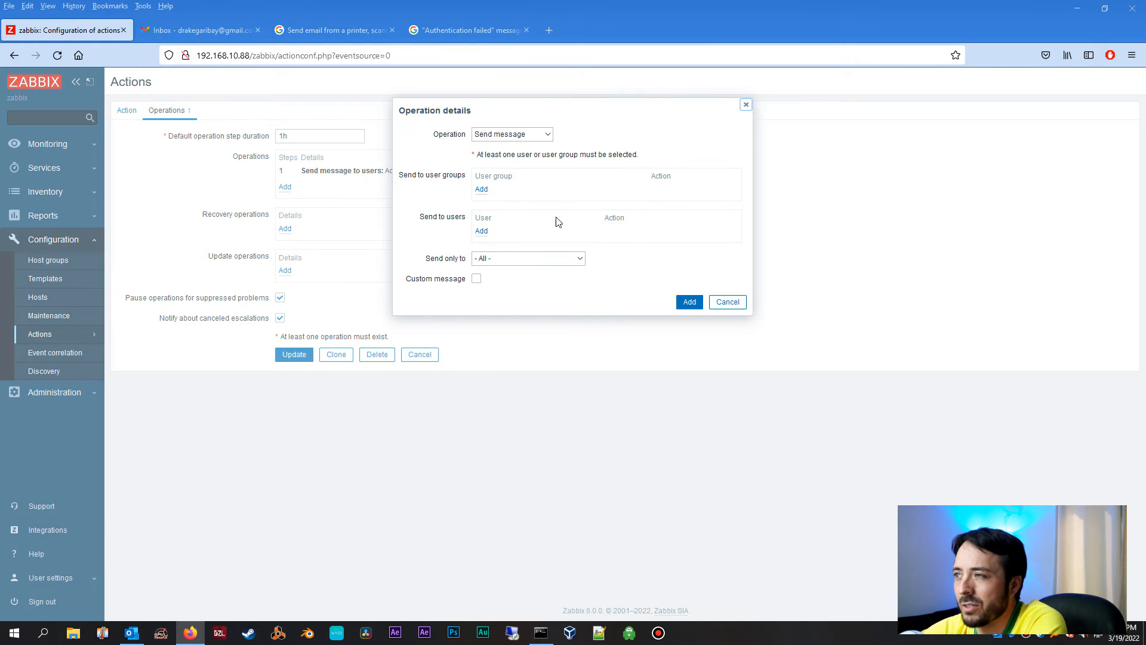
left_click(511, 134)
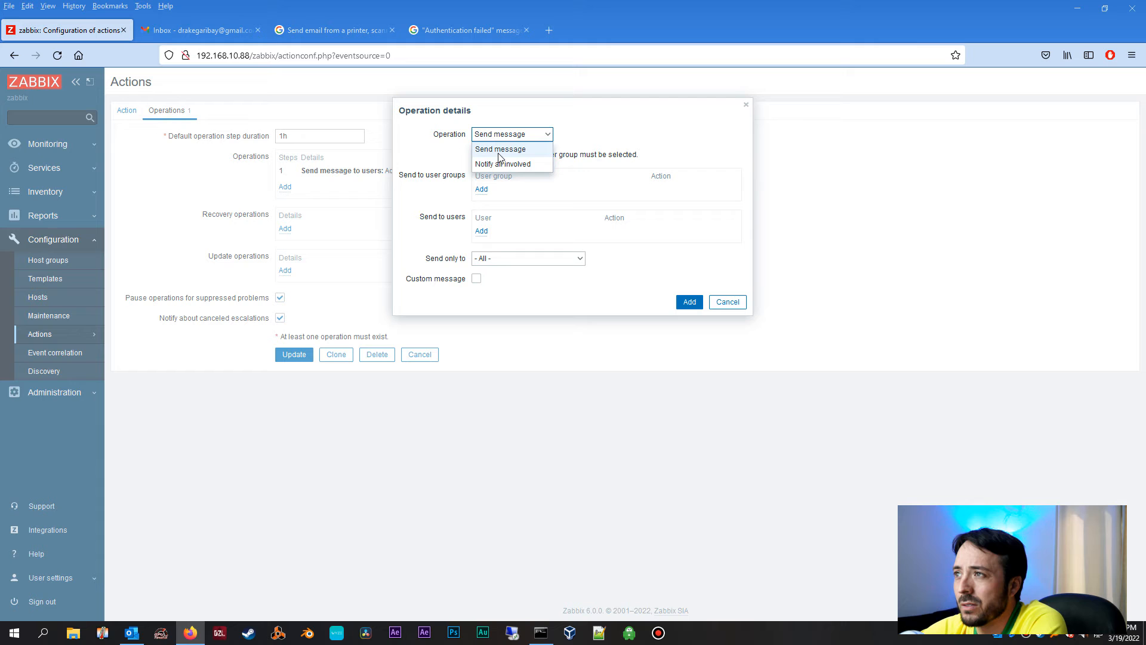
mouse_move(502, 154)
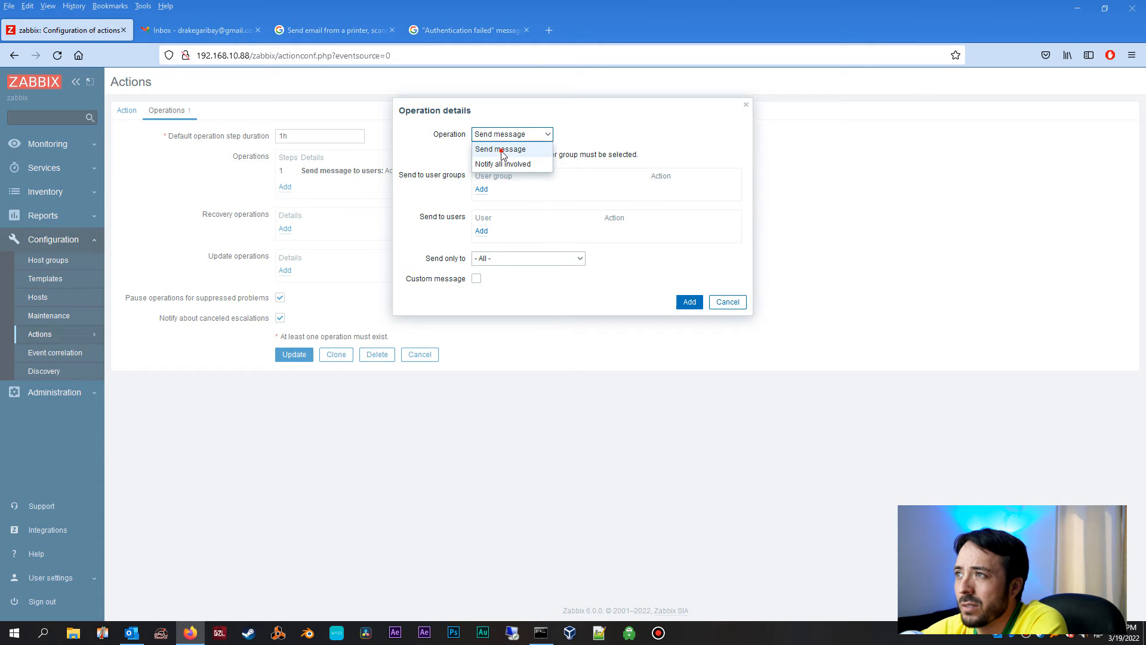
left_click(481, 230)
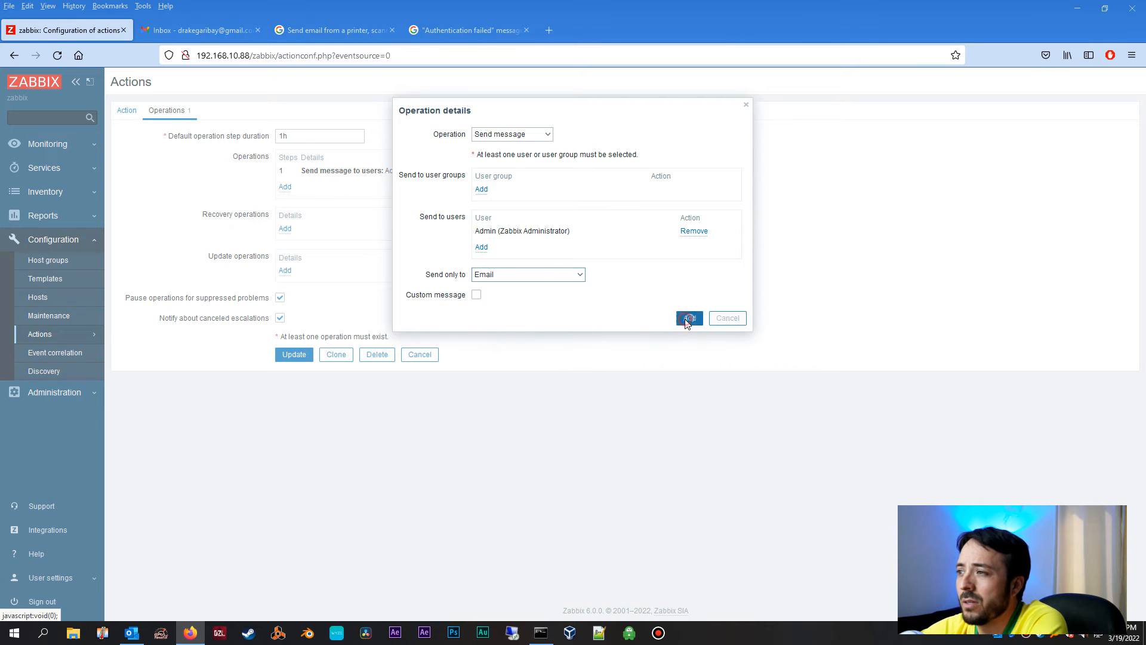
left_click(688, 318)
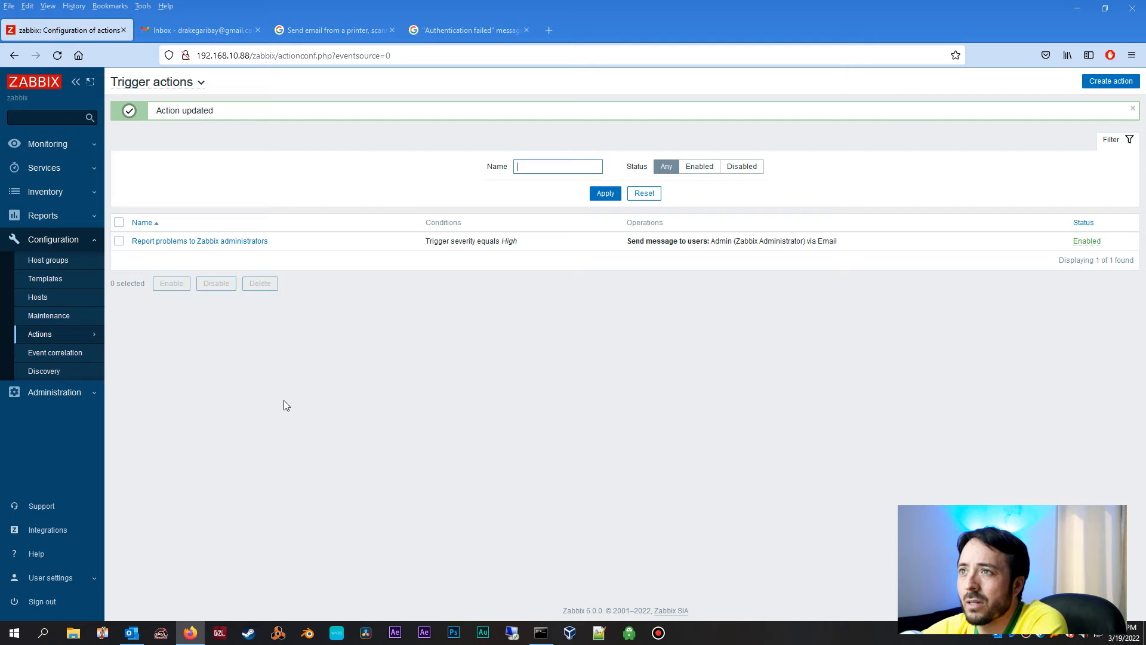
Open the Email media type's settings from Administration > Media types
left_click(1132, 110)
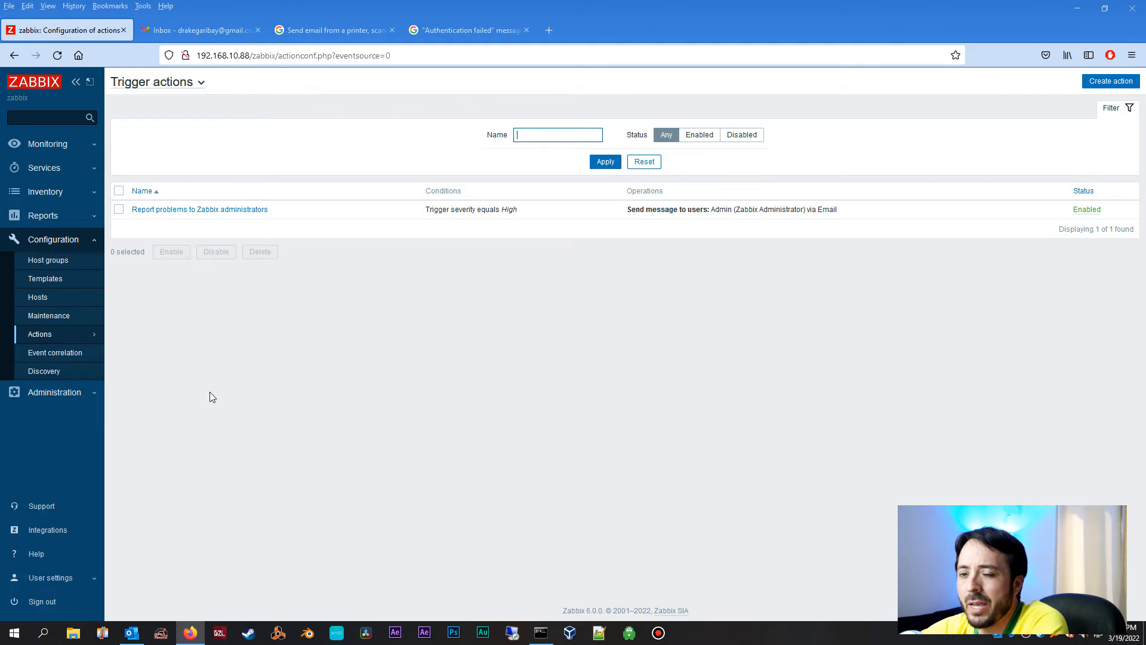
left_click(54, 391)
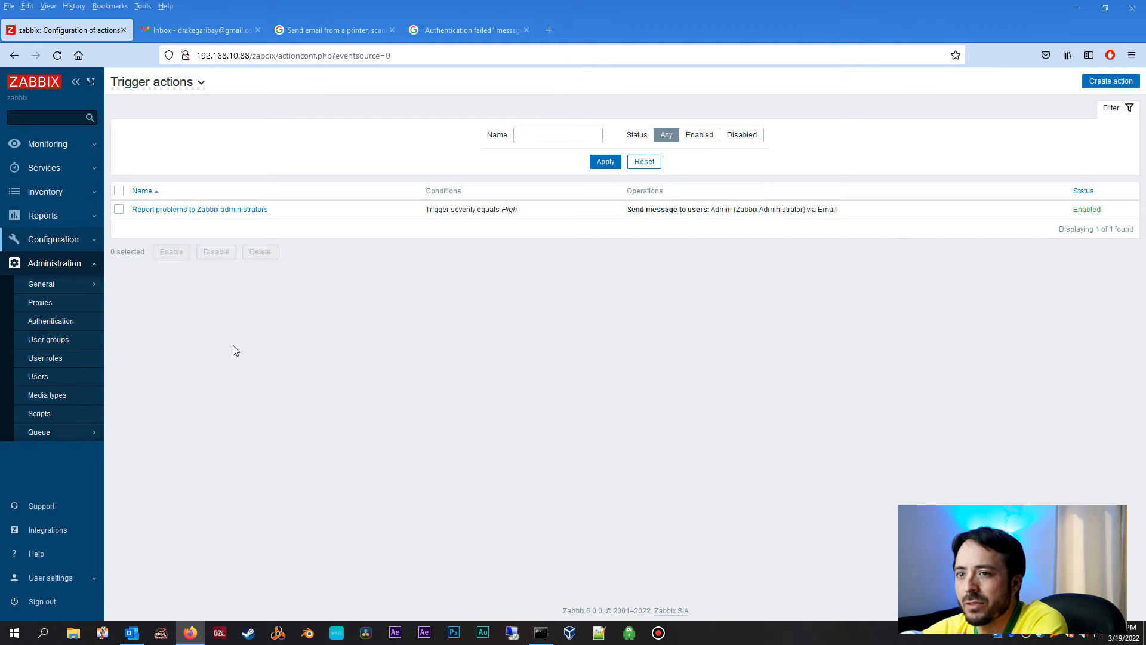
mouse_move(279, 330)
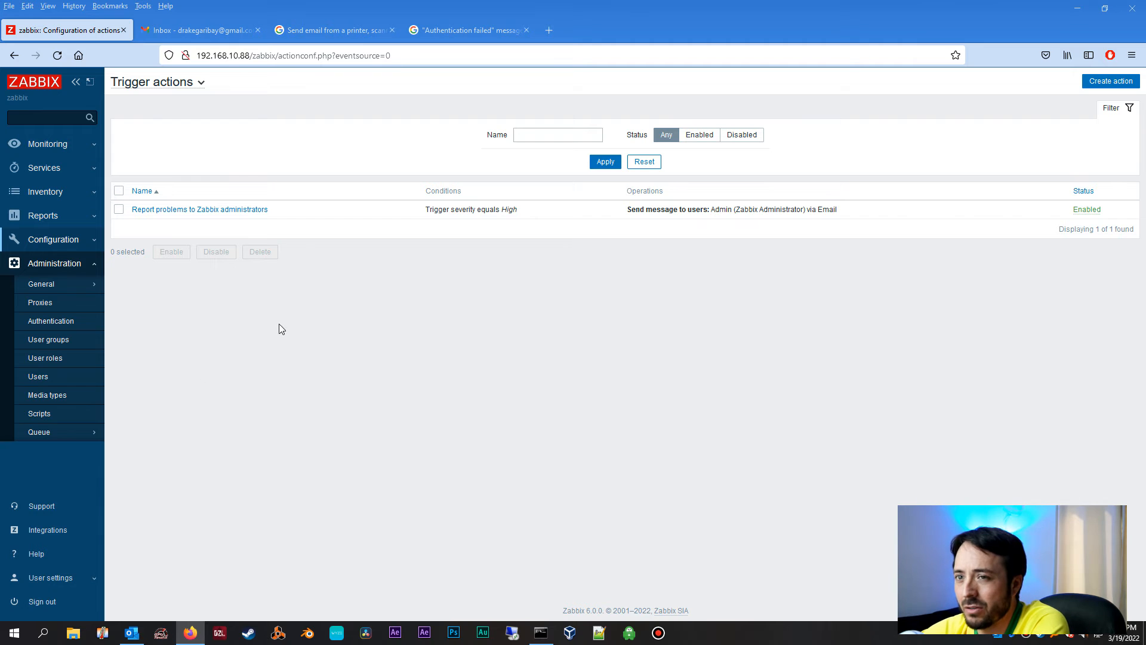
mouse_move(54, 263)
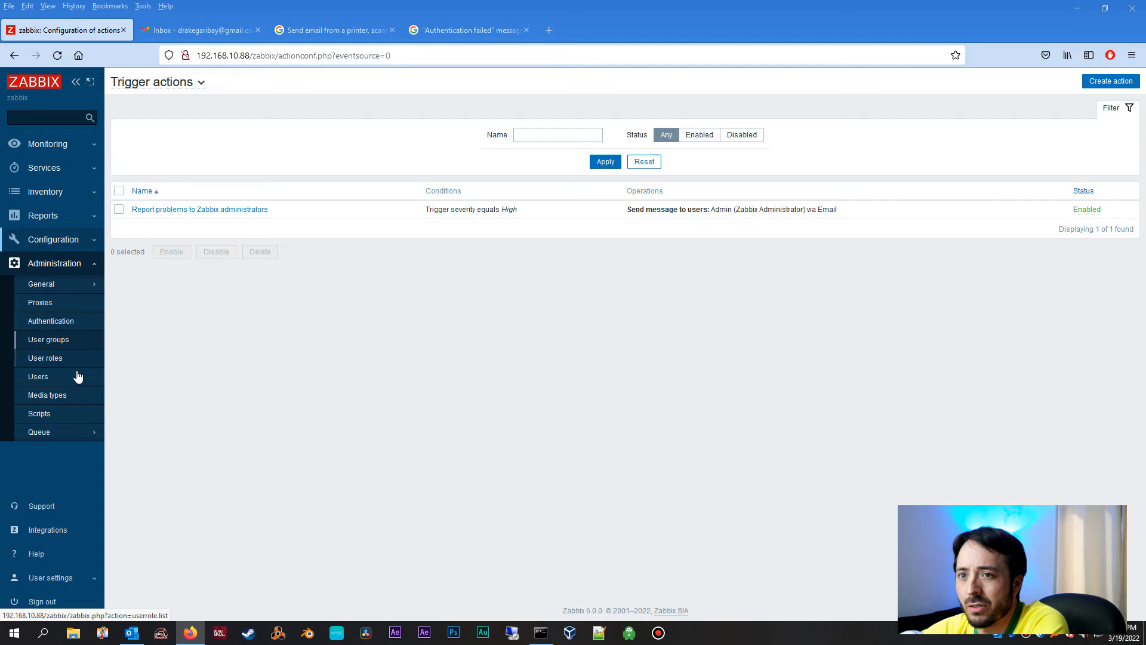
left_click(46, 395)
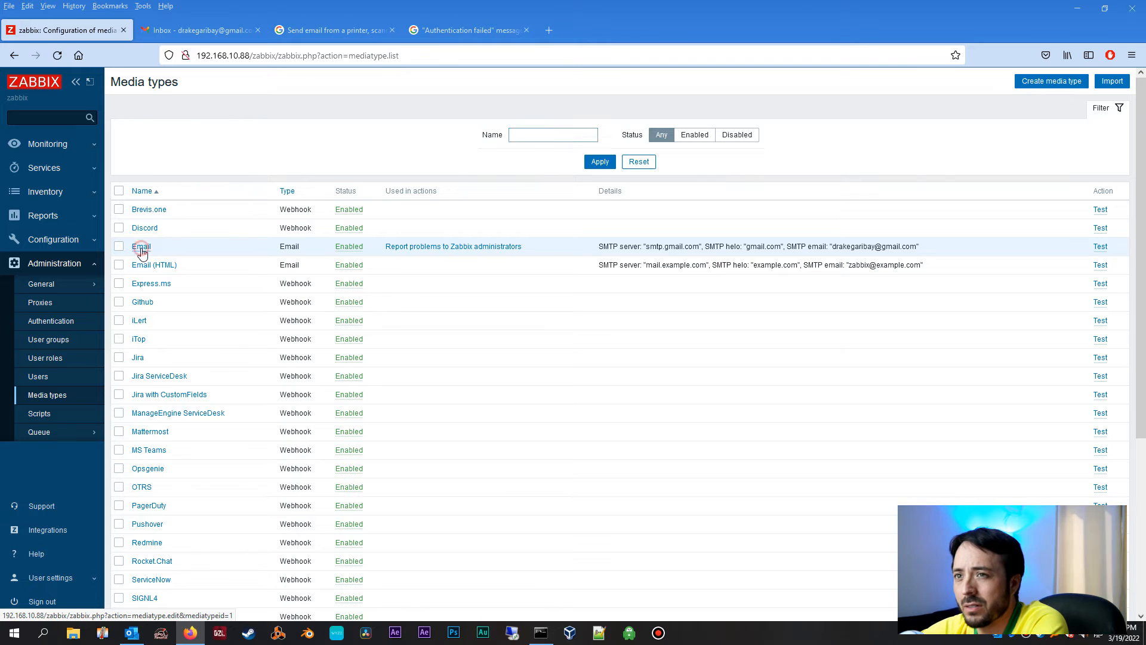
left_click(141, 246)
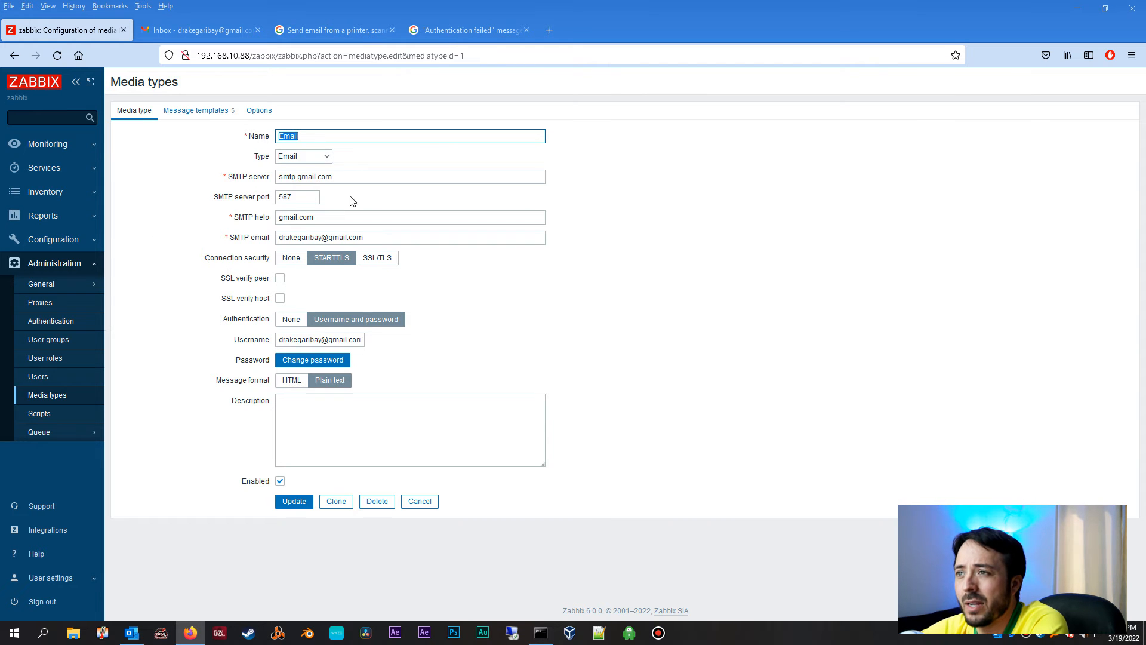
mouse_move(241, 280)
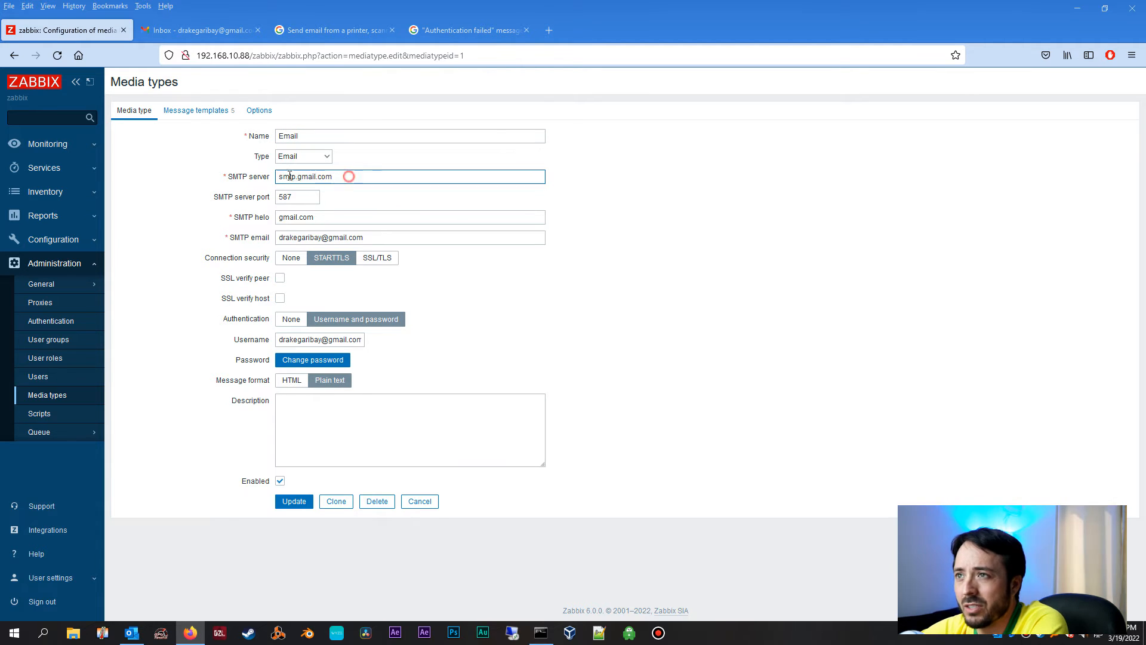
mouse_move(654, 203)
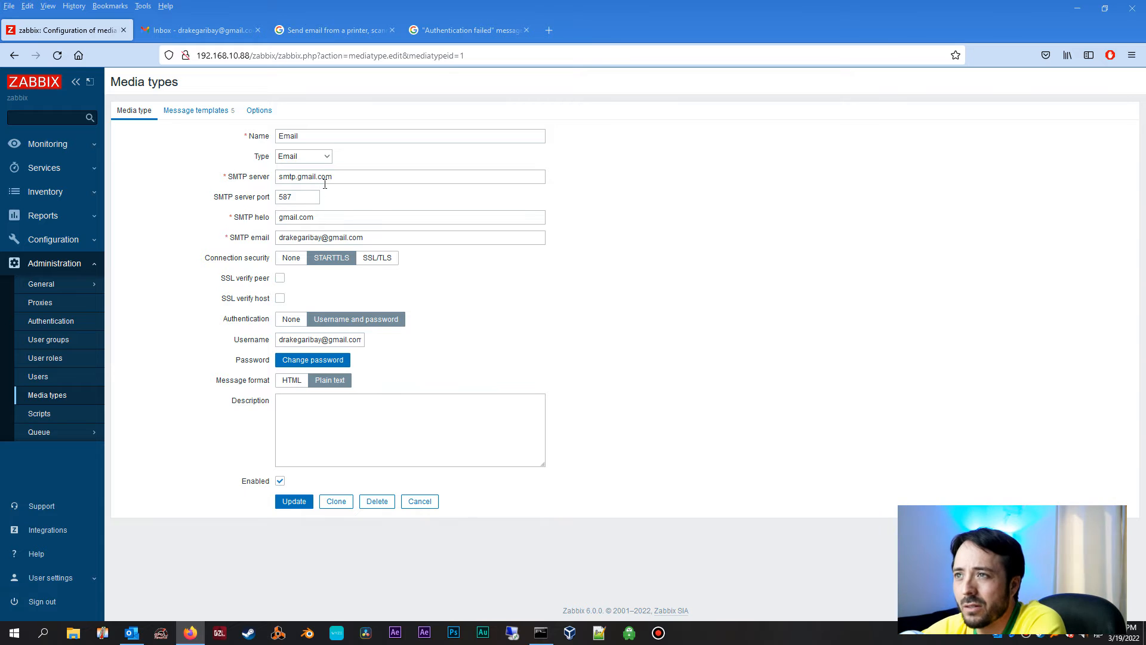
Review the smtp.gmail.com server settings and message templates, then update the Email media type
triple_click(410, 177)
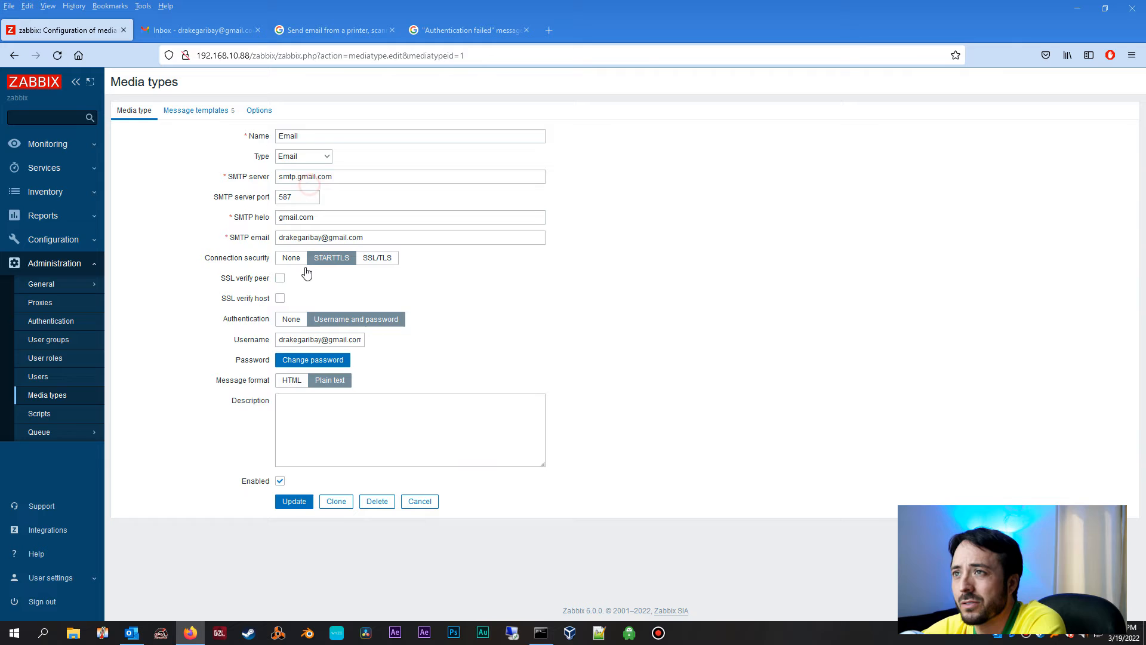
left_click(194, 110)
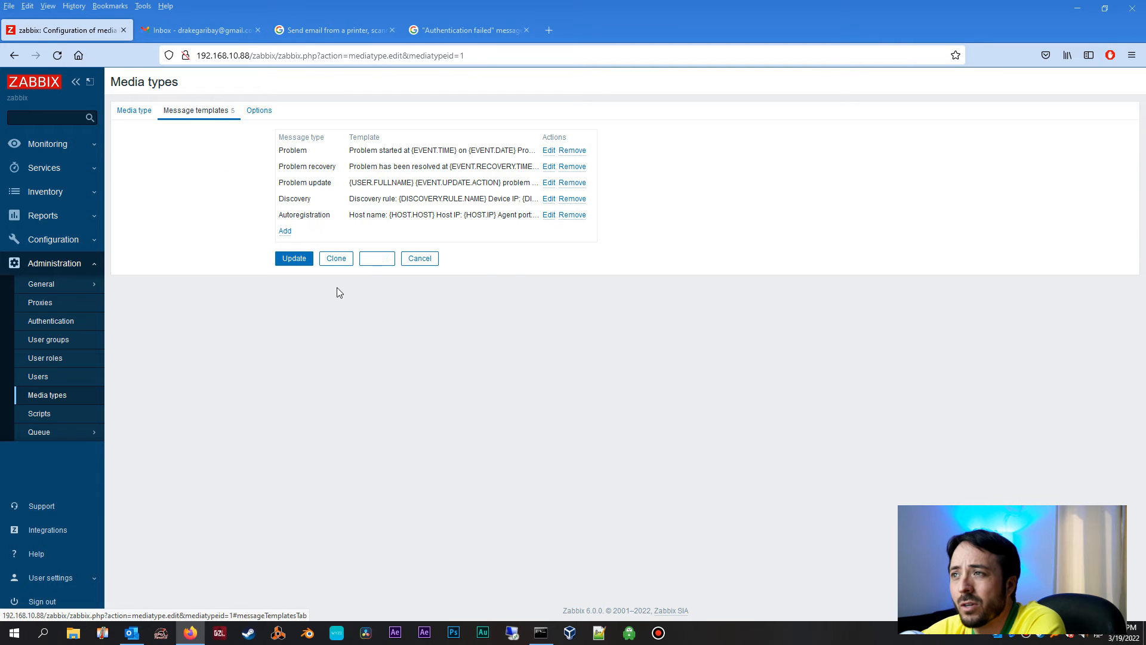
left_click(134, 110)
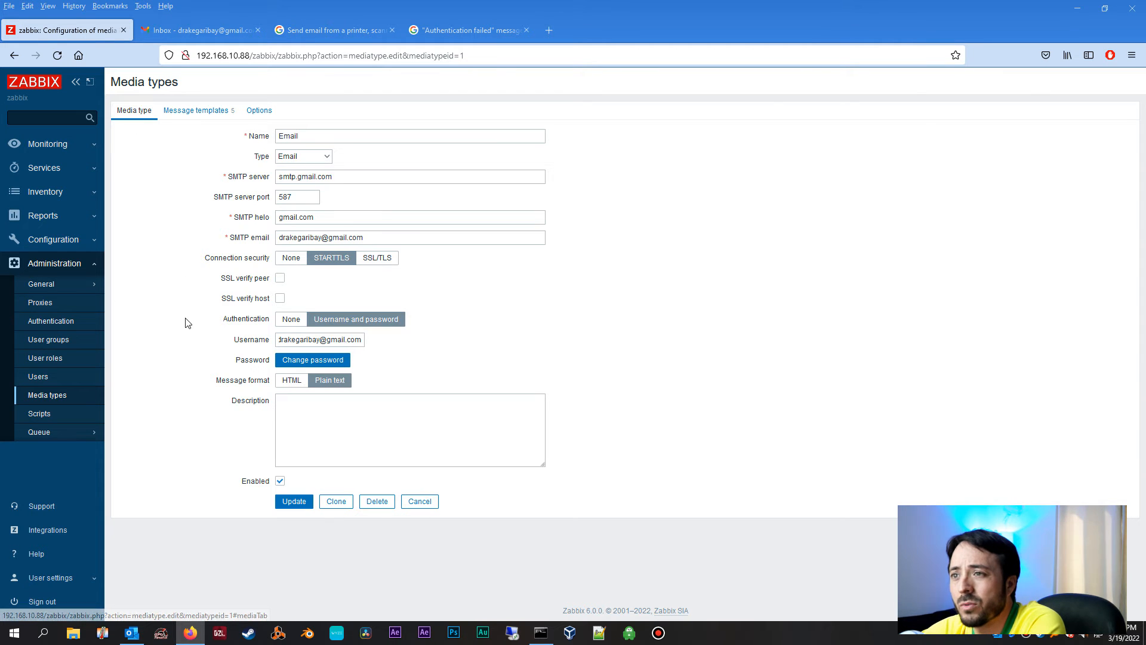
mouse_move(154, 313)
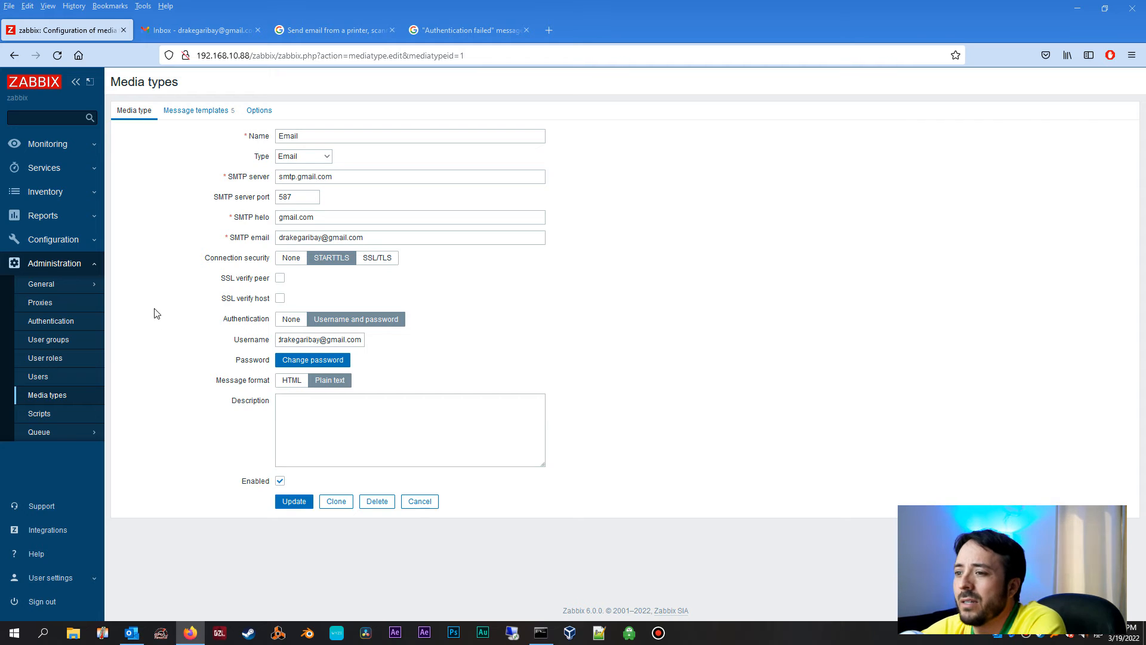
mouse_move(229, 391)
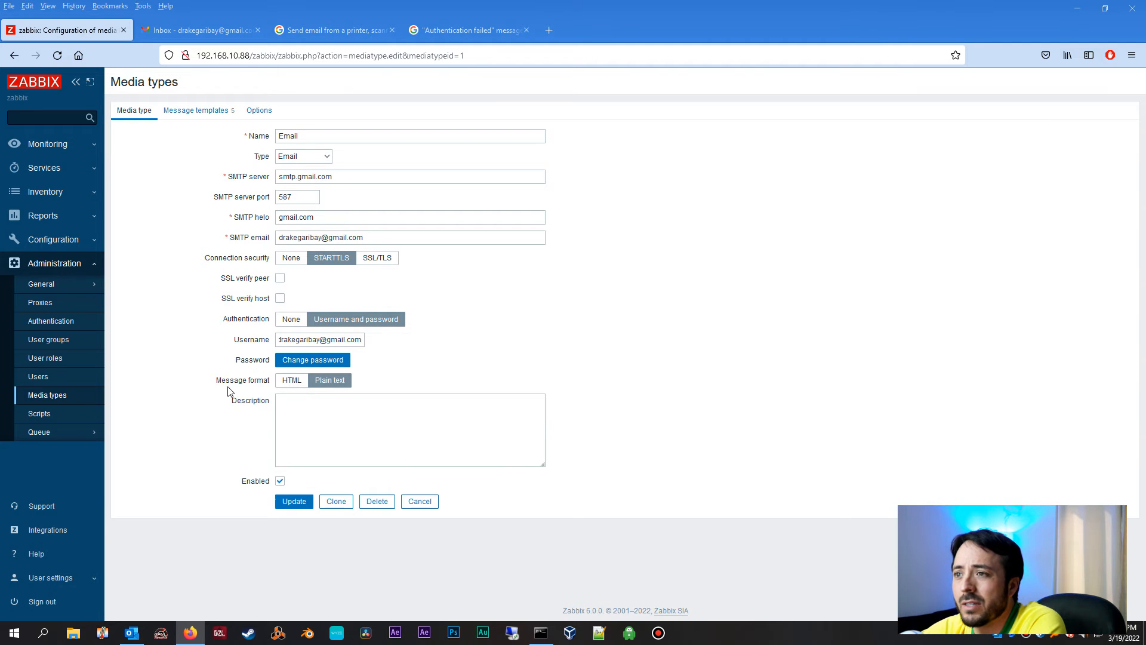
left_click(294, 500)
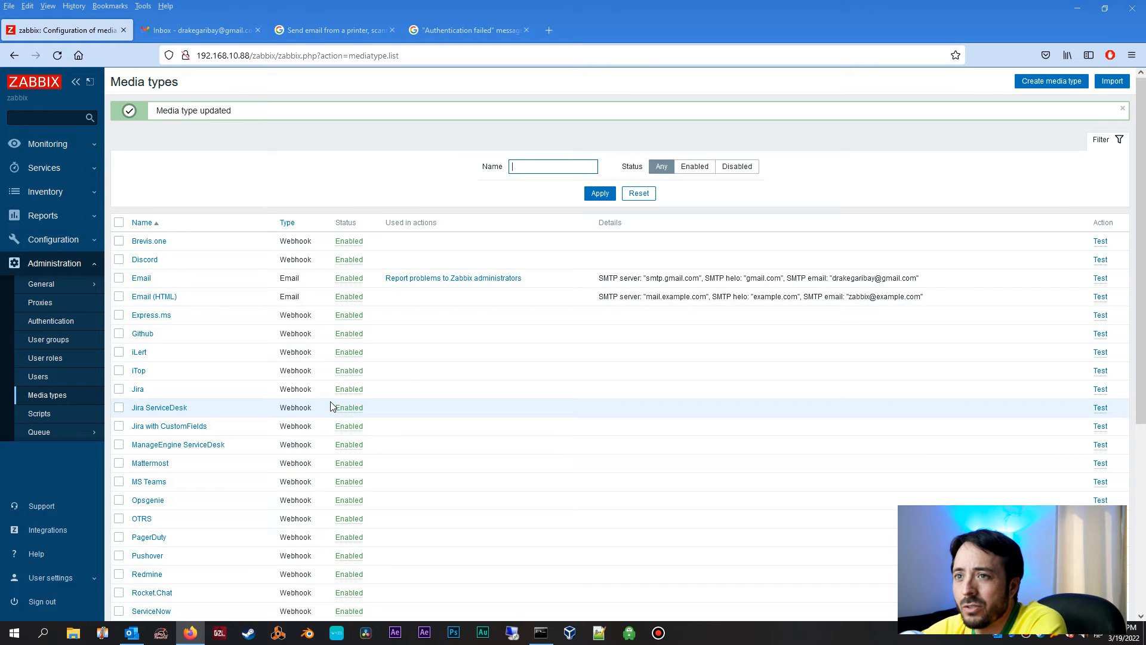
left_click(333, 30)
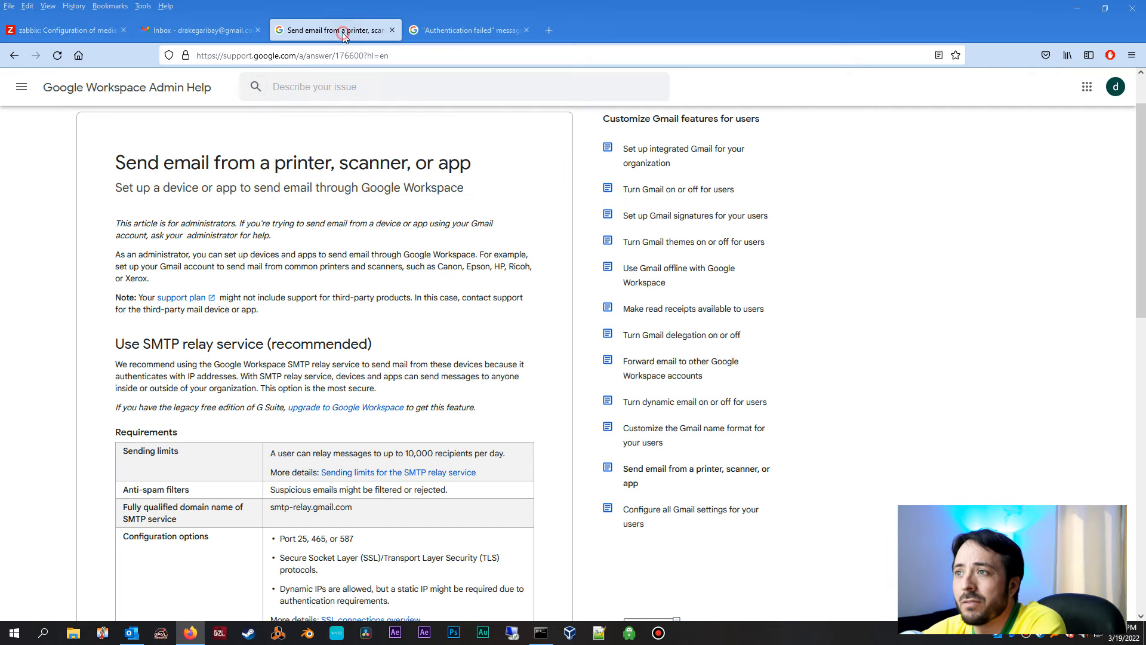
Open the myaccount.google.com/lesssecureapps link from the Gmail Help thread in a new tab
left_click(465, 30)
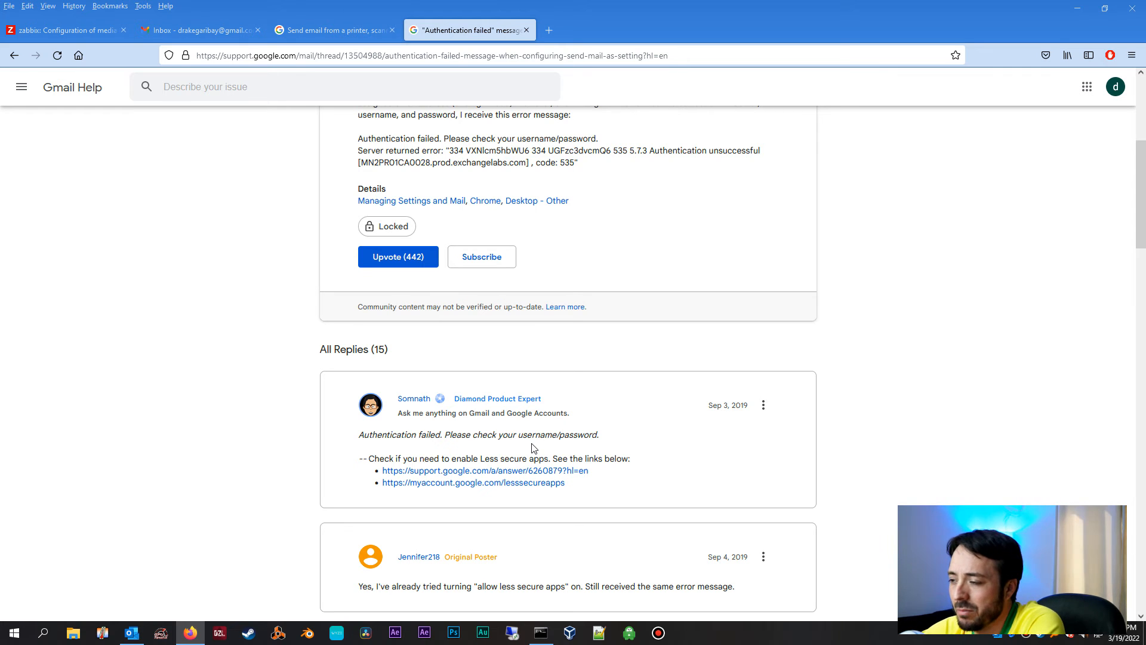
mouse_move(582, 488)
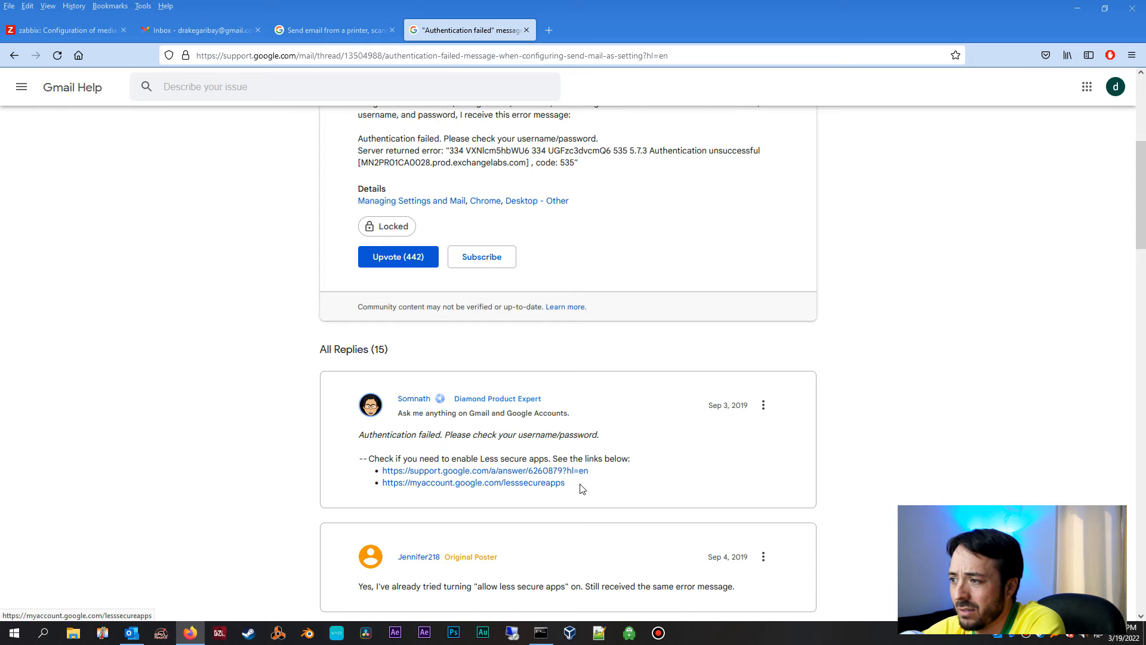
double_click(473, 482)
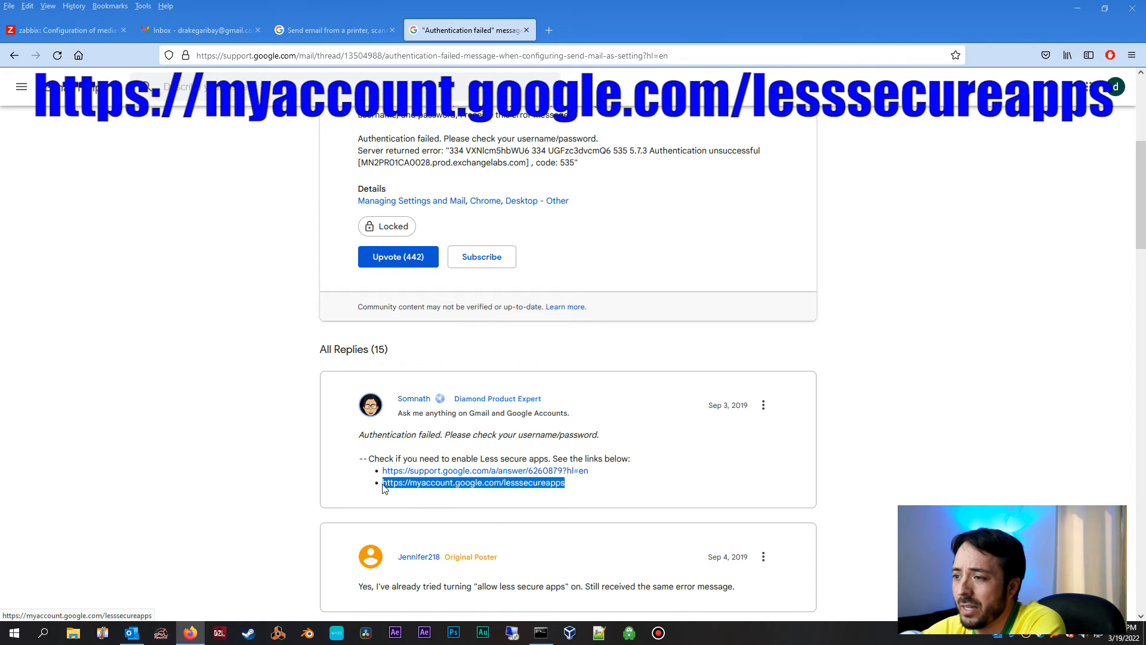
mouse_move(435, 506)
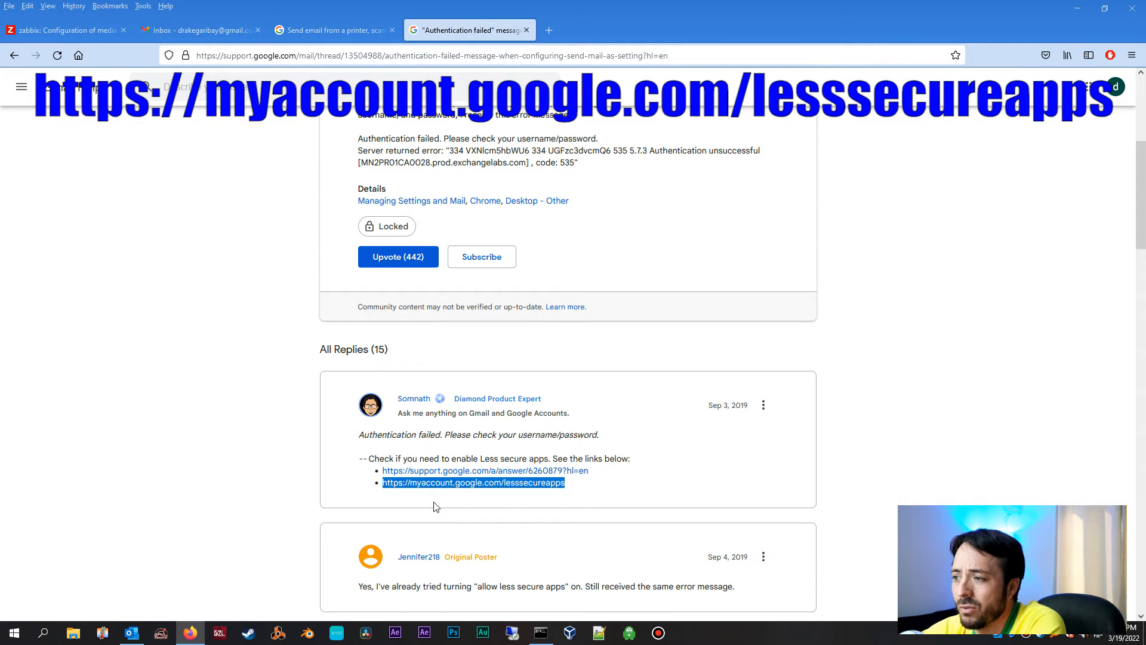
right_click(473, 482)
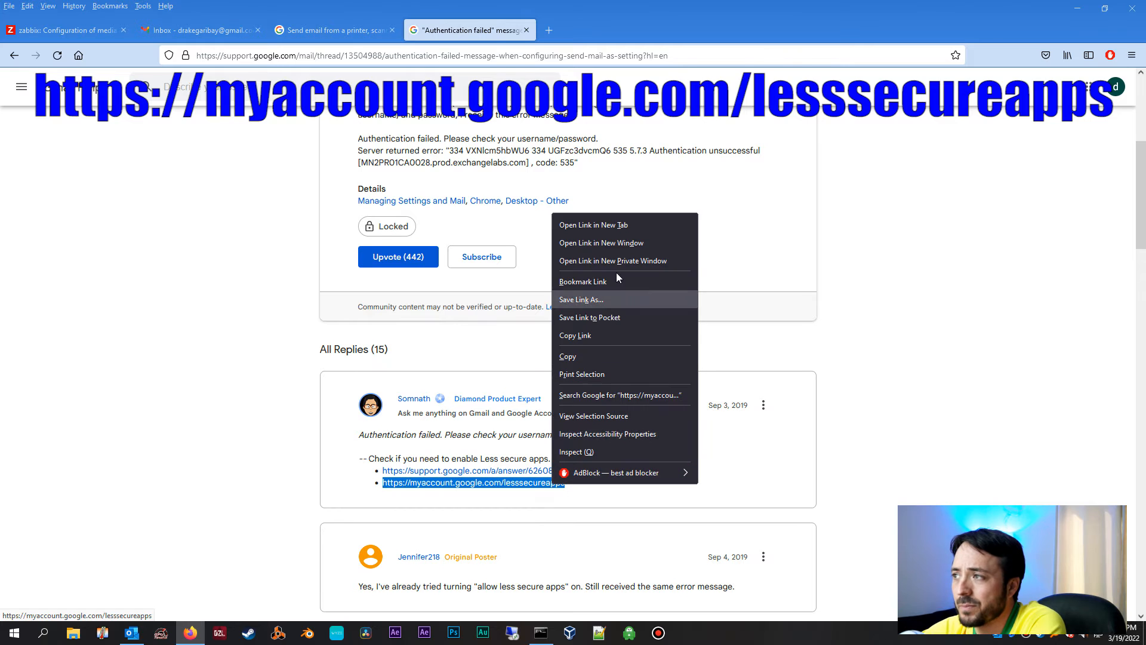
left_click(593, 224)
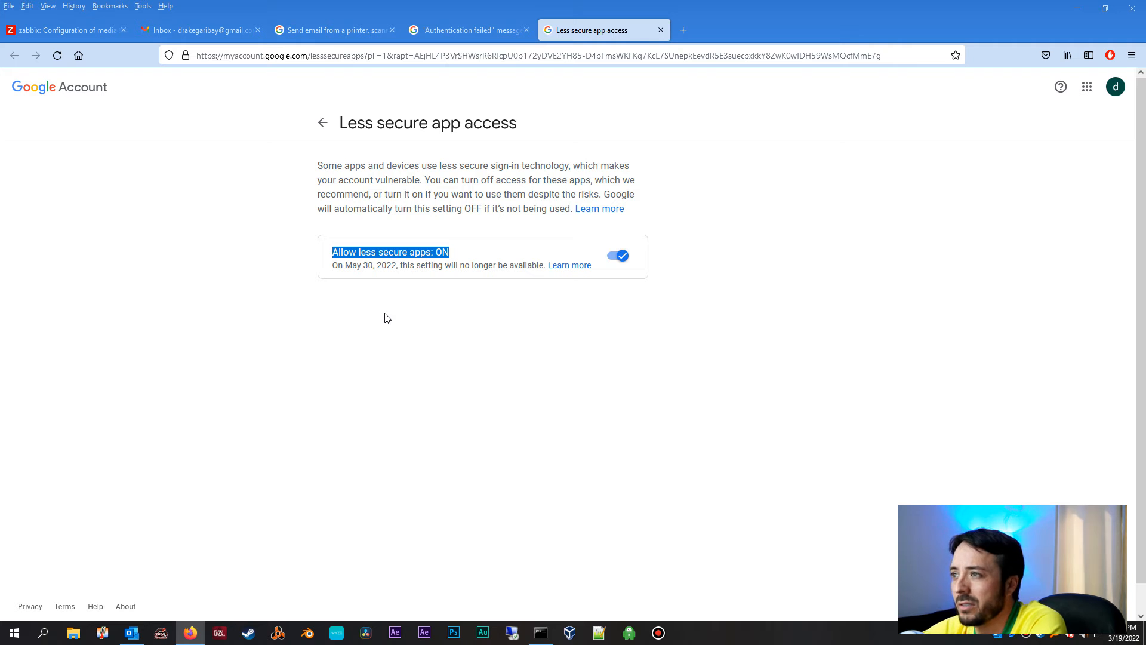
mouse_move(556, 348)
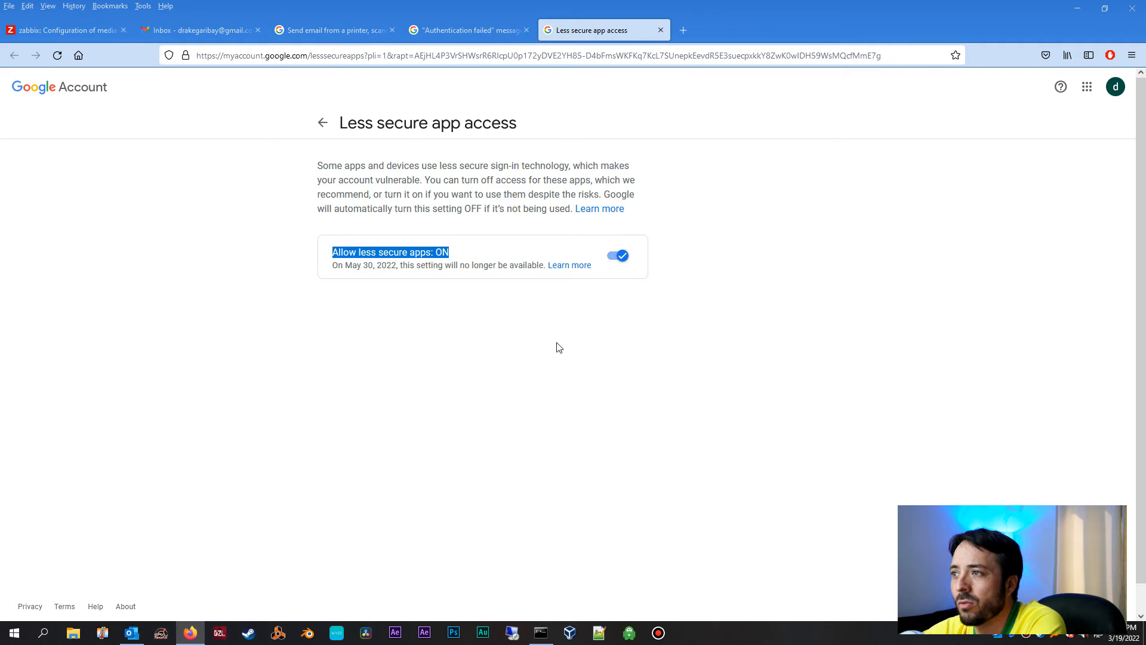
Switch back to the Zabbix media types list showing the updated Email entry
left_click(62, 30)
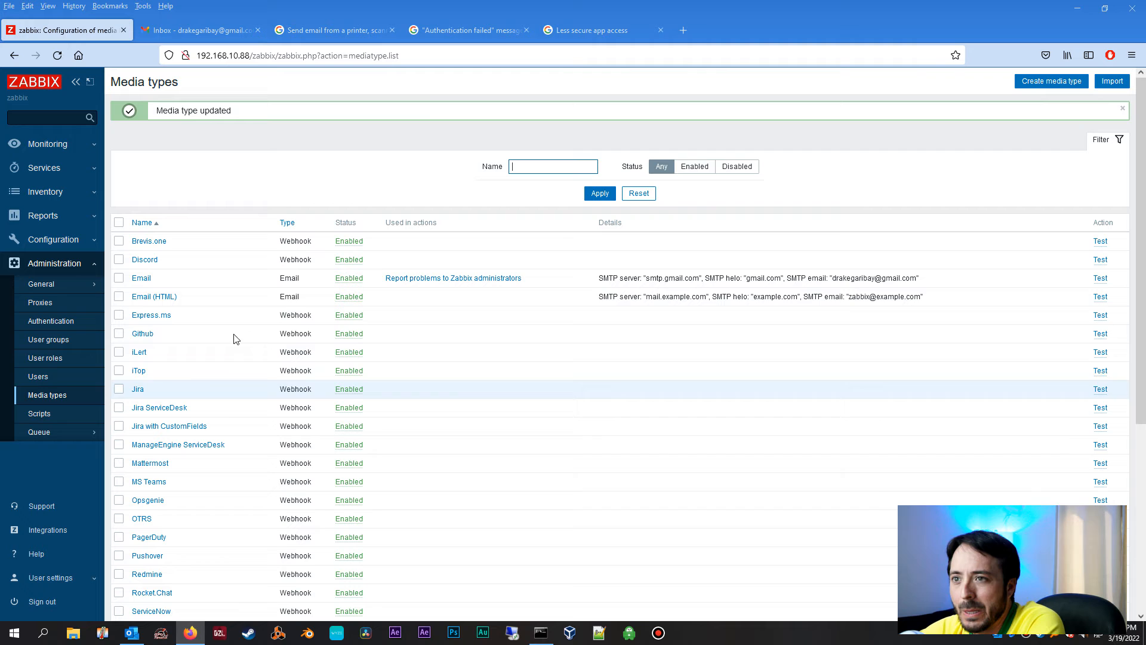
mouse_move(431, 285)
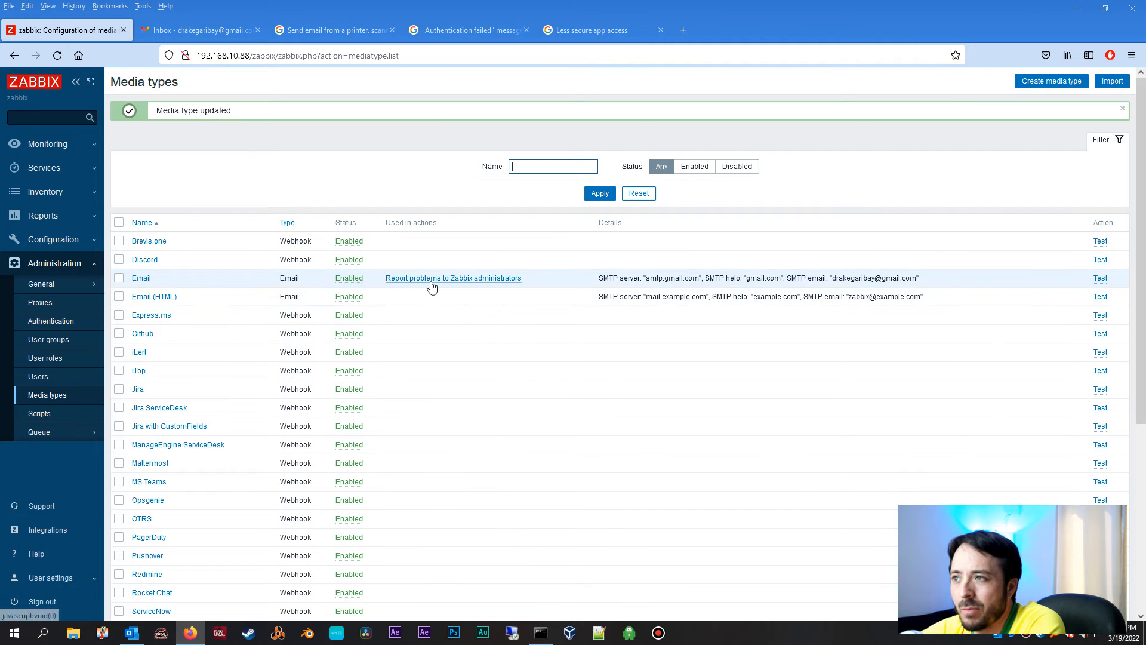
mouse_move(340, 407)
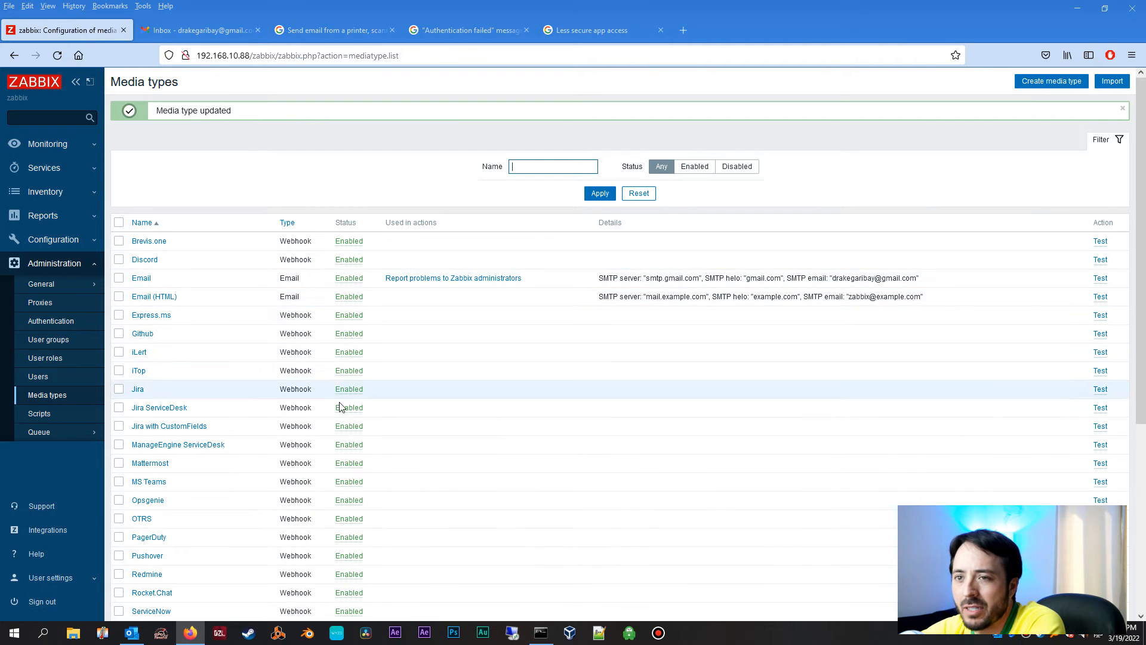
mouse_move(223, 408)
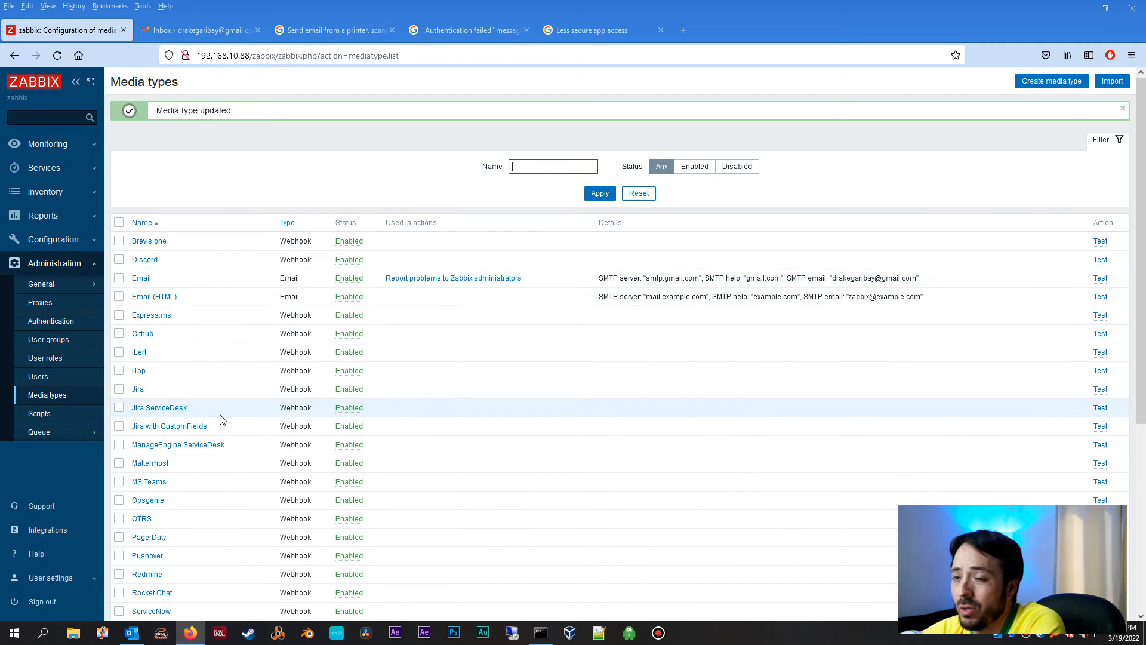
mouse_move(39, 303)
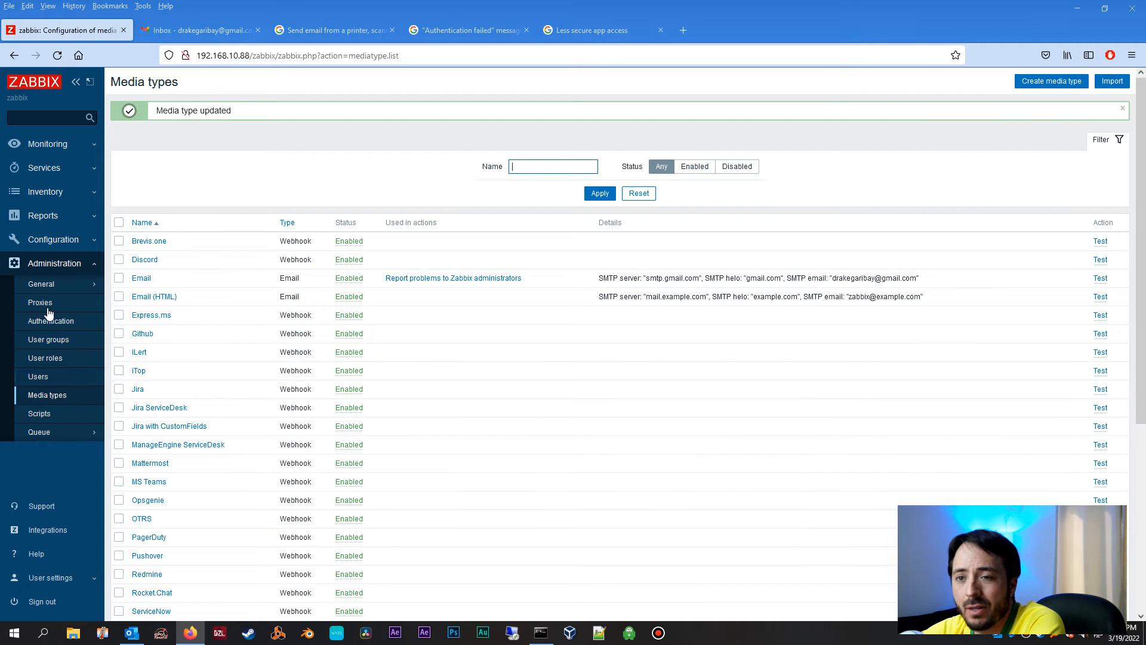
From Administration > Users, open the Admin user's edit form
left_click(37, 376)
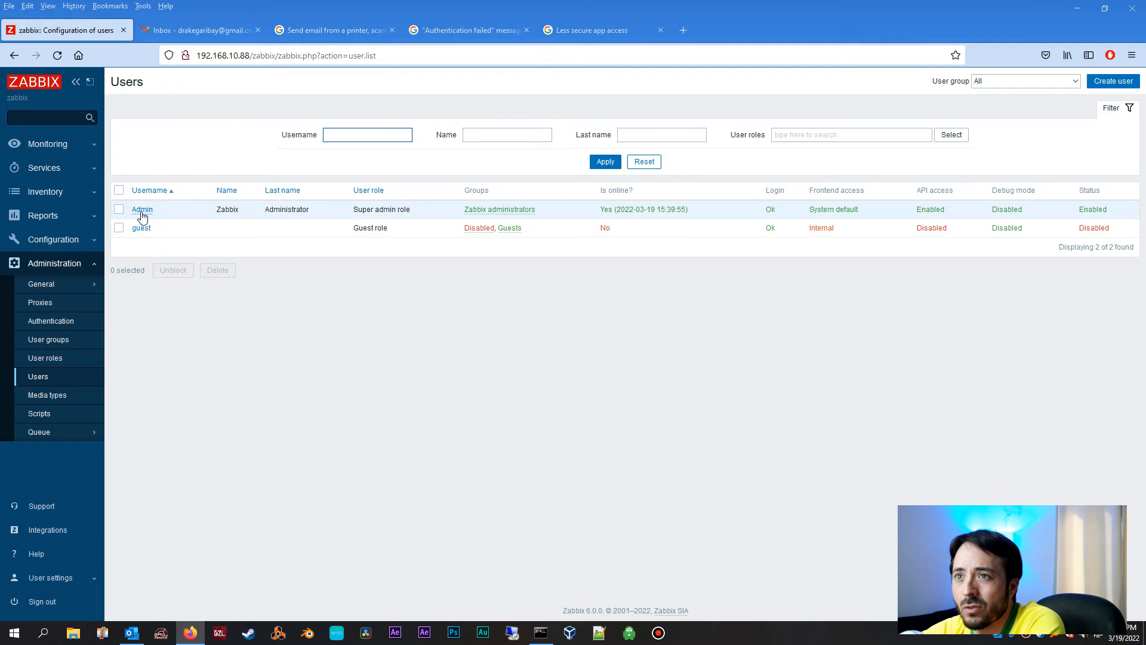
left_click(142, 209)
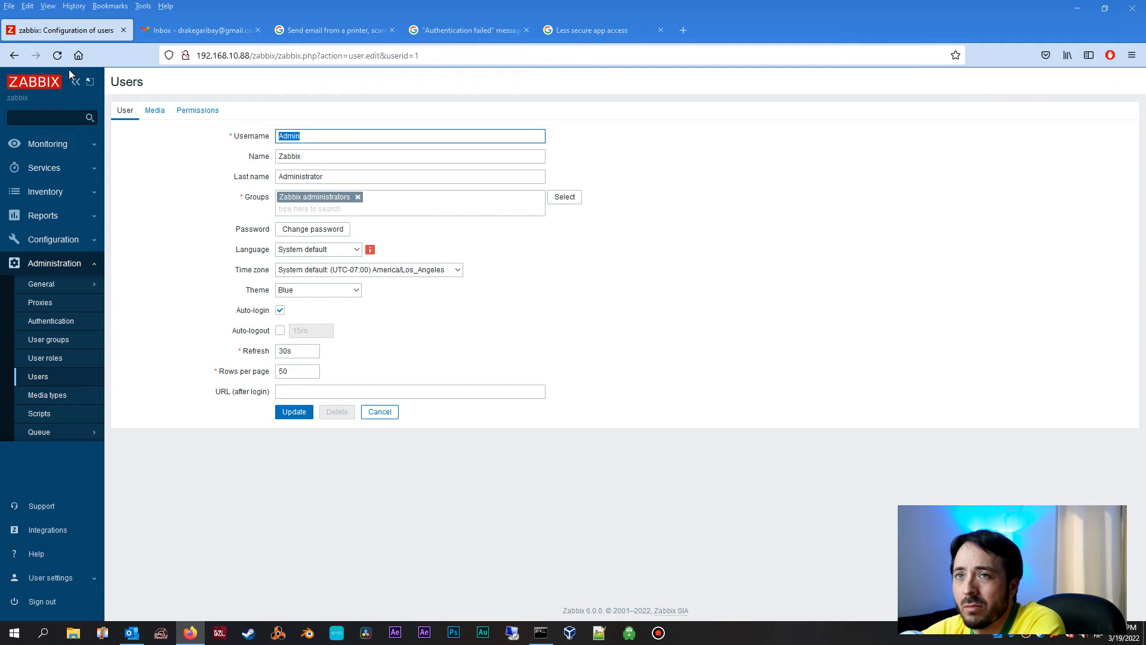
left_click(380, 412)
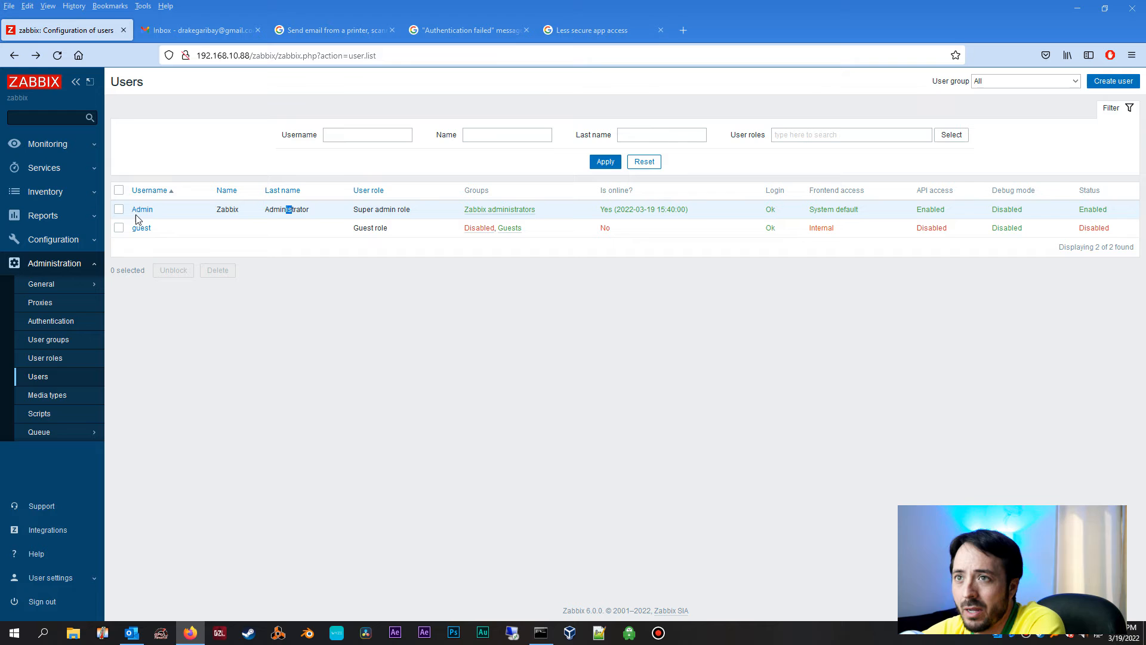
left_click(142, 209)
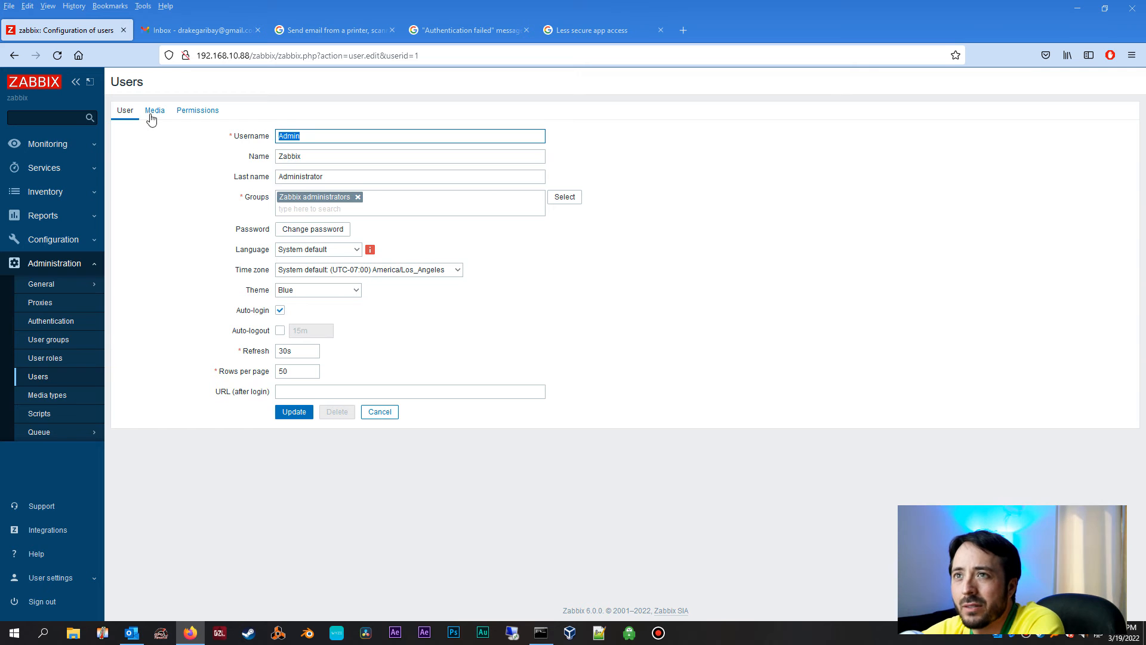
mouse_move(176, 145)
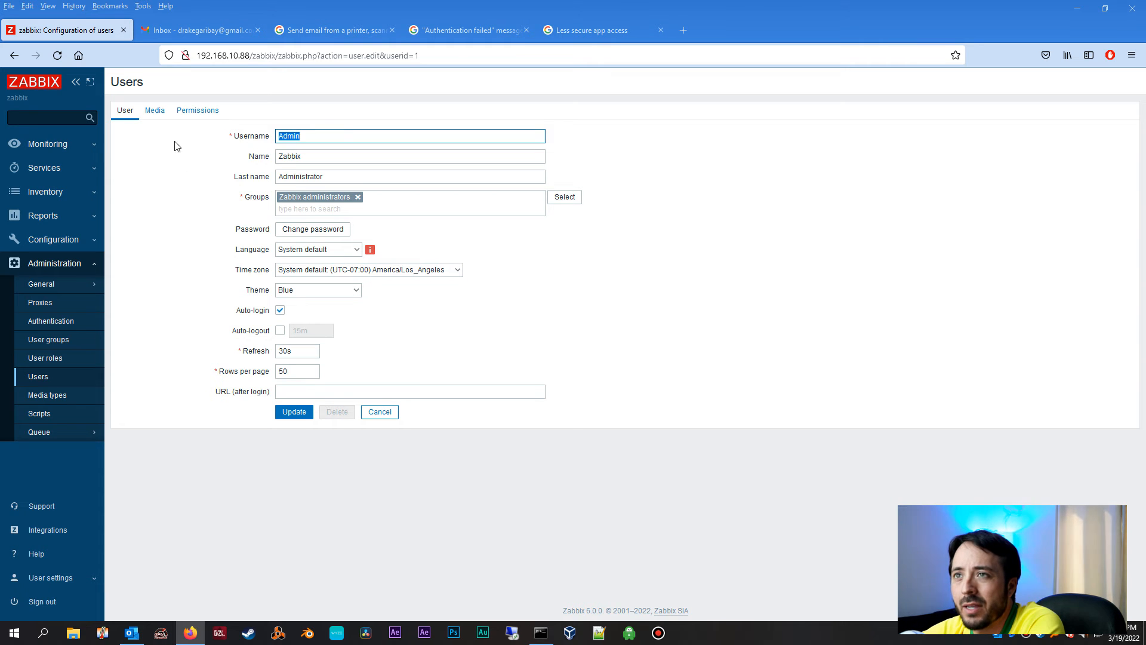
Add an Email media entry with the Gmail address to the Admin user and save it
left_click(284, 147)
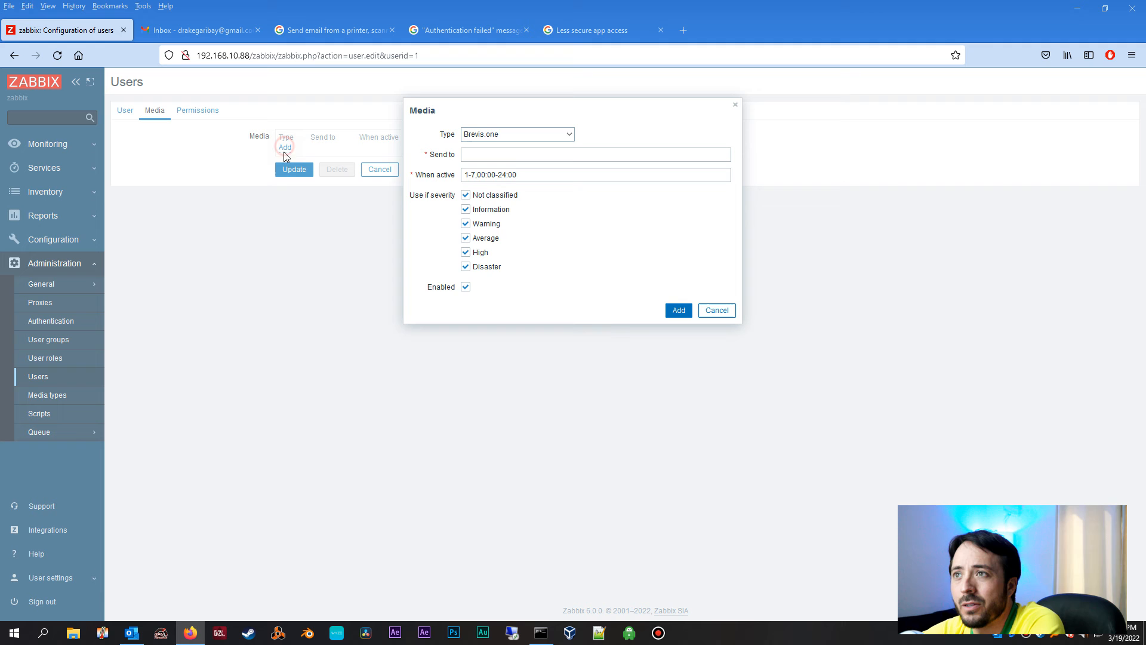
left_click(517, 134)
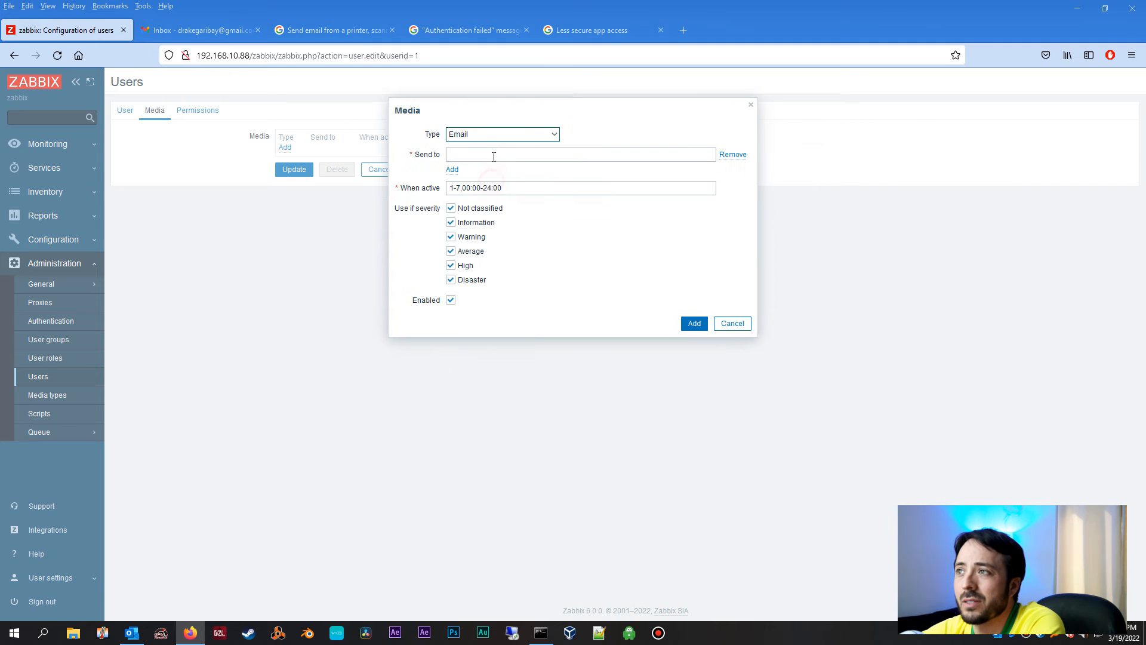
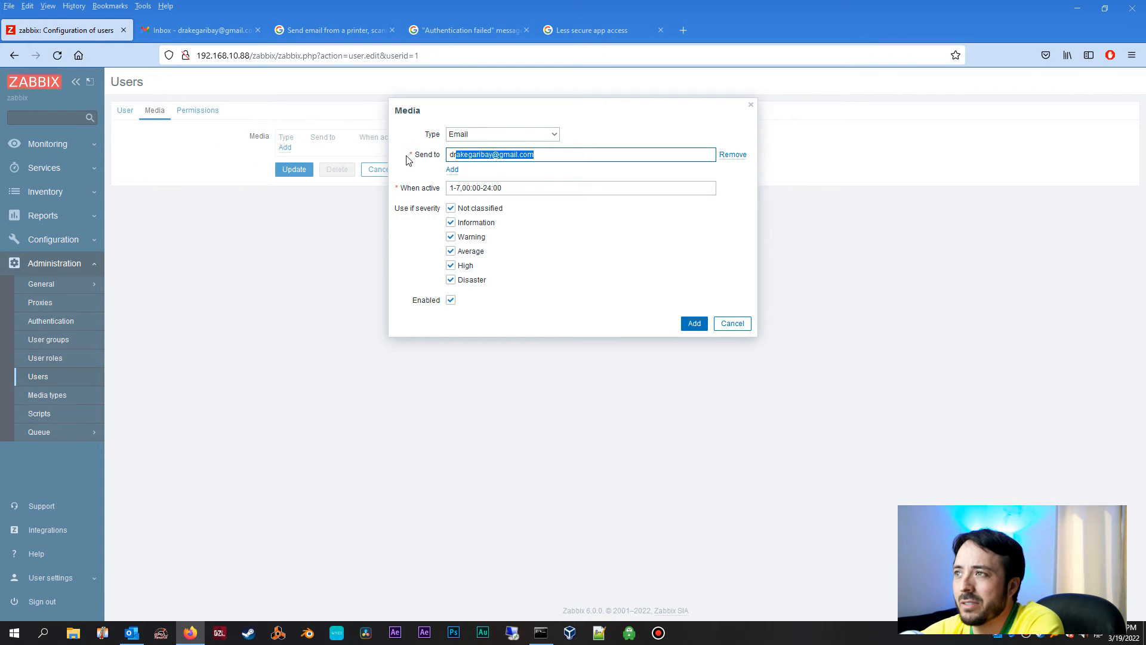
mouse_move(665, 328)
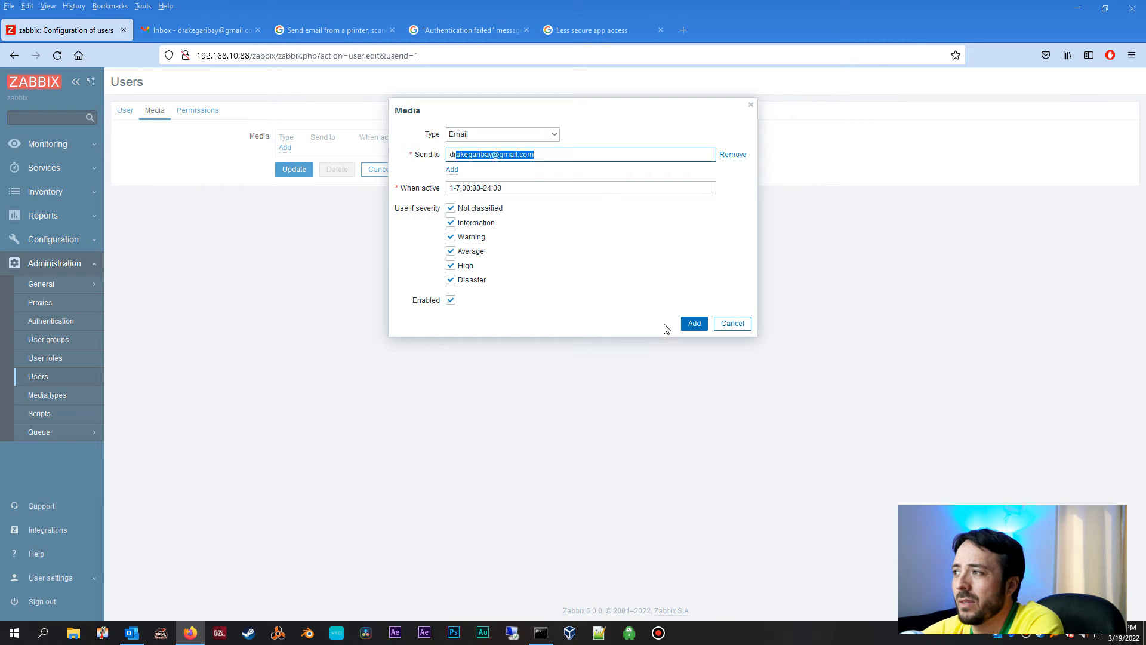
left_click(692, 324)
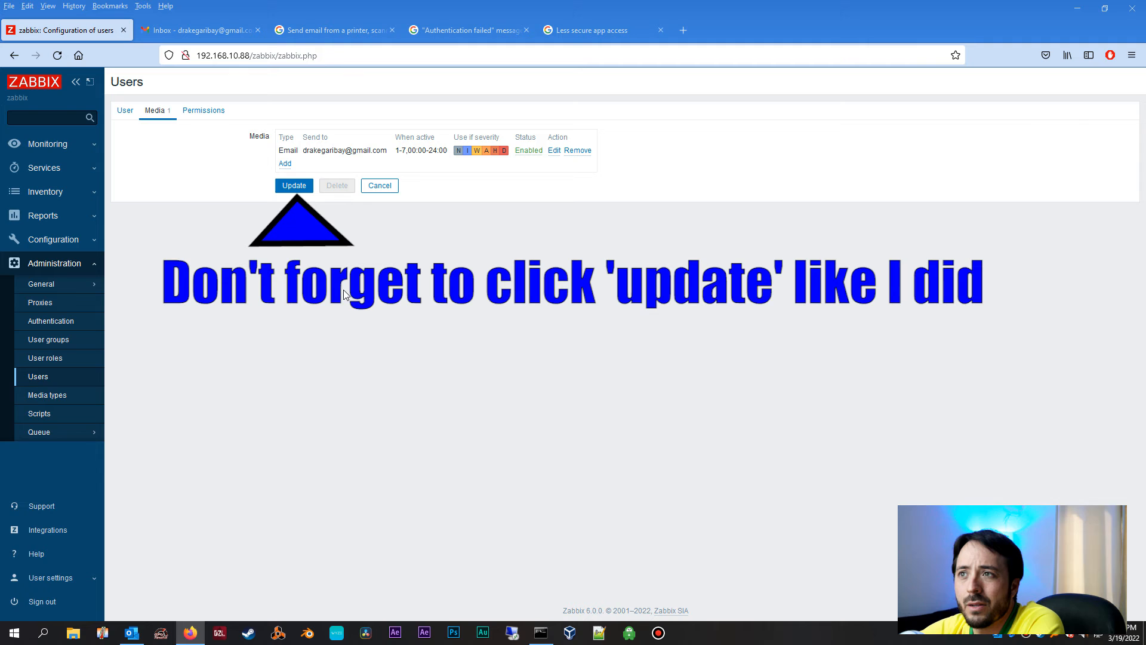
mouse_move(42, 284)
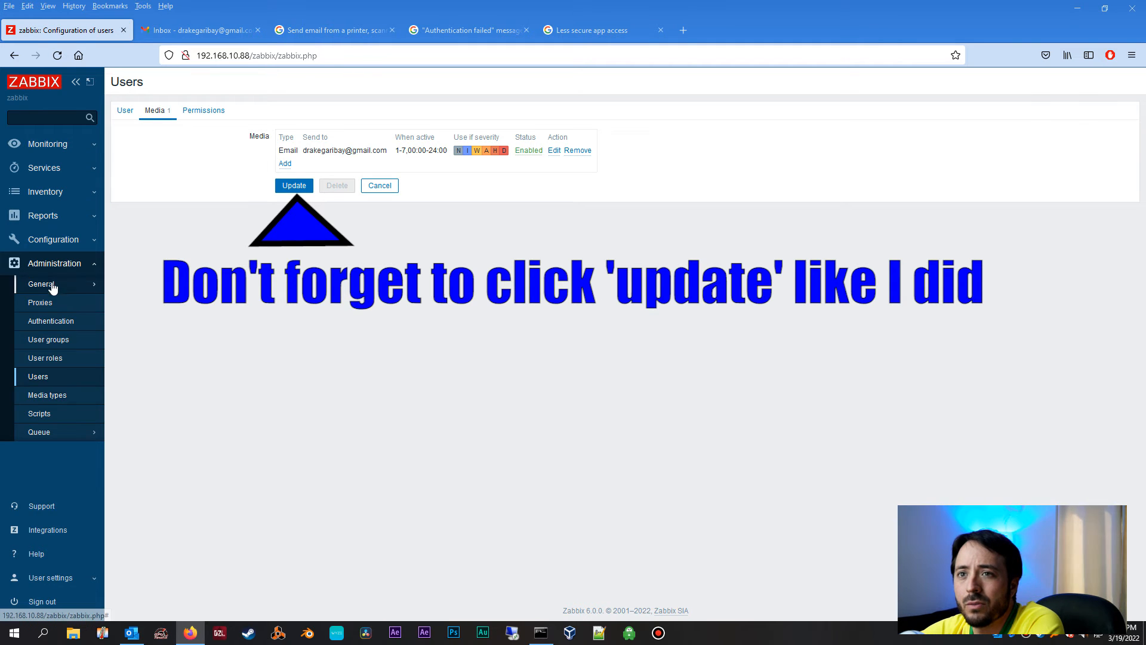
mouse_move(47, 395)
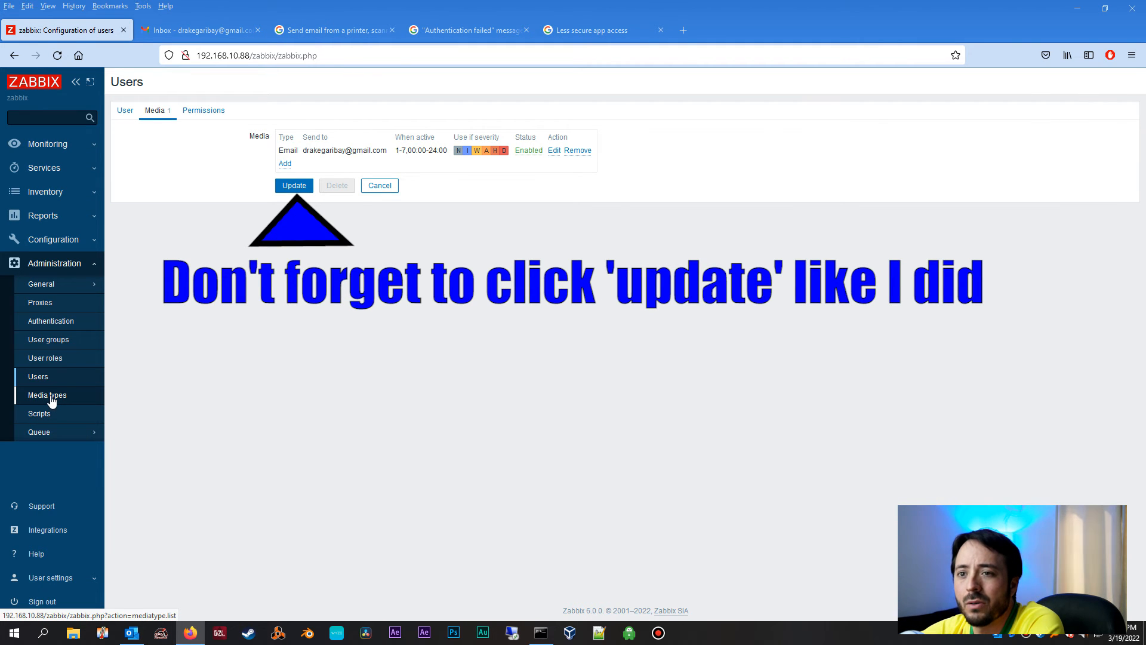
From Media types, test the Email media type with the saved Gmail address as recipient
left_click(47, 395)
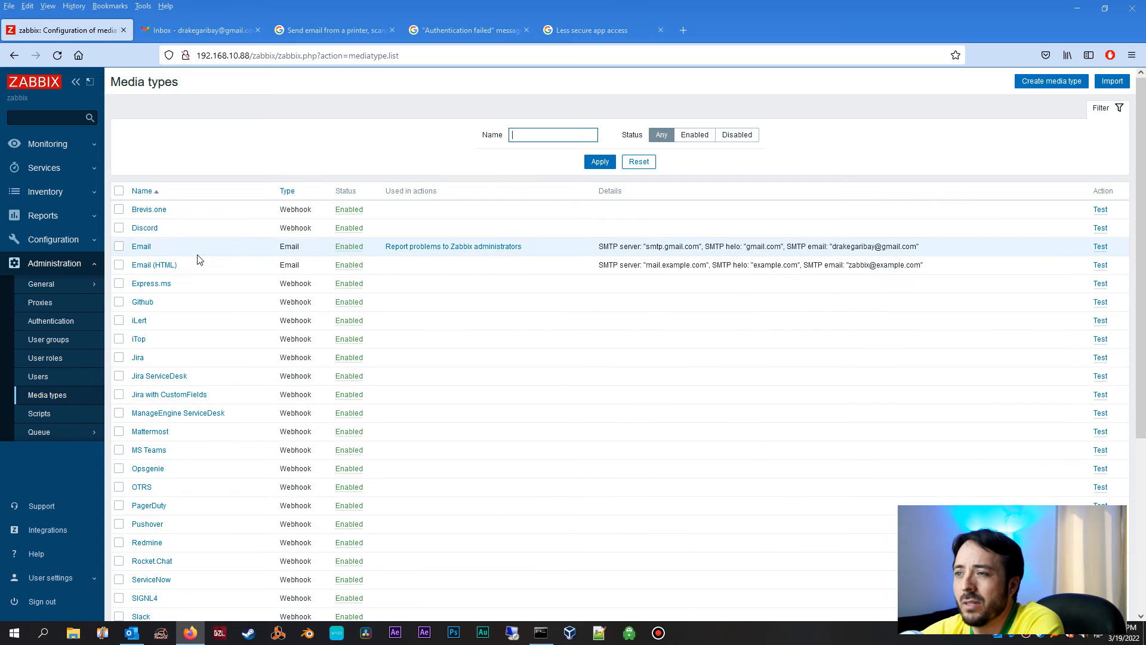
mouse_move(369, 275)
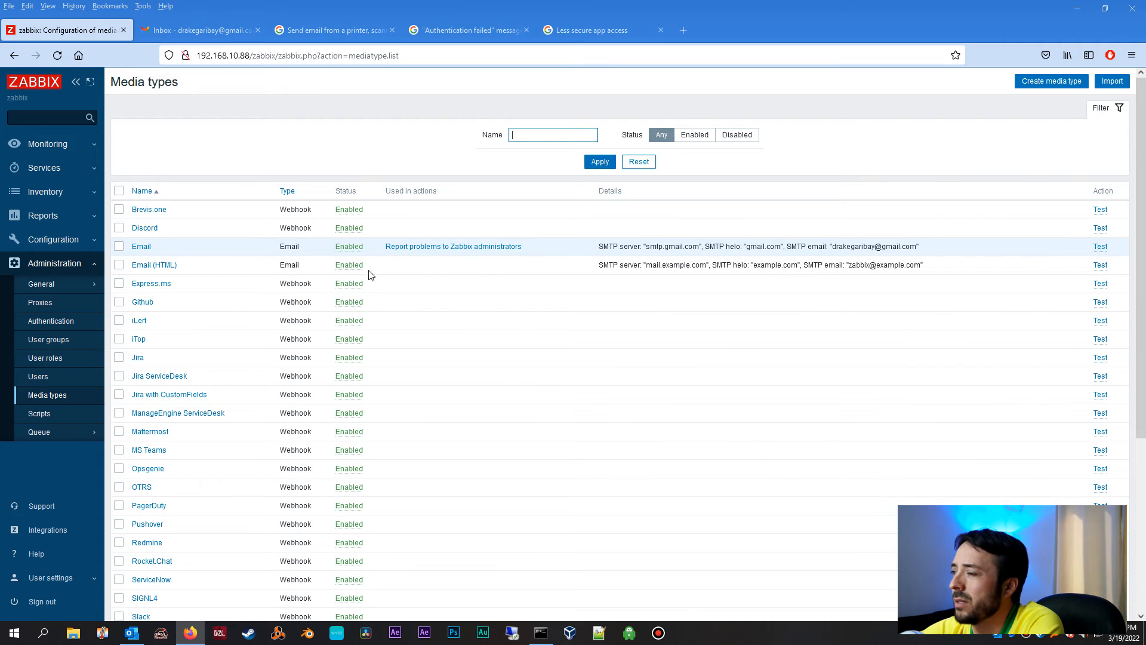
mouse_move(1099, 246)
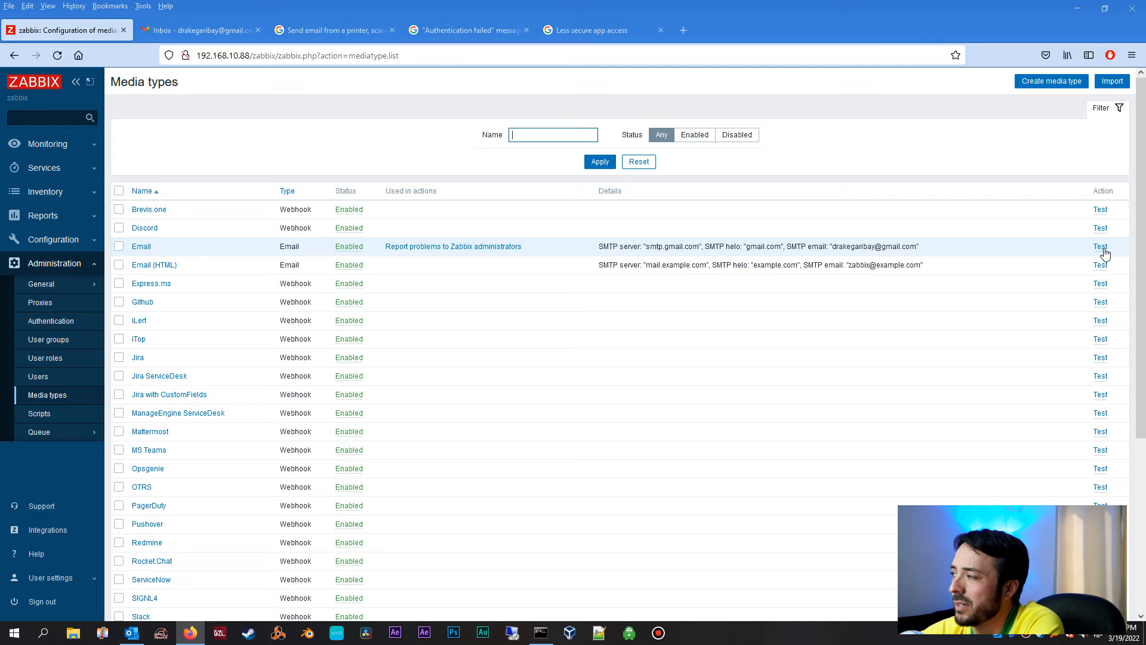
left_click(1100, 246)
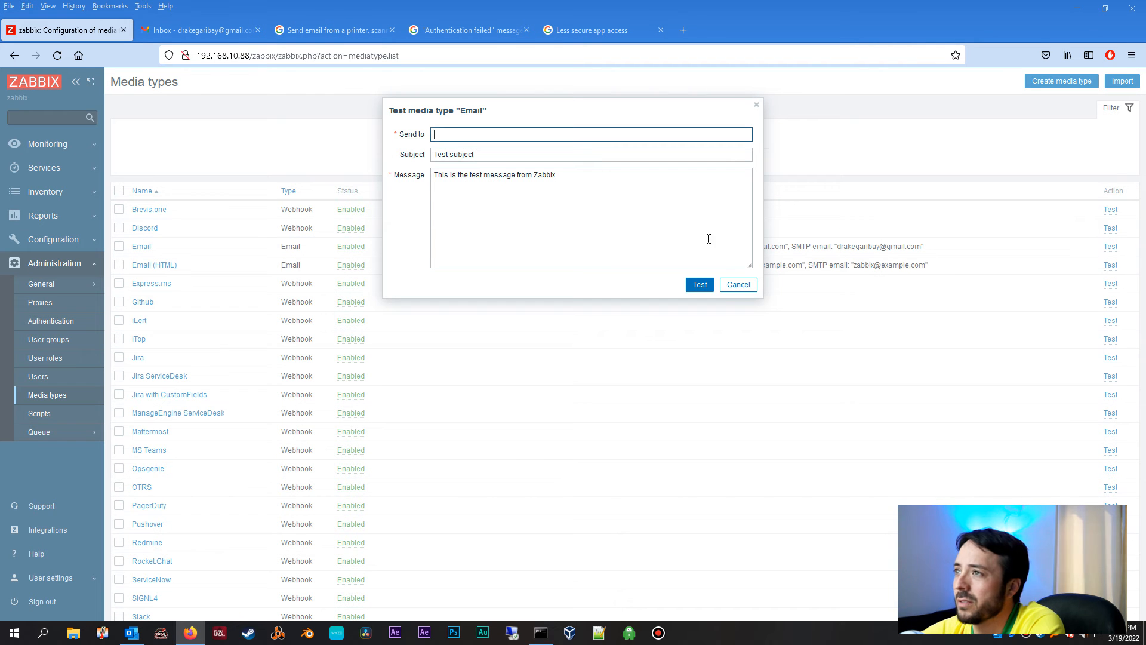
left_click(591, 134)
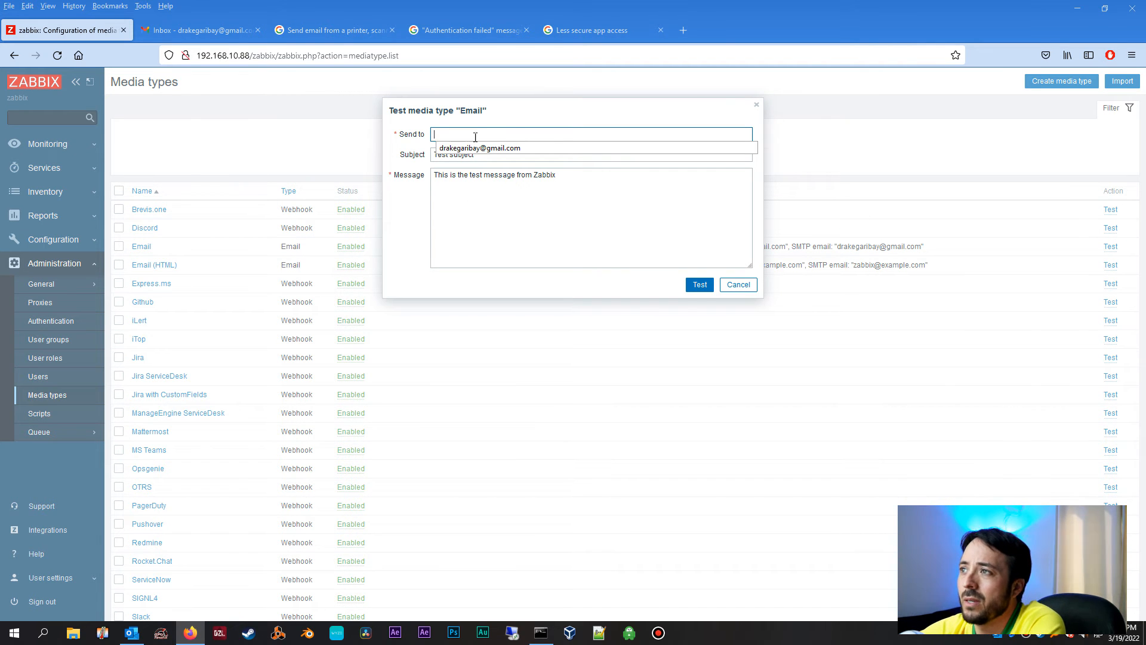
left_click(481, 148)
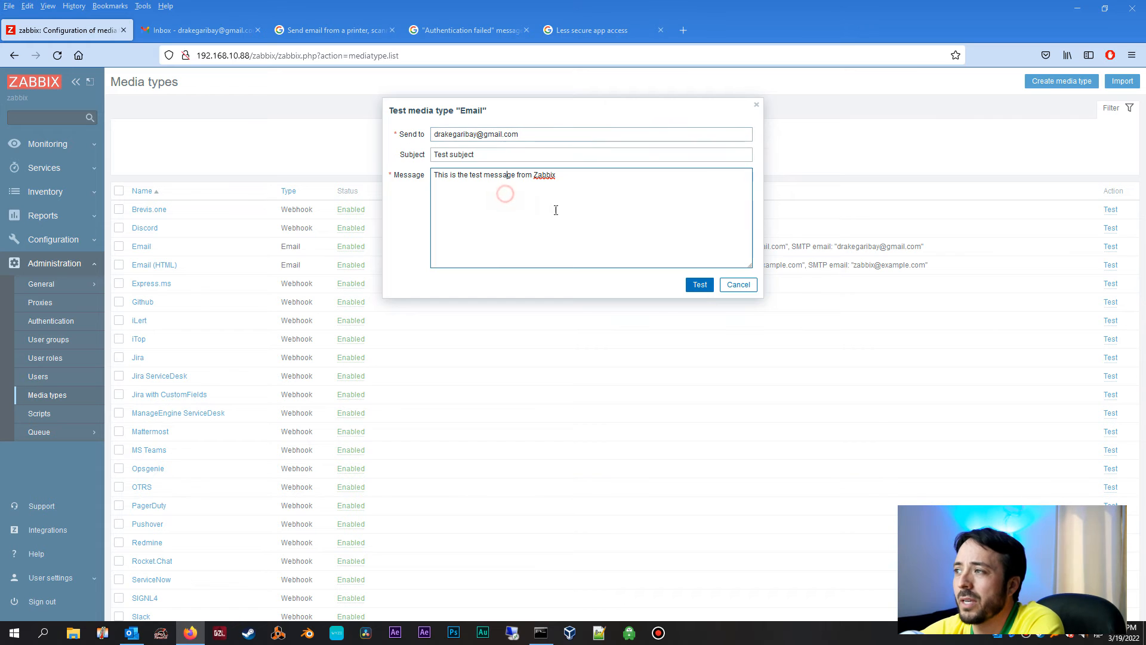
left_click(699, 285)
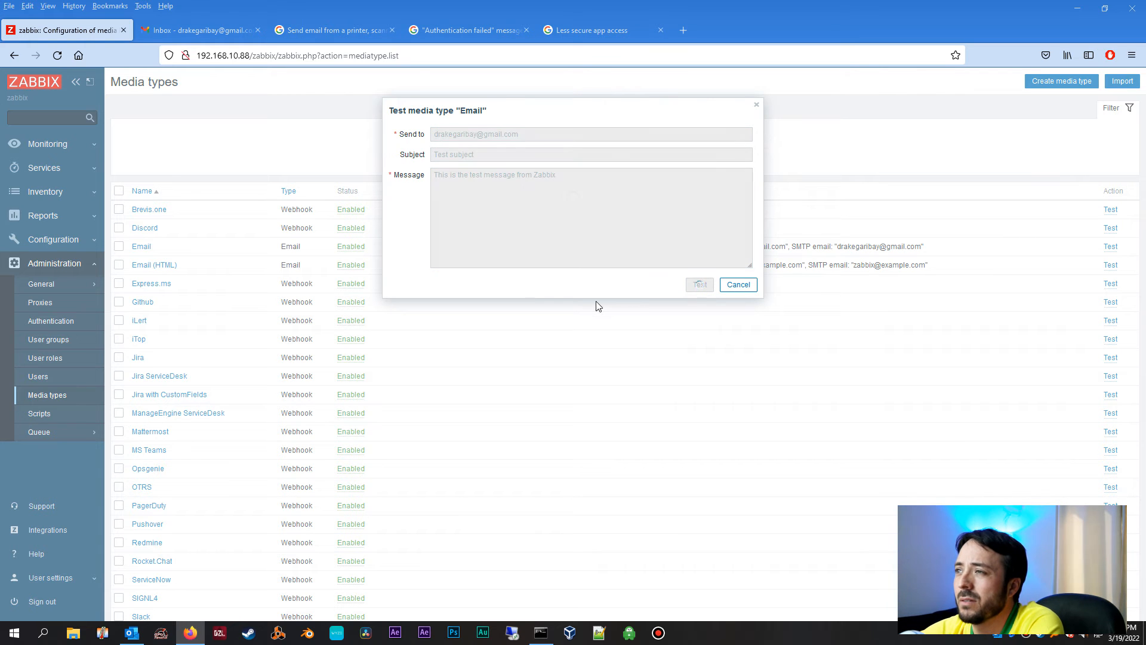
left_click(698, 285)
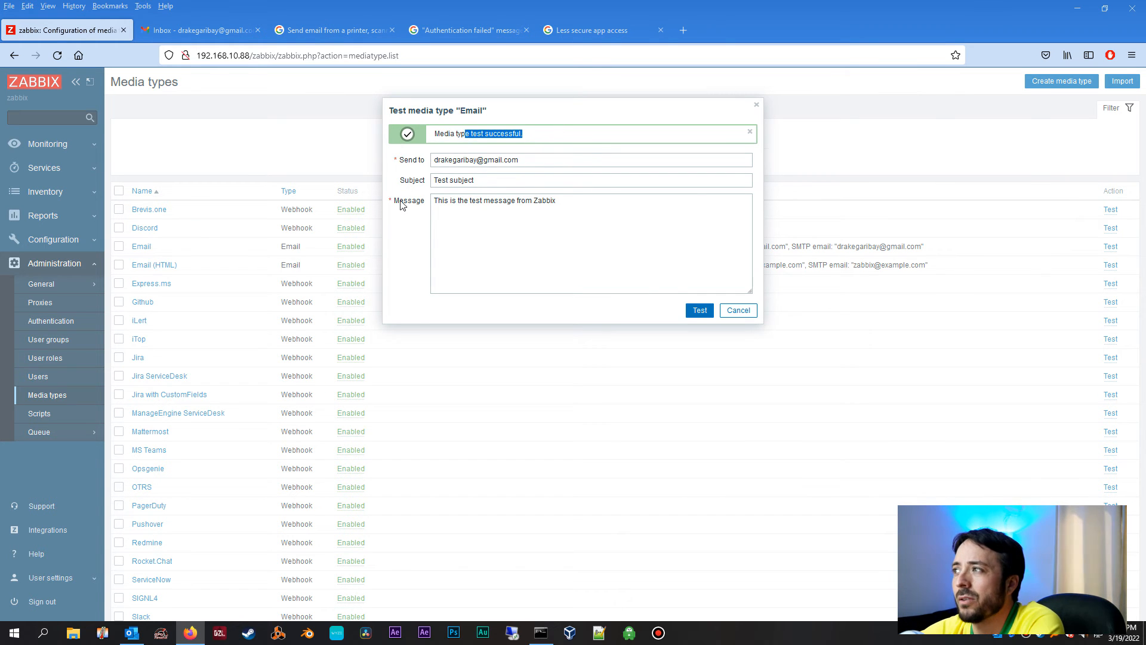
mouse_move(504, 133)
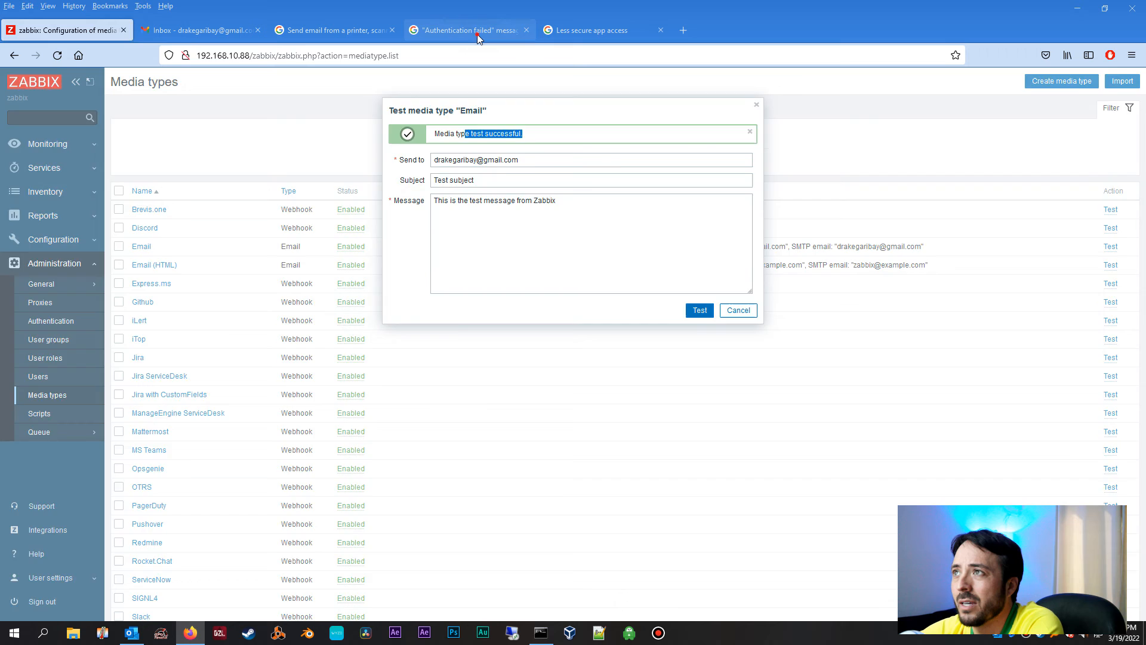
Refresh the Gmail inbox and select the arrived 'Test subject' message from Zabbix
left_click(593, 30)
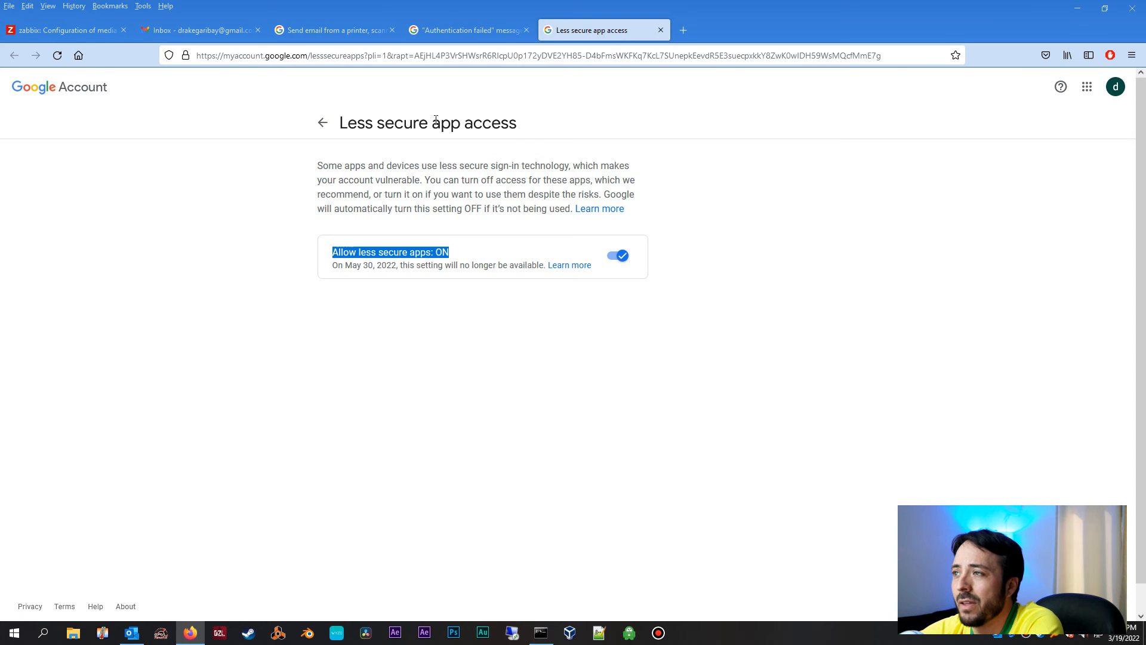
left_click(66, 29)
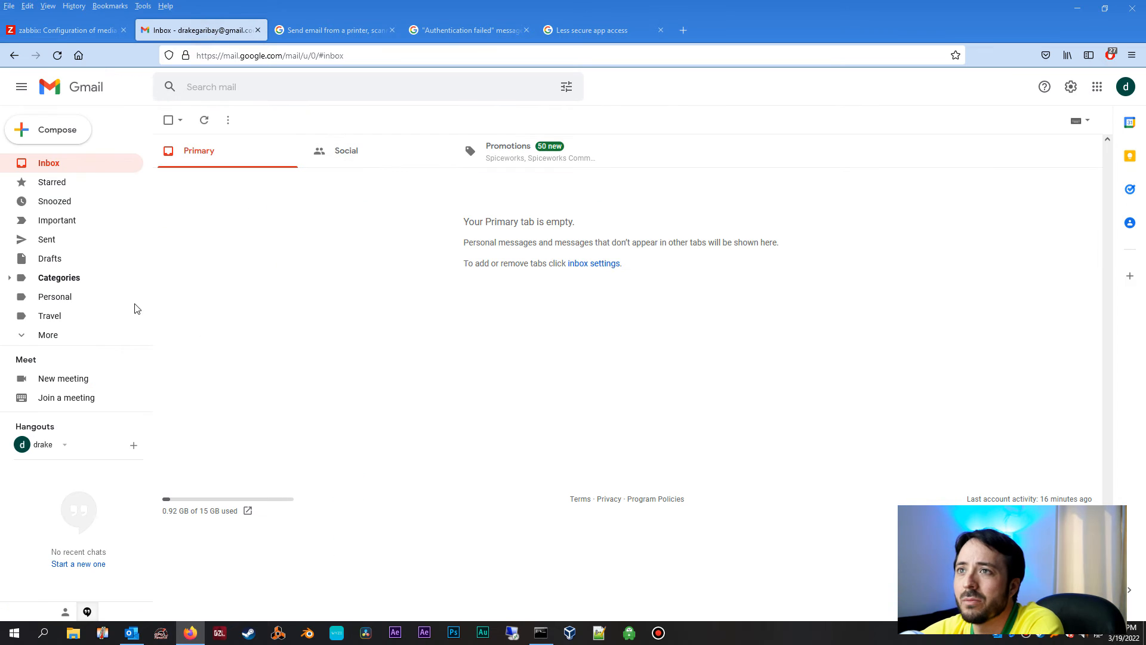
left_click(58, 55)
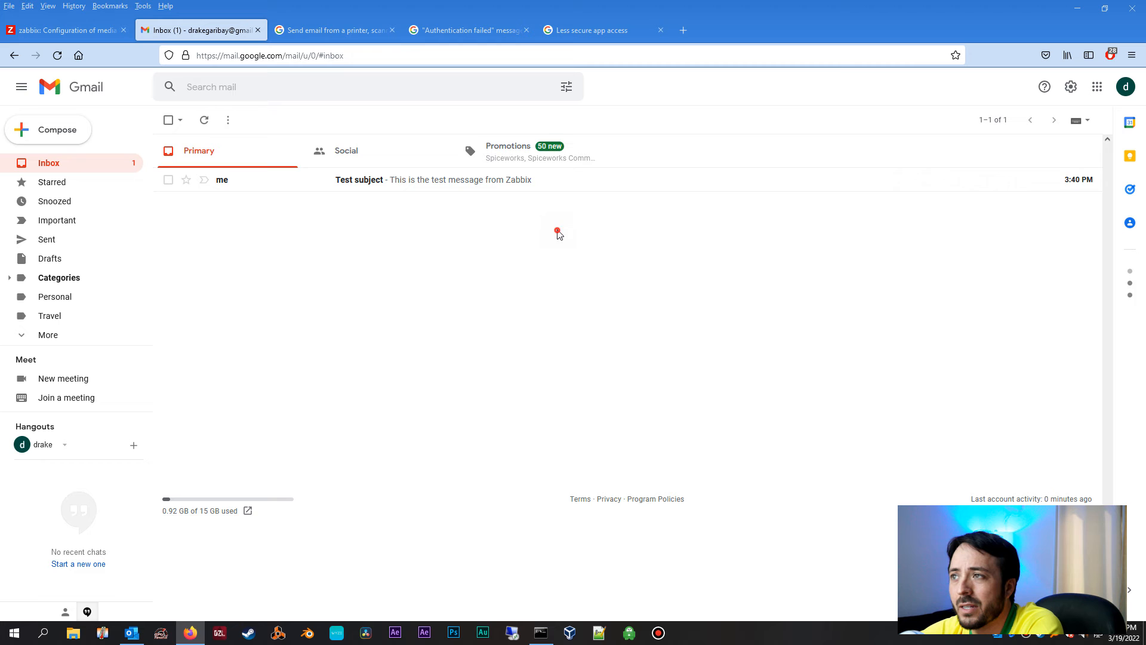
mouse_move(394, 301)
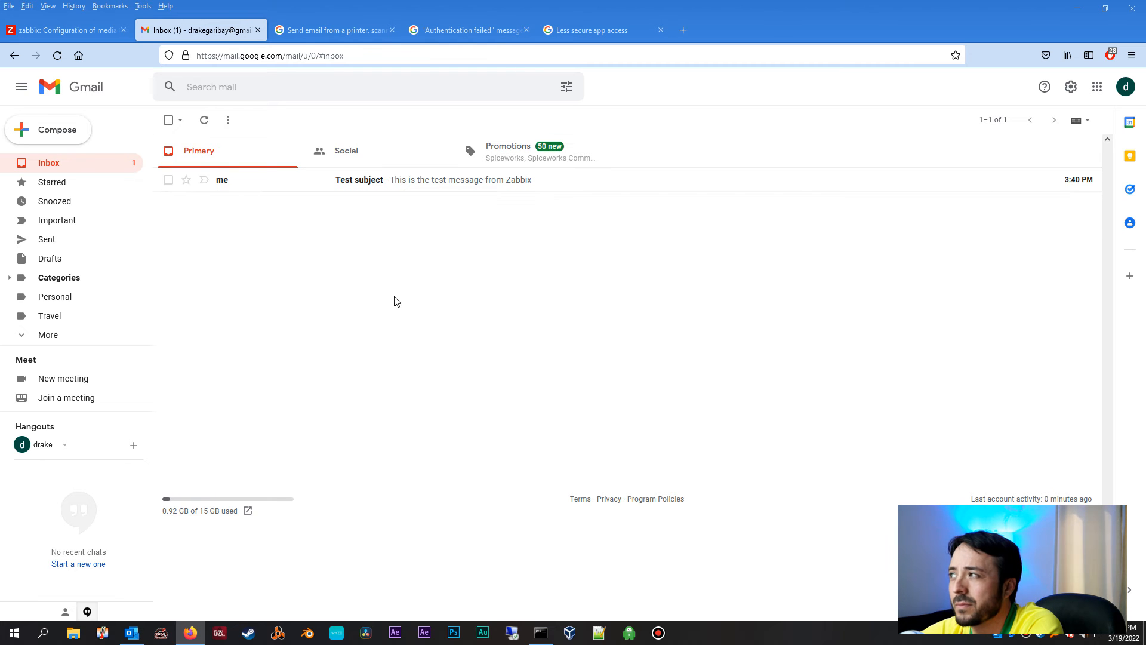
left_click(167, 180)
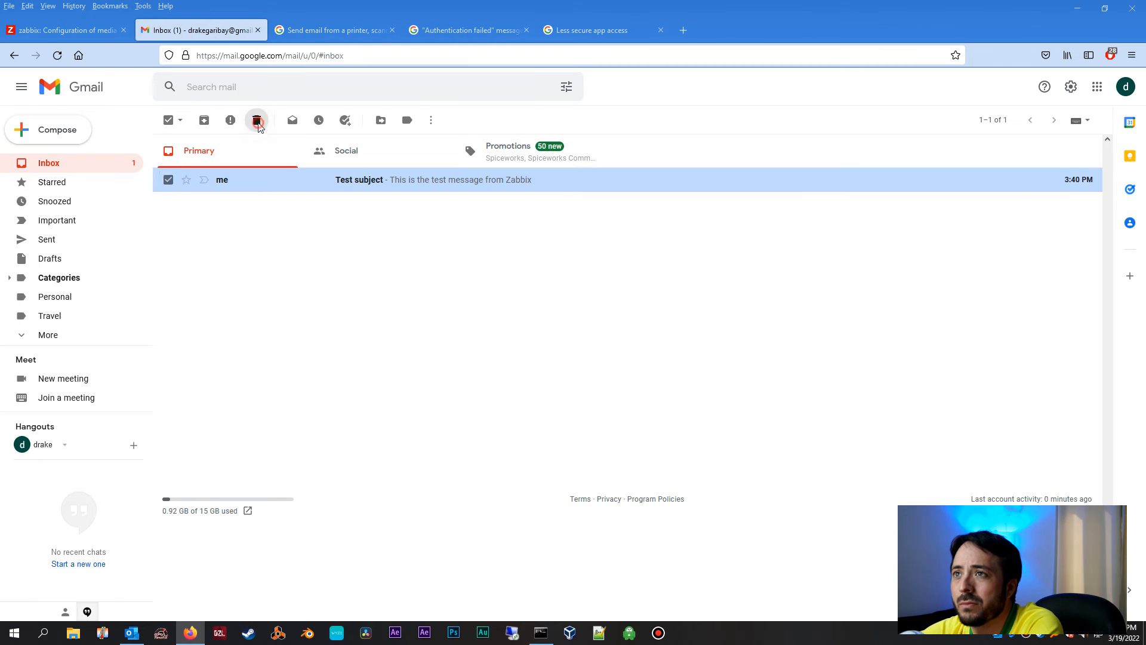
Switch back to the Zabbix Media types browser tab
left_click(62, 29)
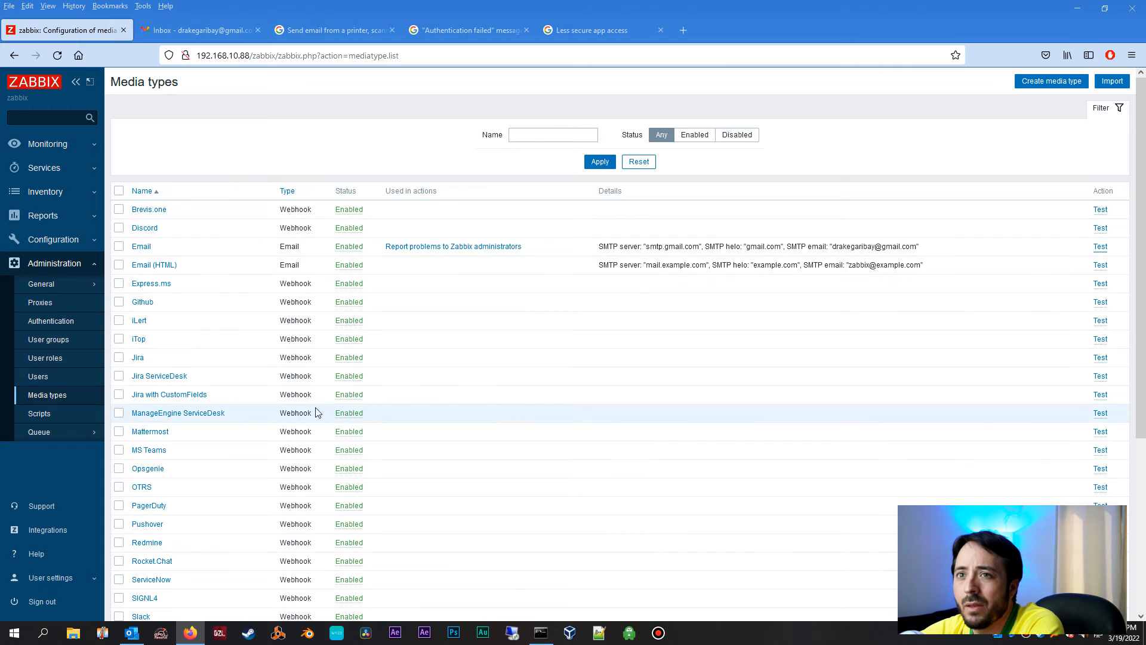
mouse_move(161, 293)
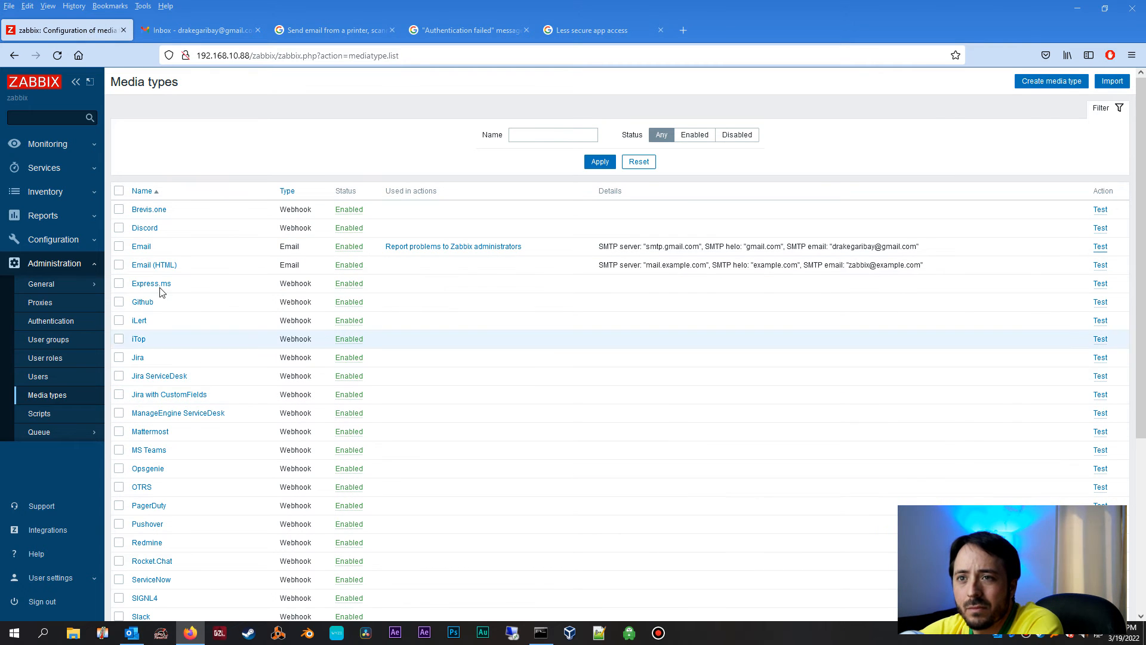
mouse_move(170, 284)
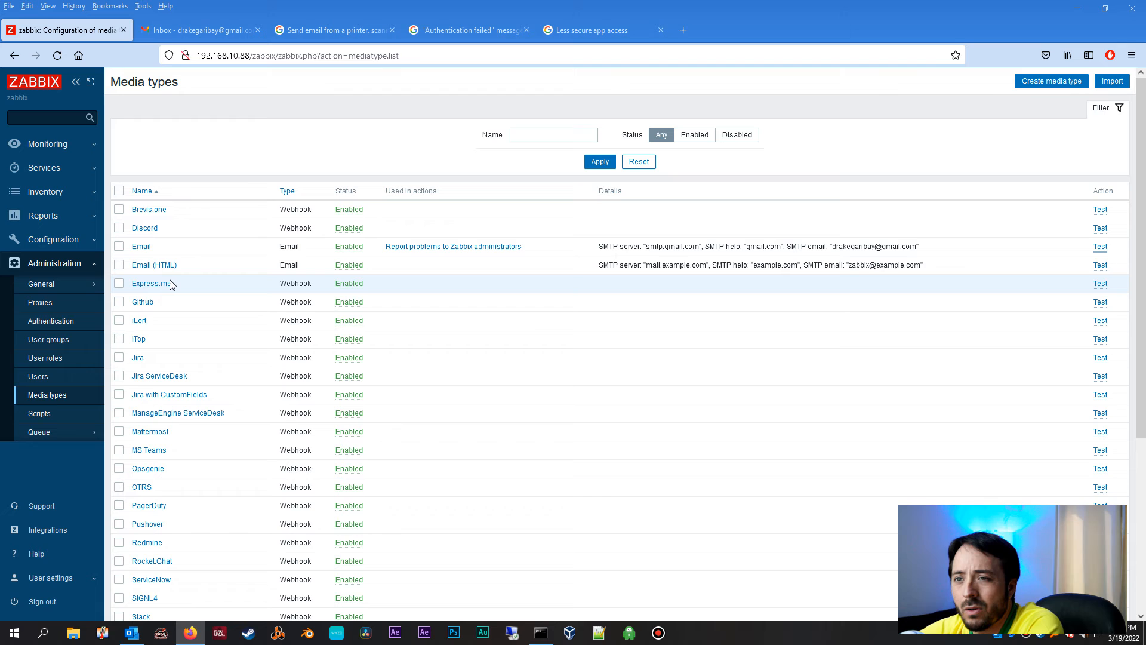
mouse_move(93, 300)
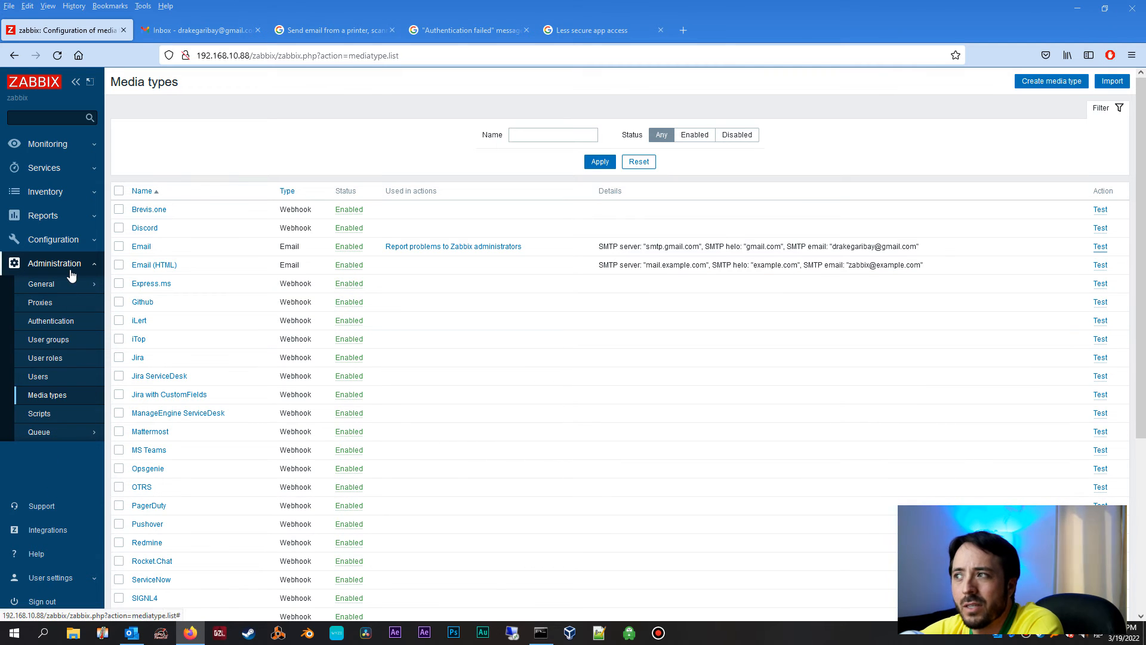
mouse_move(72, 143)
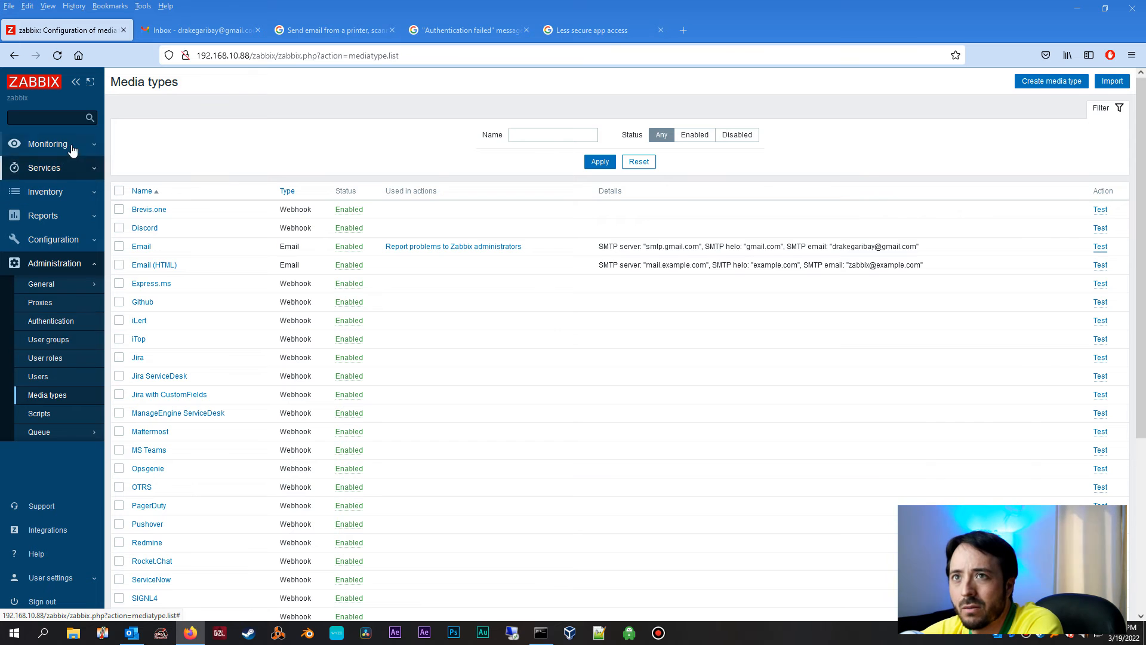
Show Monitoring > Hosts and highlight win7pc's interface address 192.168.10.94
left_click(48, 143)
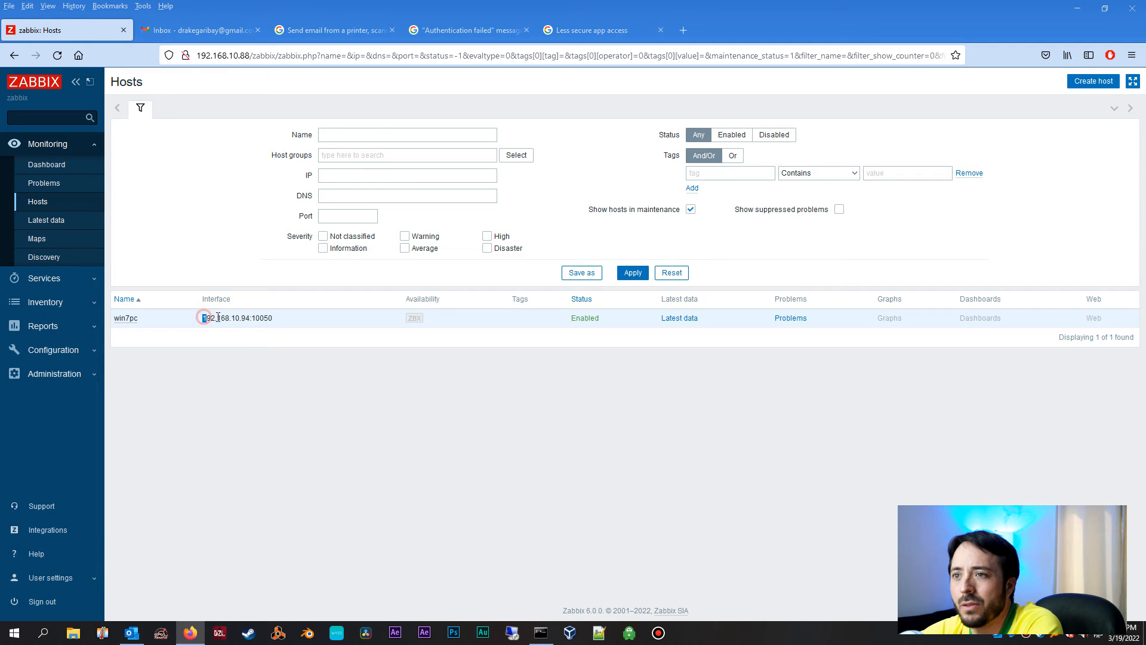
double_click(225, 318)
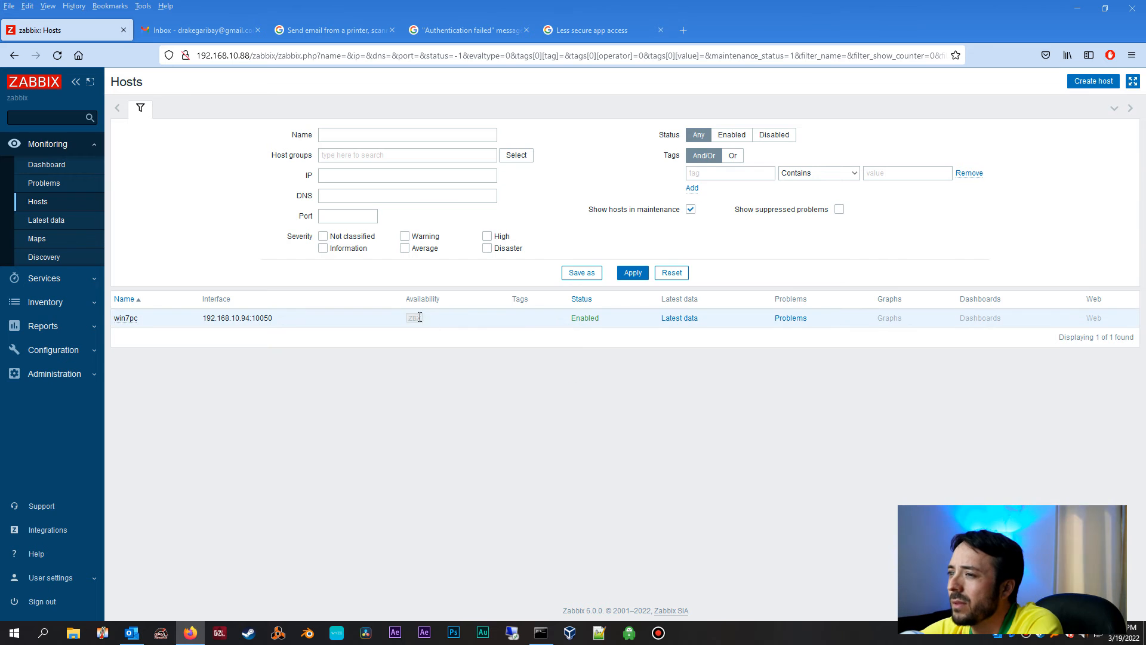
mouse_move(450, 344)
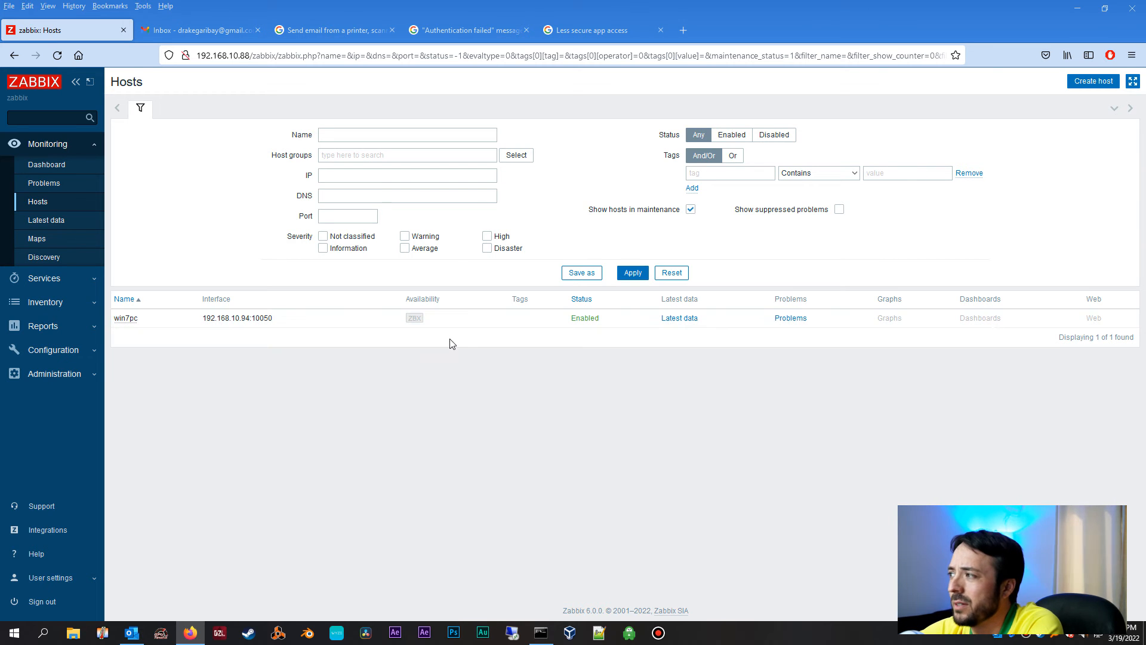
mouse_move(435, 334)
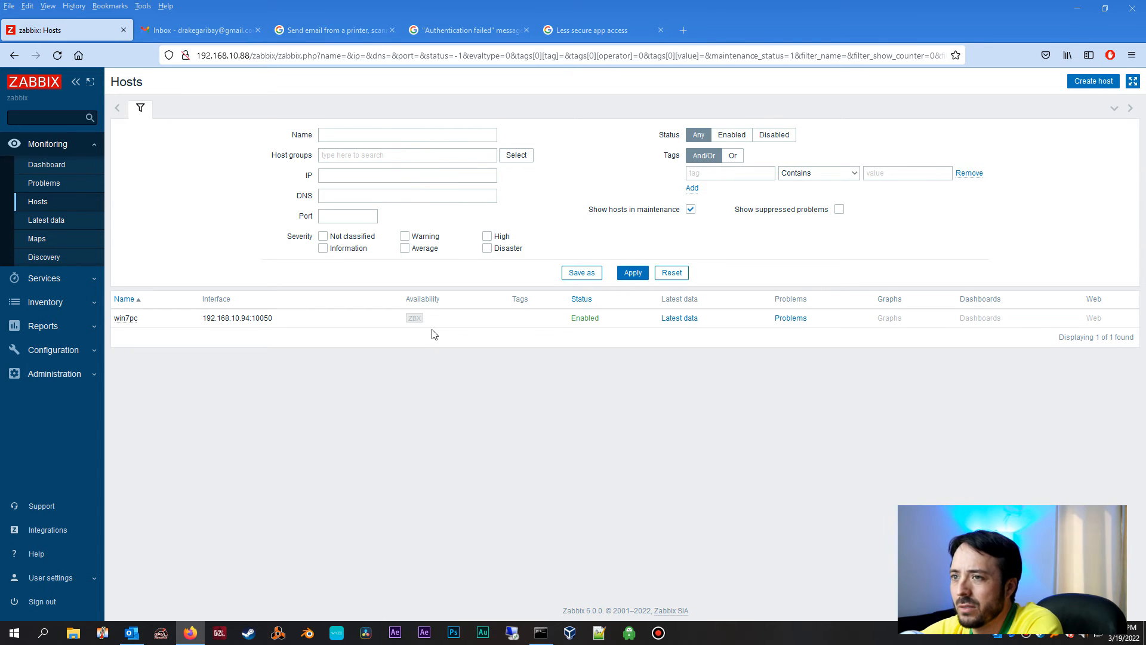
double_click(126, 318)
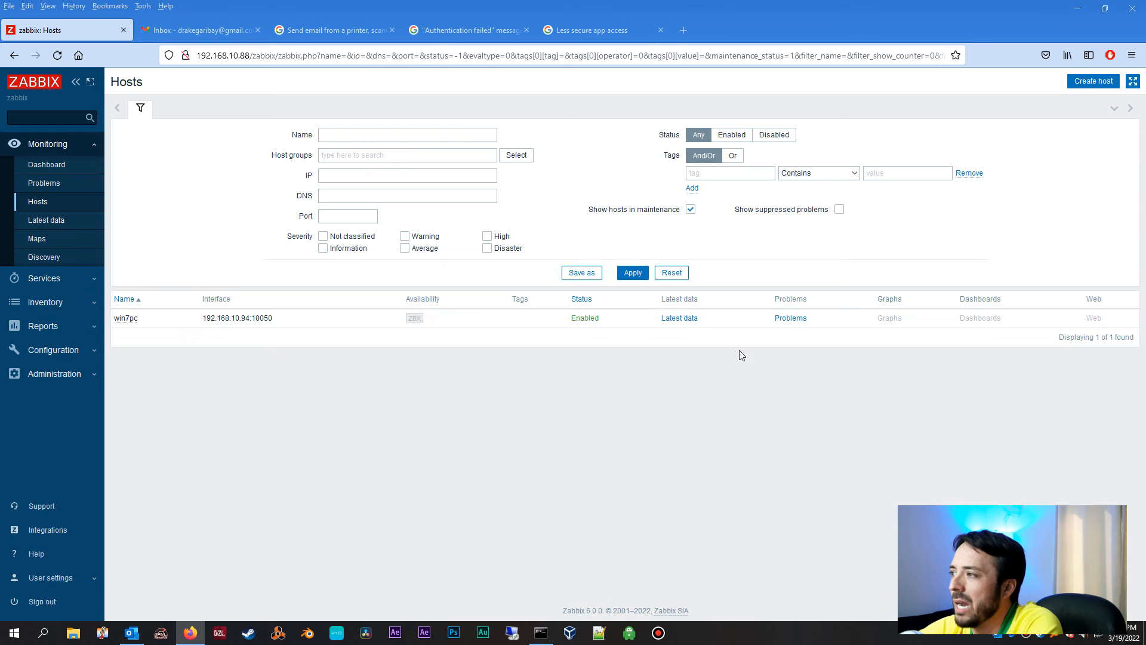
Show win7pc's Latest data with ICMP ping Up, 0% loss and 1.12 ms response
left_click(678, 318)
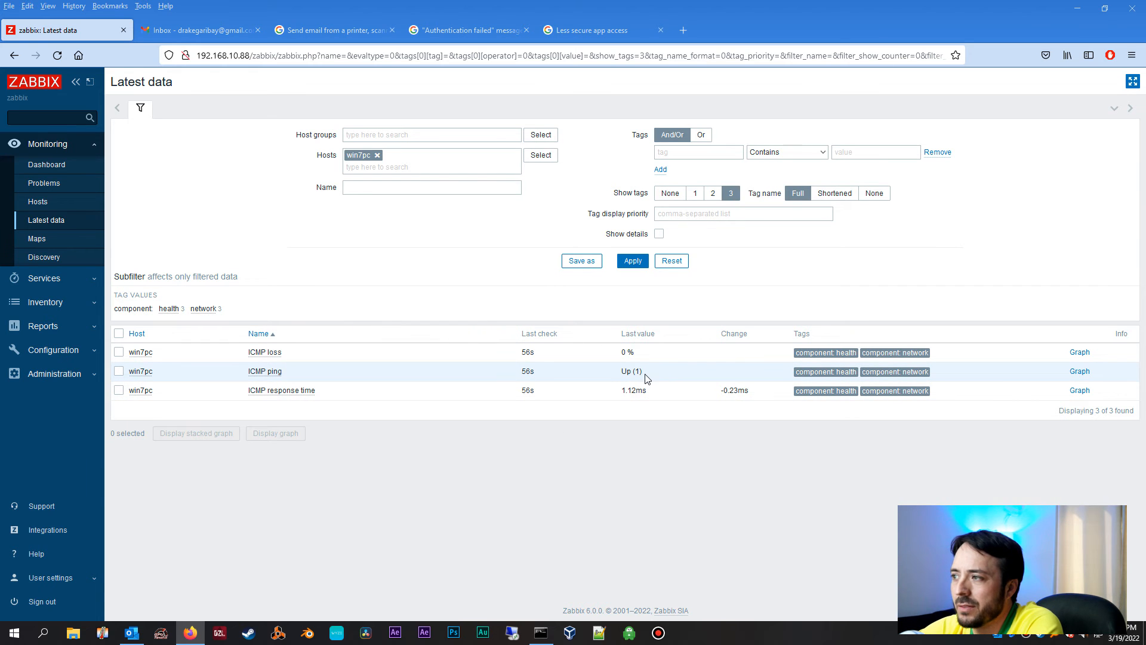
double_click(631, 372)
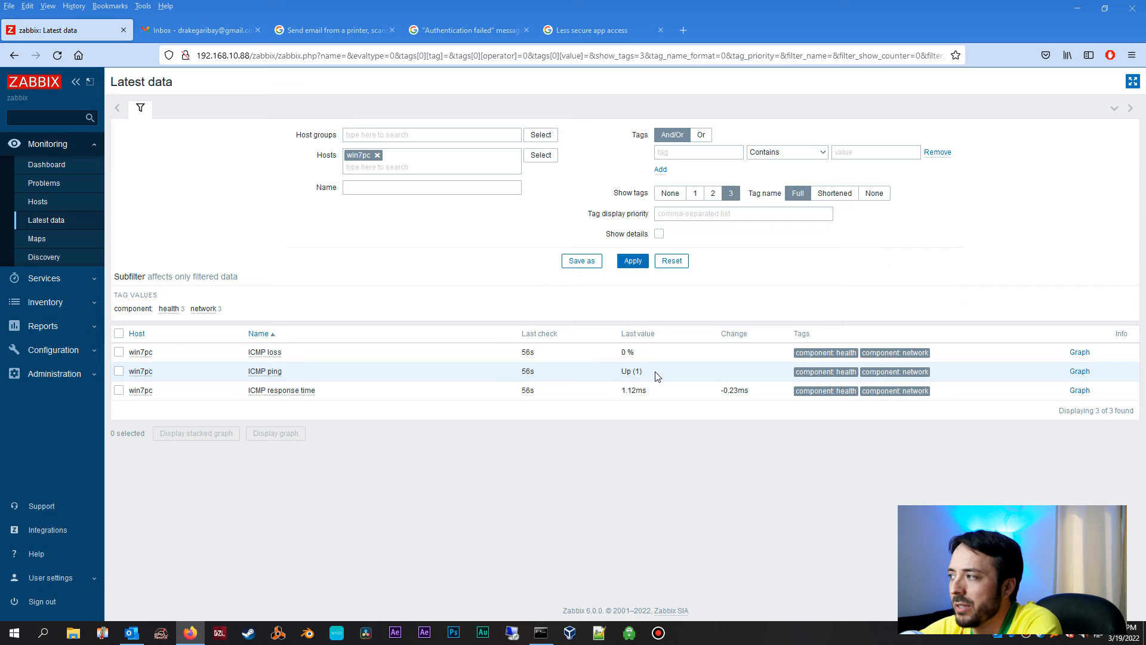
mouse_move(1042, 387)
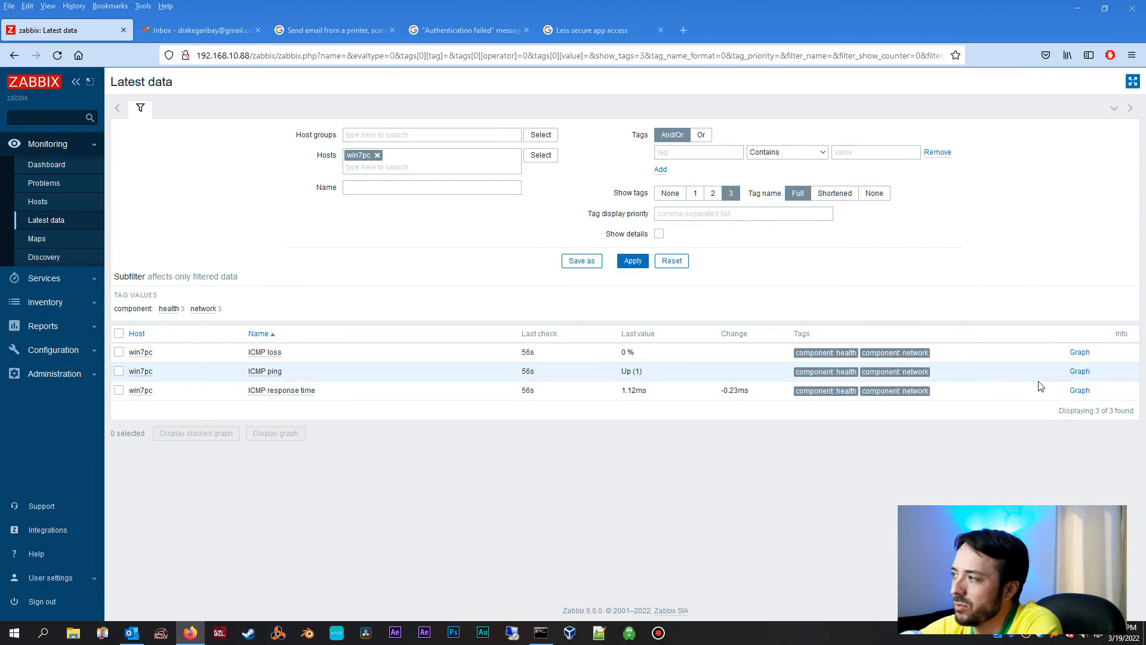
left_click(1079, 370)
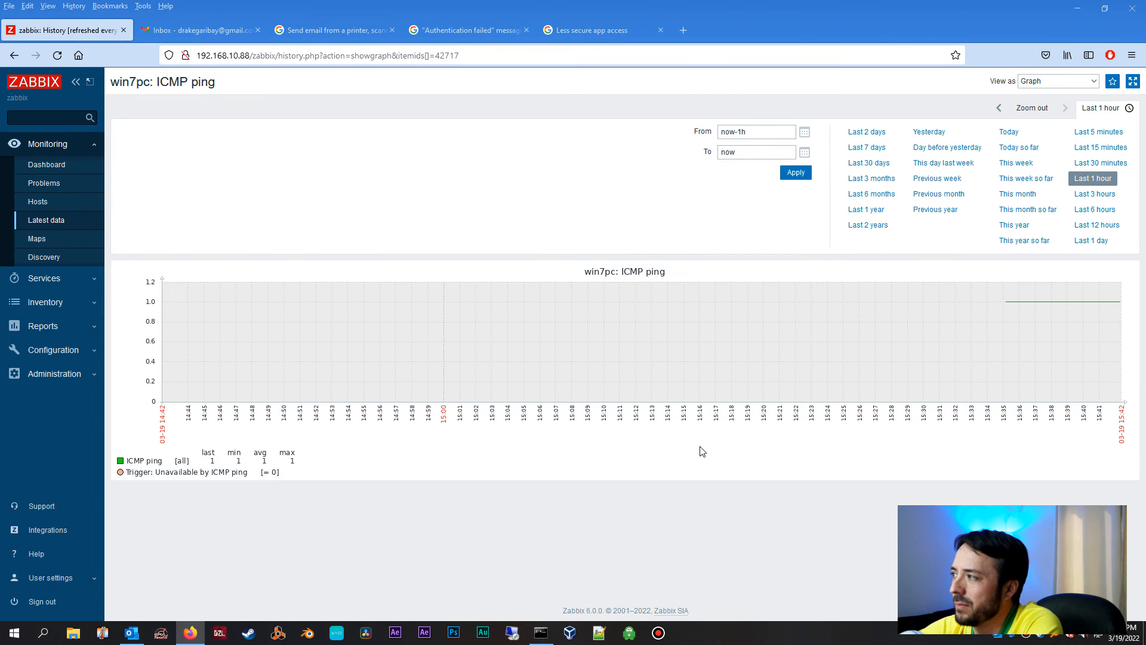
mouse_move(1027, 310)
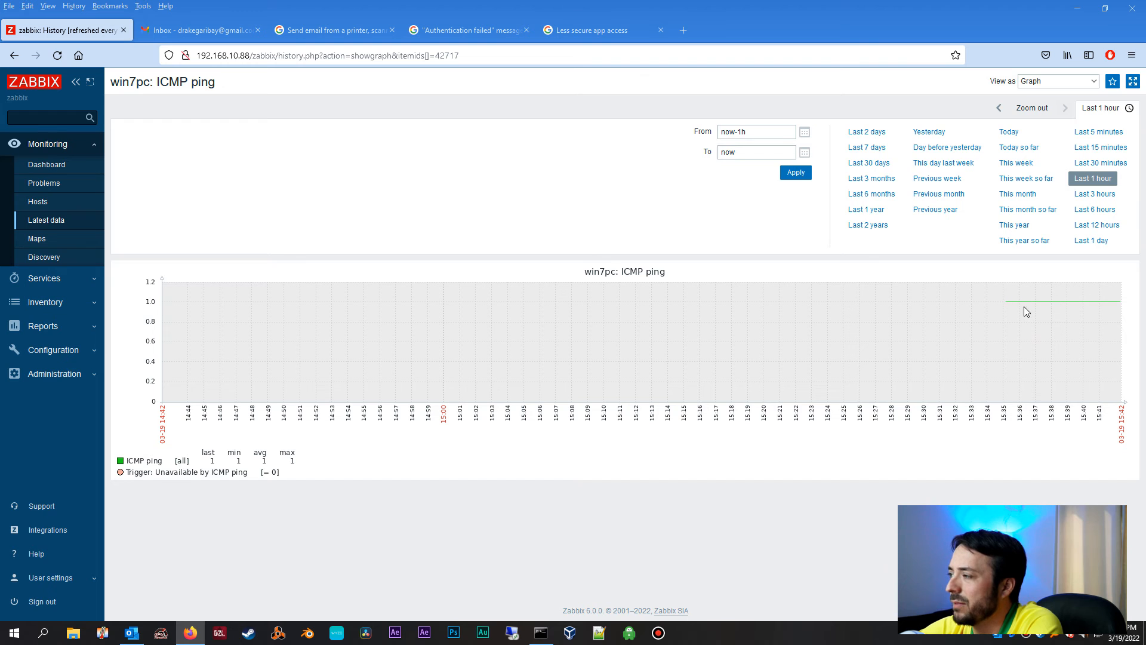
mouse_move(1119, 308)
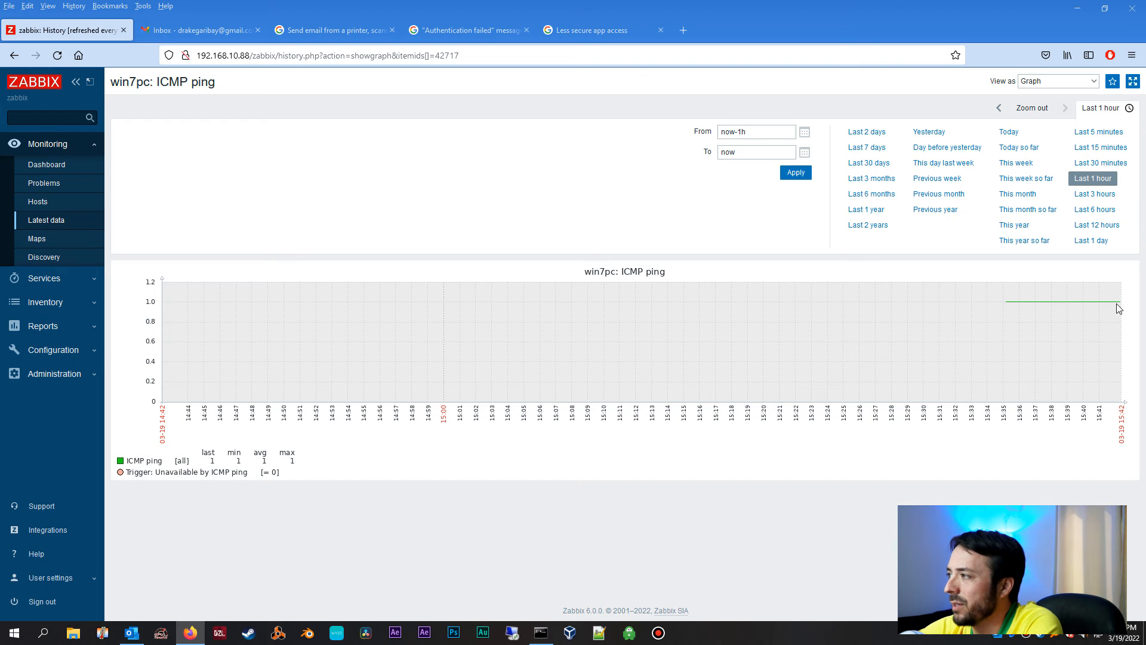
mouse_move(1014, 310)
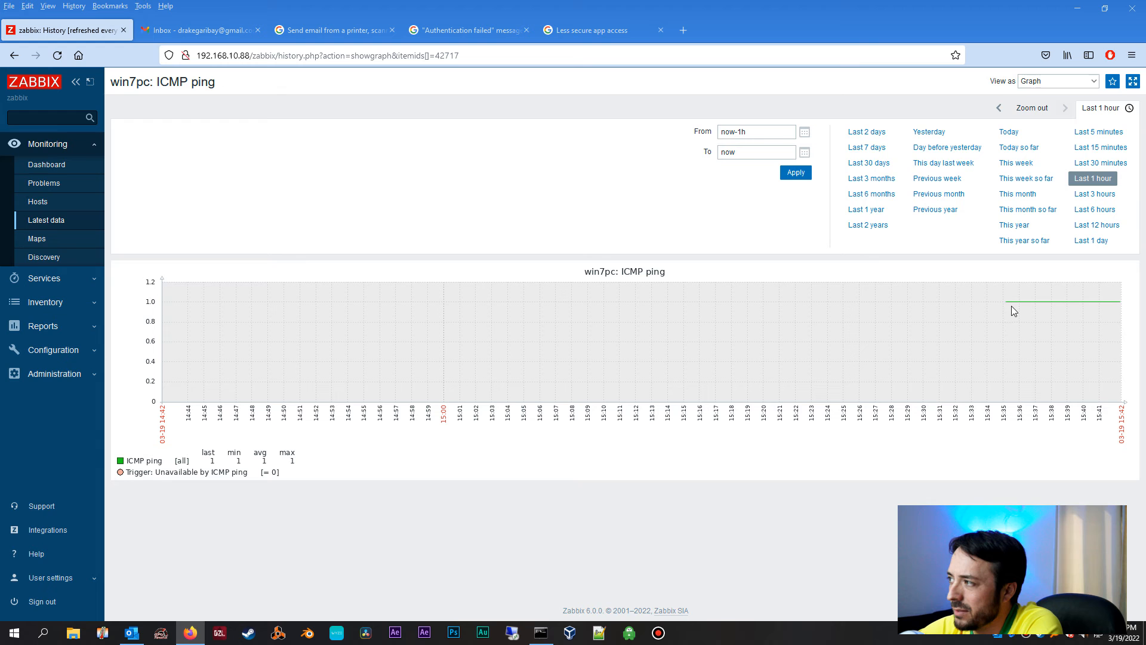
mouse_move(220, 315)
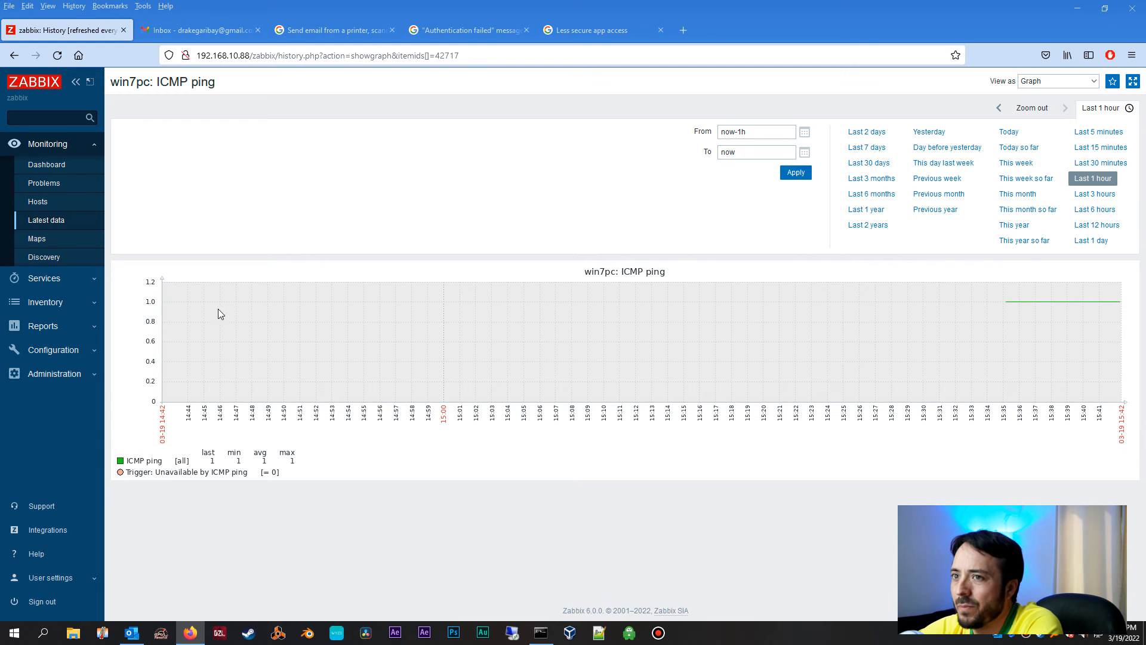
mouse_move(148, 310)
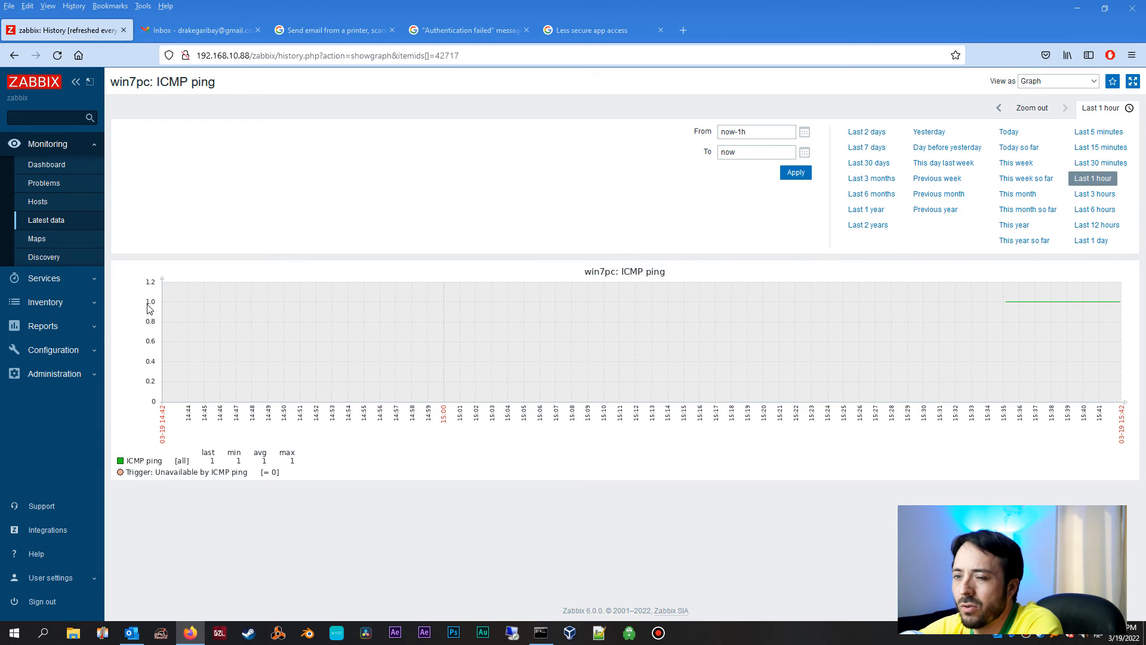
mouse_move(989, 301)
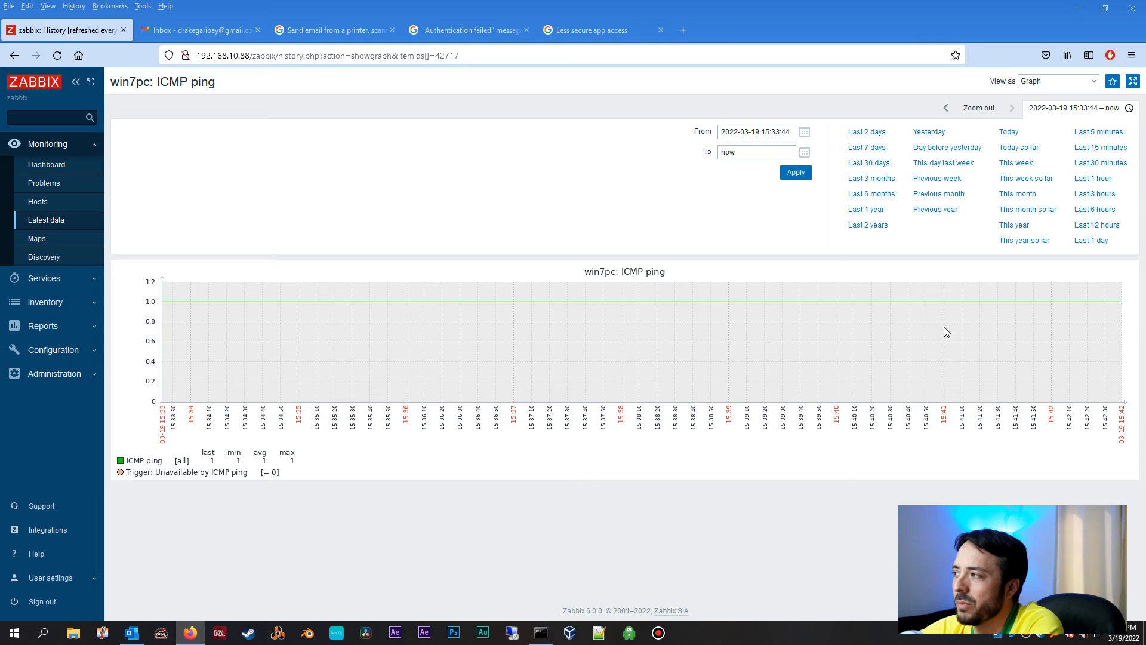
mouse_move(532, 465)
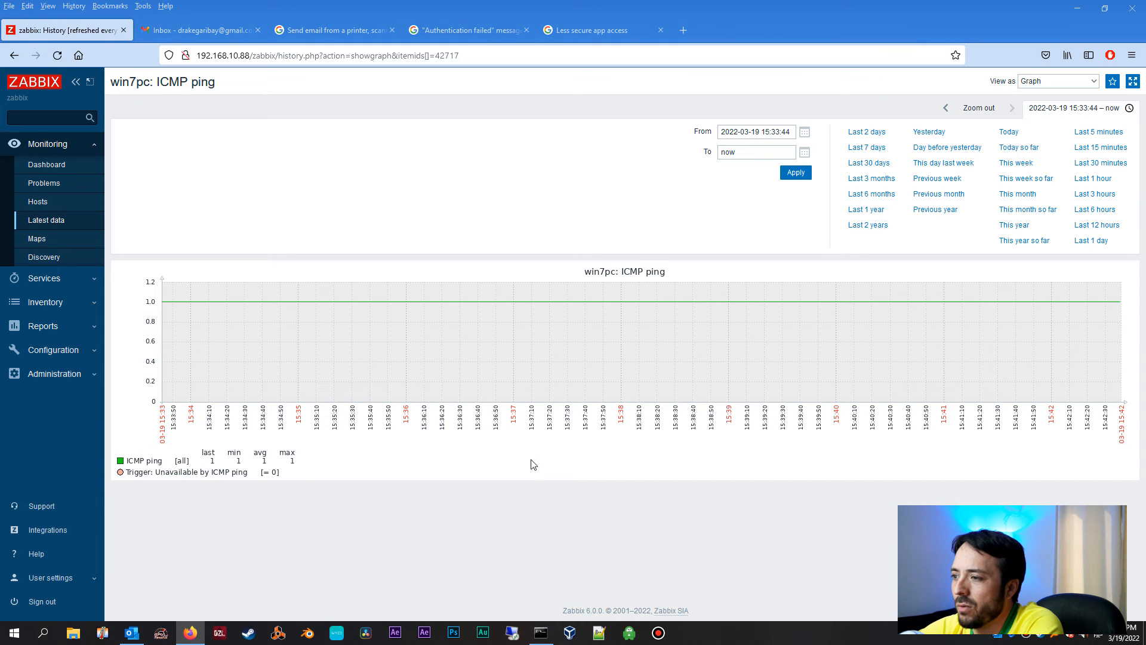
left_click(539, 633)
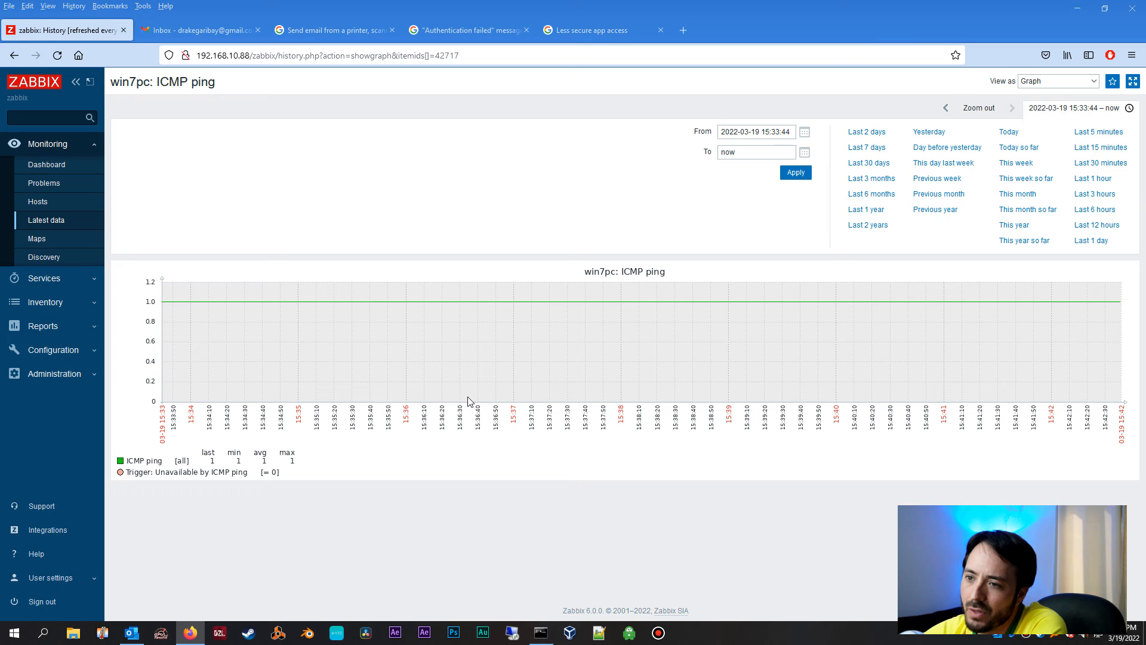
mouse_move(1100, 322)
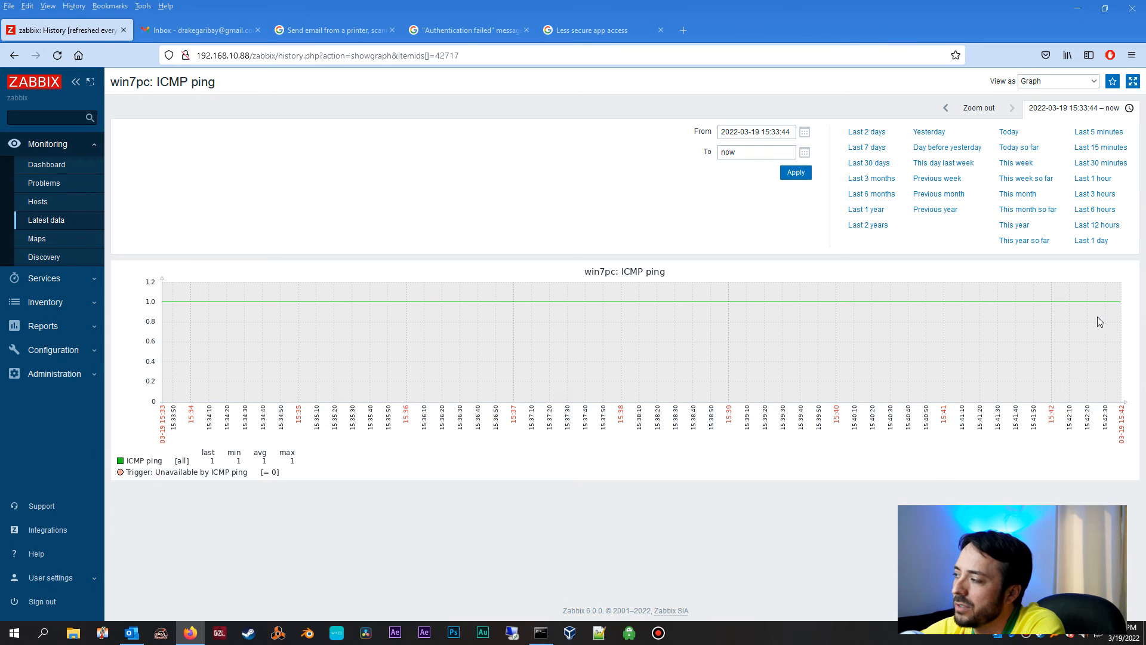
mouse_move(1091, 305)
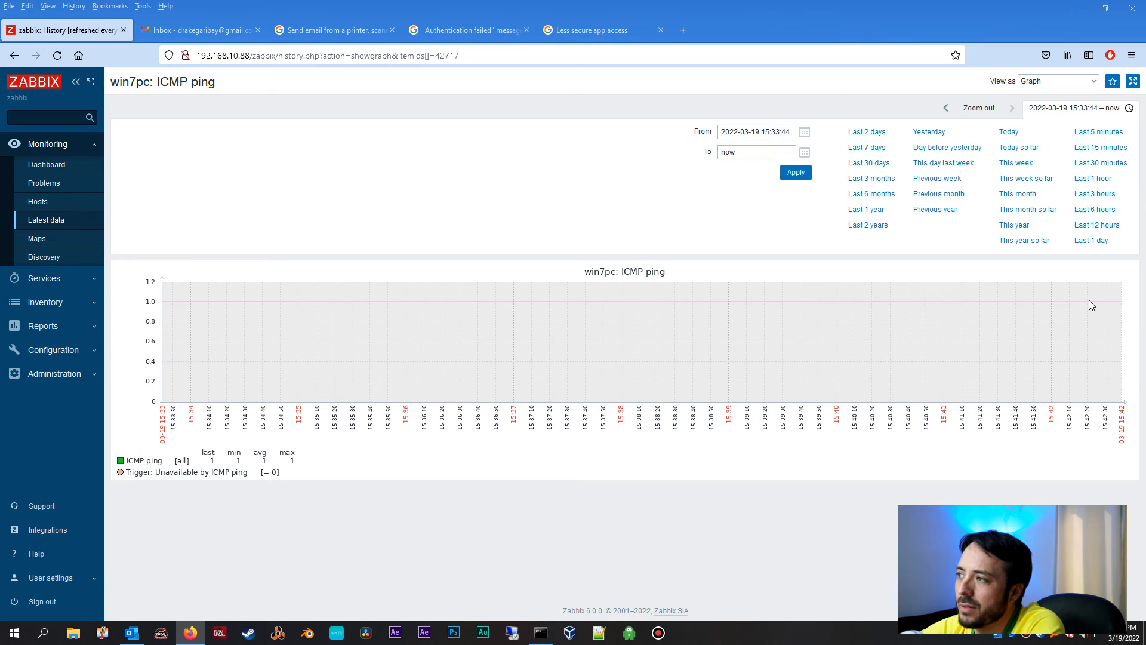
mouse_move(1086, 311)
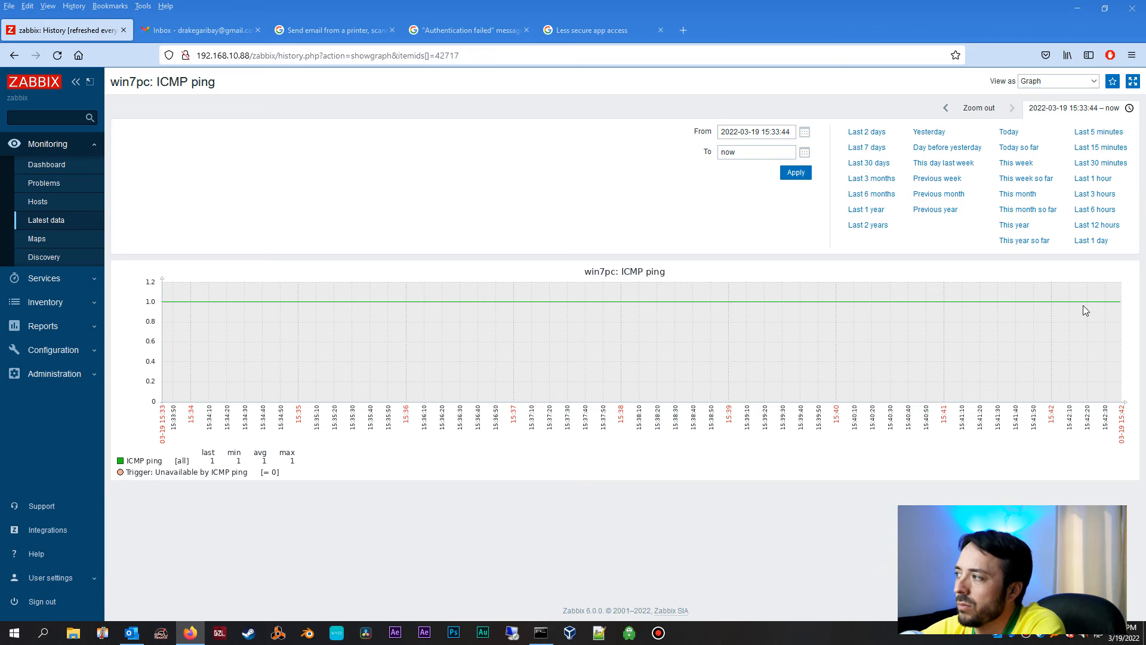
mouse_move(1076, 301)
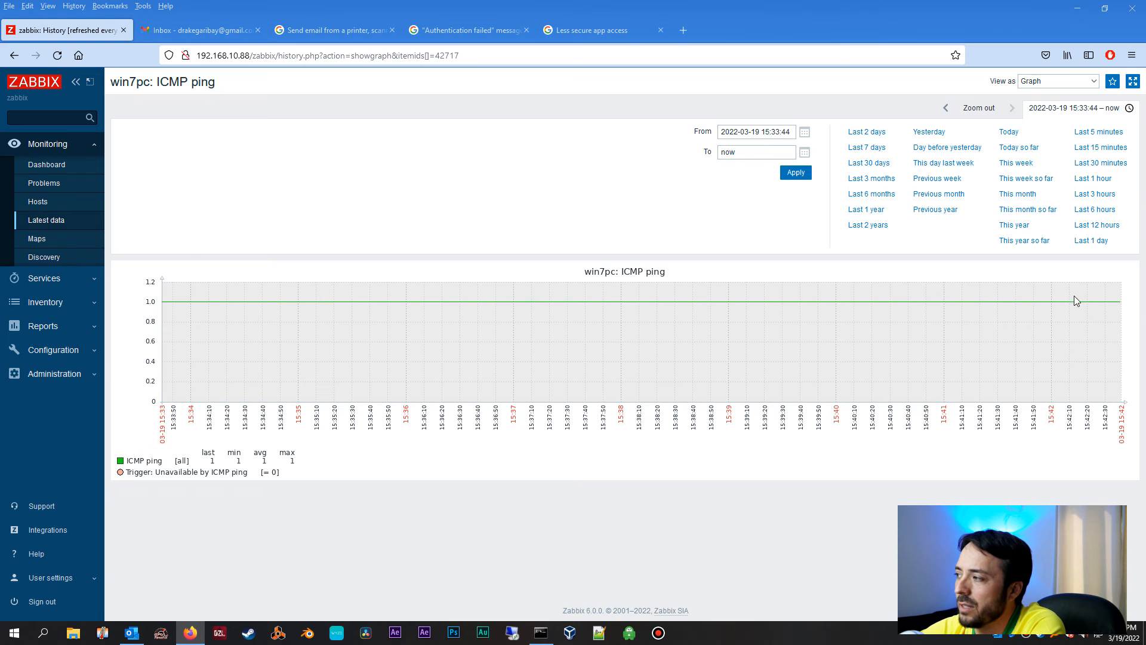
mouse_move(978, 457)
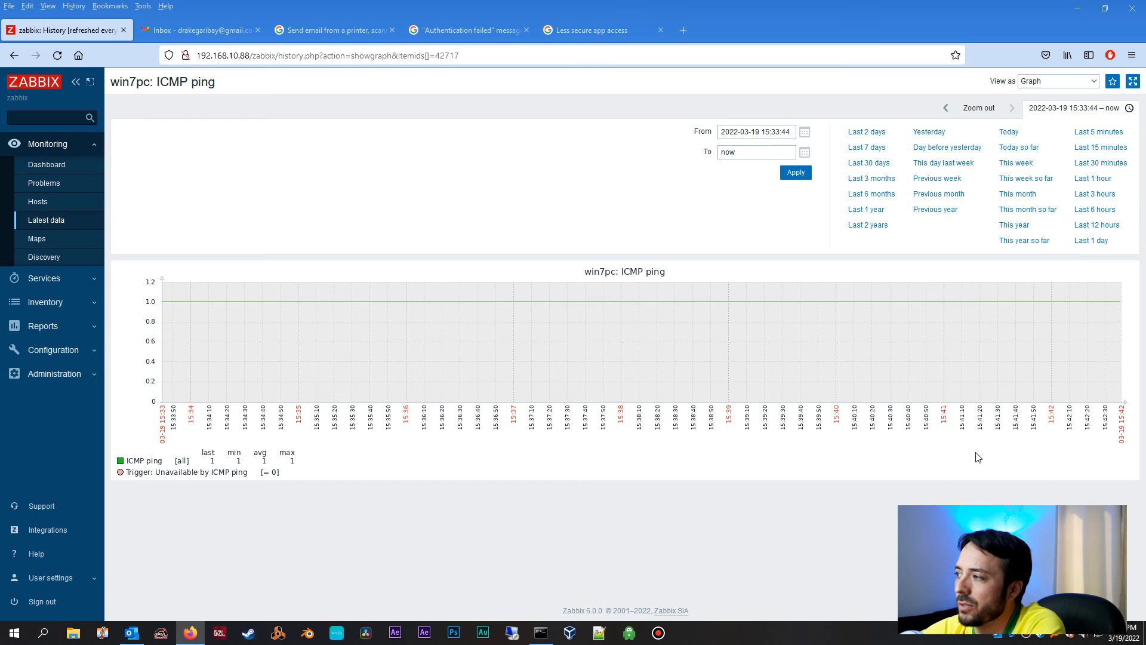
mouse_move(751, 535)
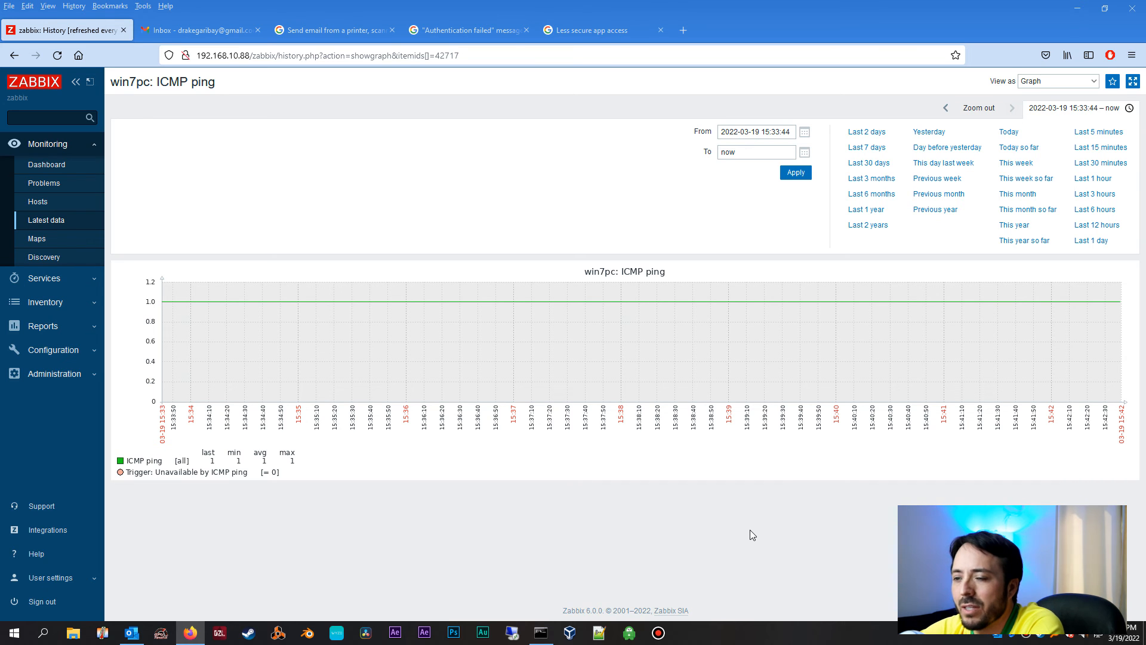
Glance at Gmail, then show the ping graph from 15:43:37 where the value drops to 0
left_click(201, 30)
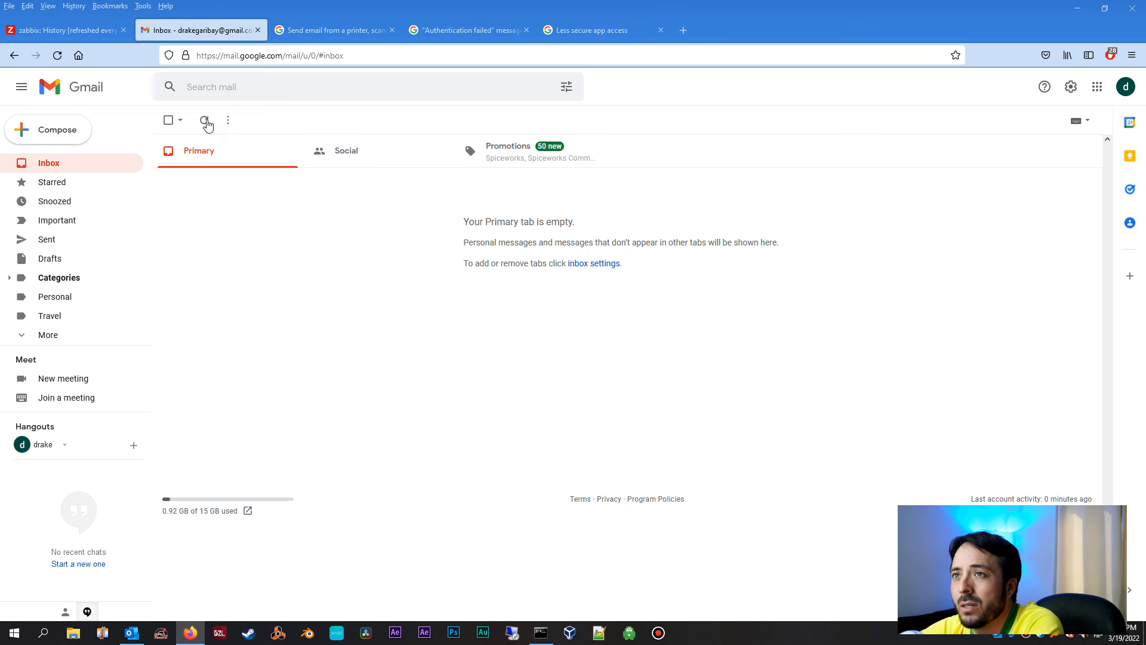
left_click(62, 29)
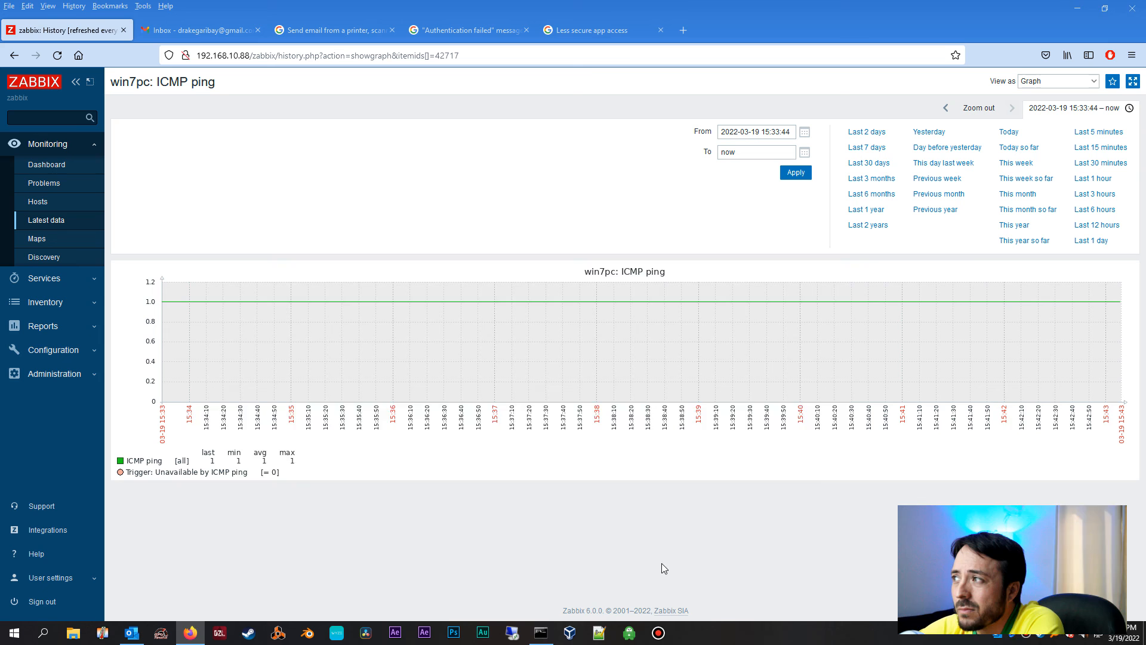
left_click(540, 632)
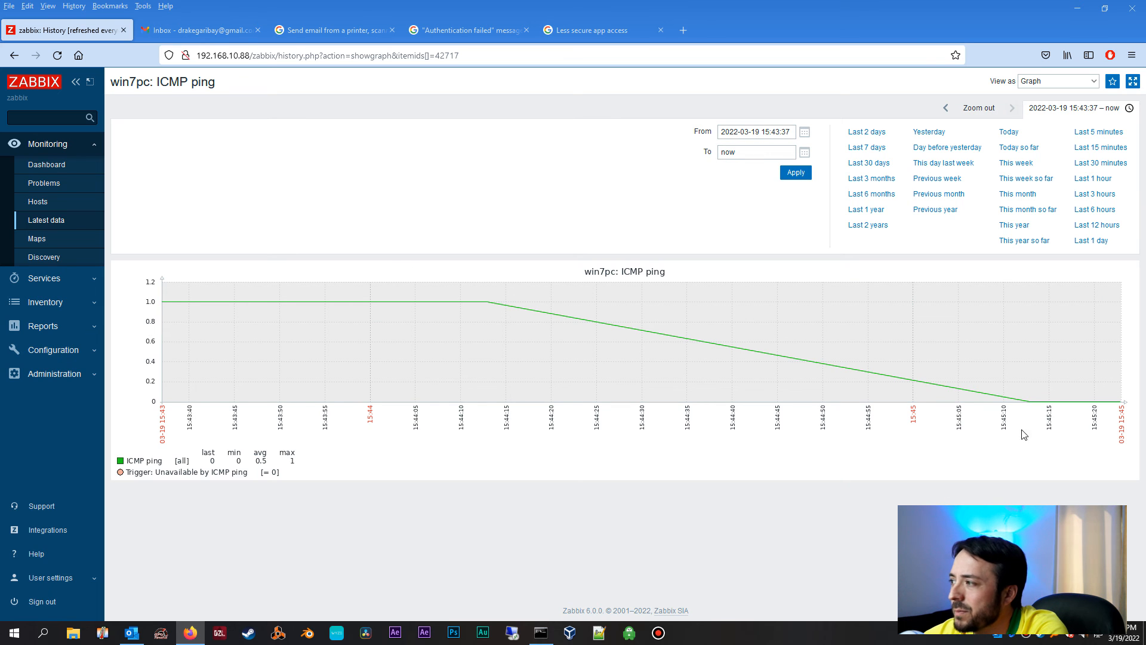
mouse_move(818, 472)
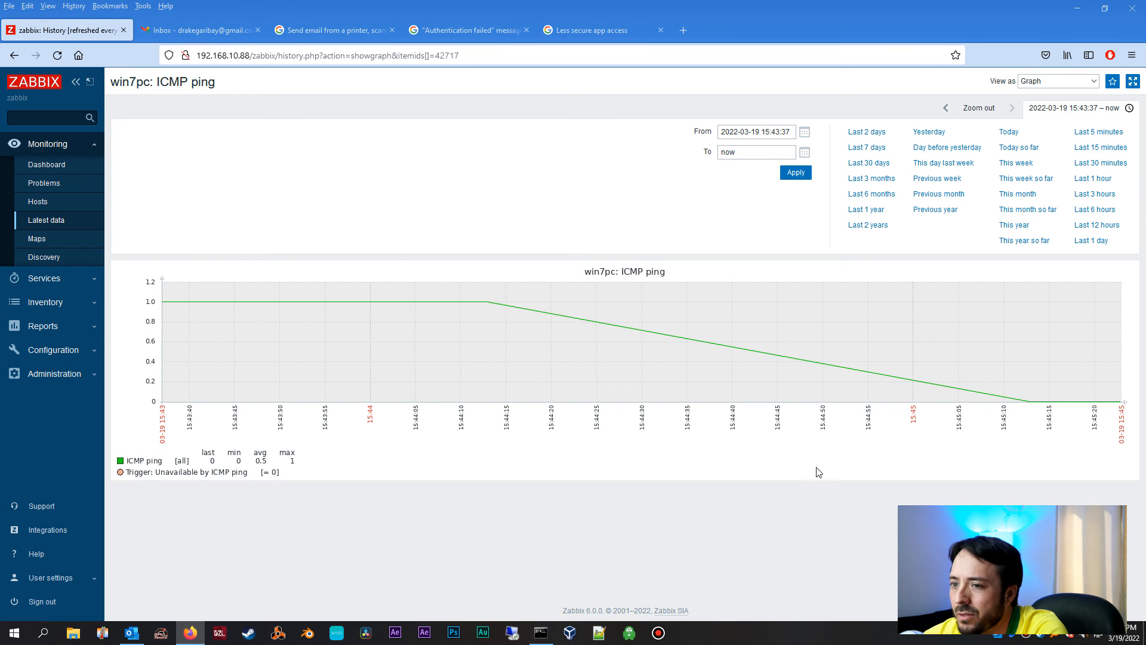
Read the 'Problem: Unavailable by ICMP ping' alert in Gmail and return to the Zabbix graph
left_click(201, 29)
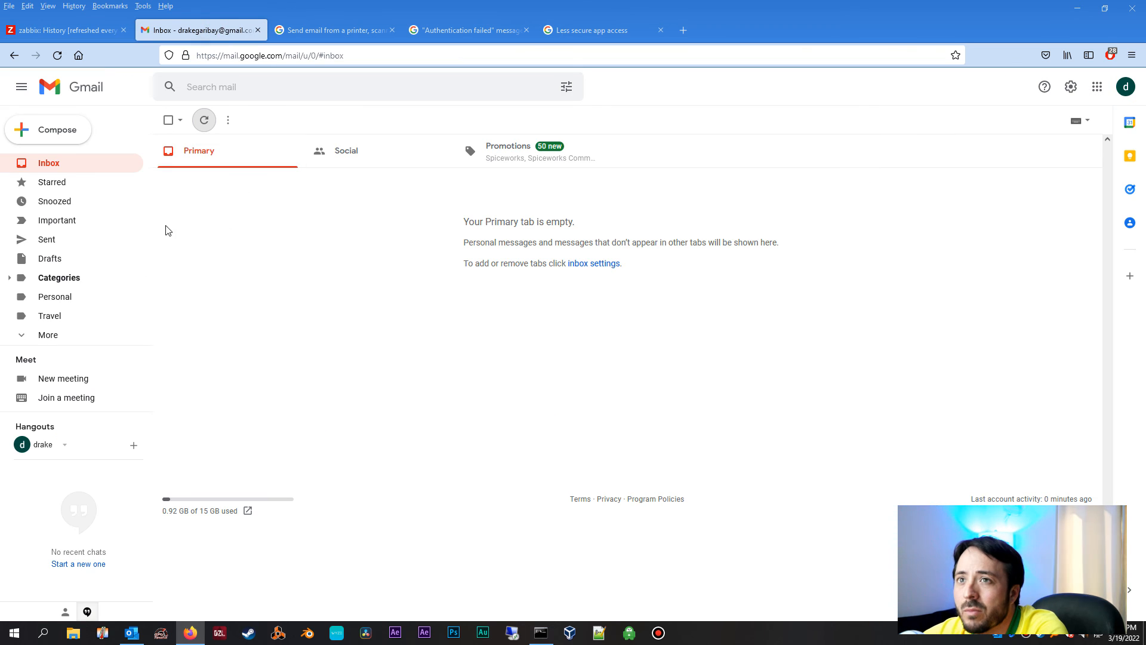
mouse_move(205, 119)
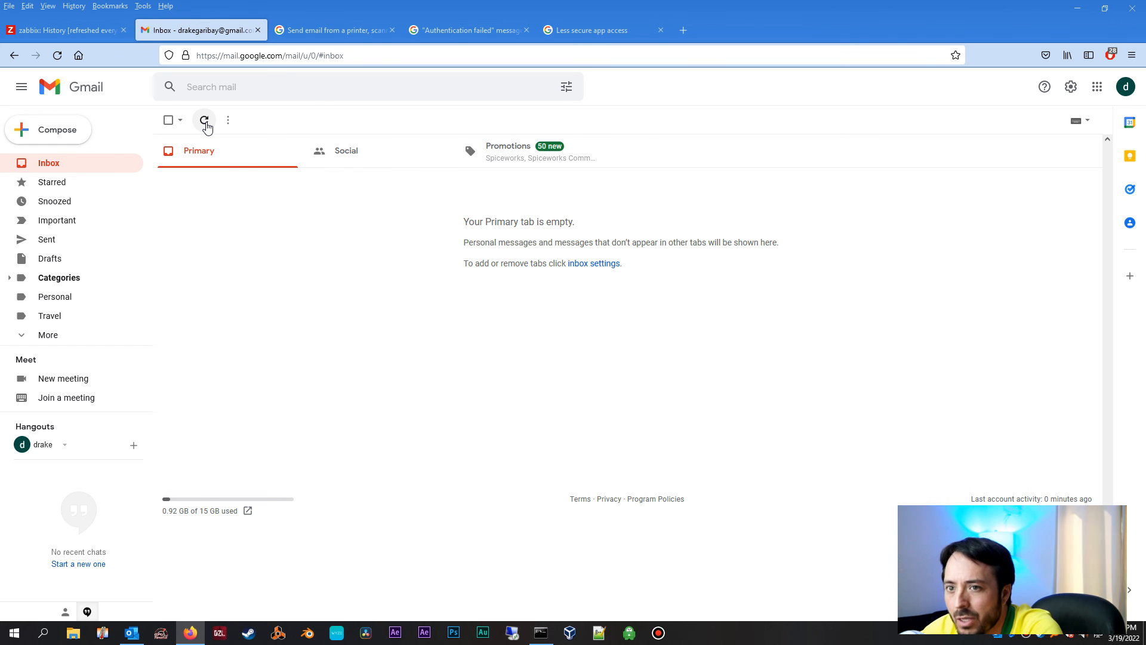
left_click(204, 119)
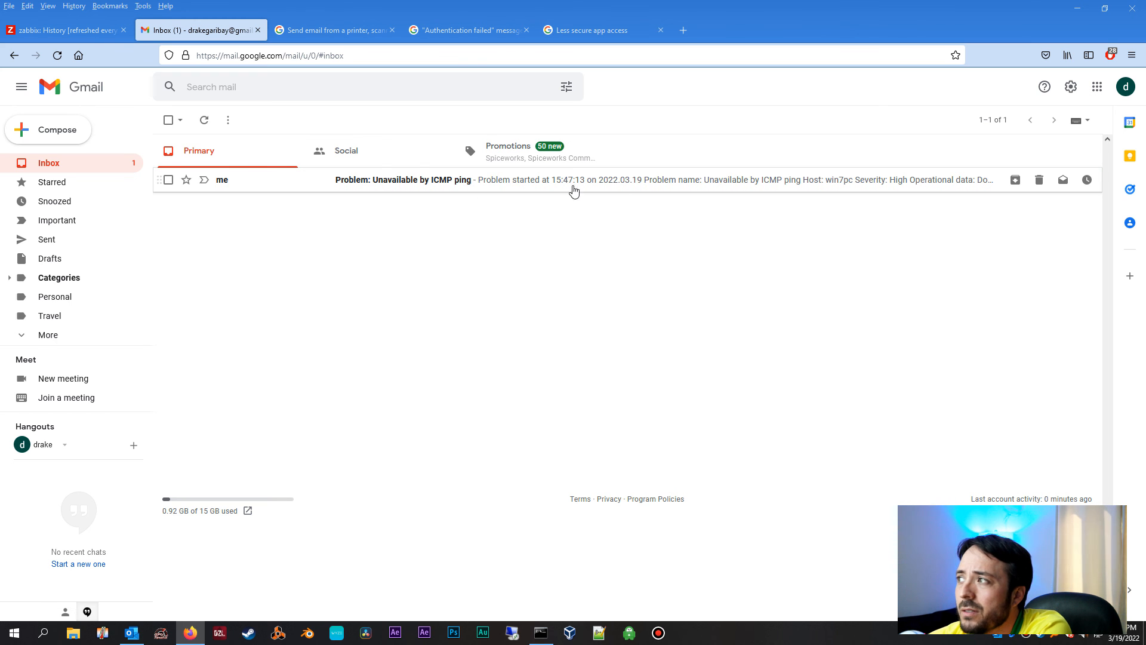
mouse_move(344, 191)
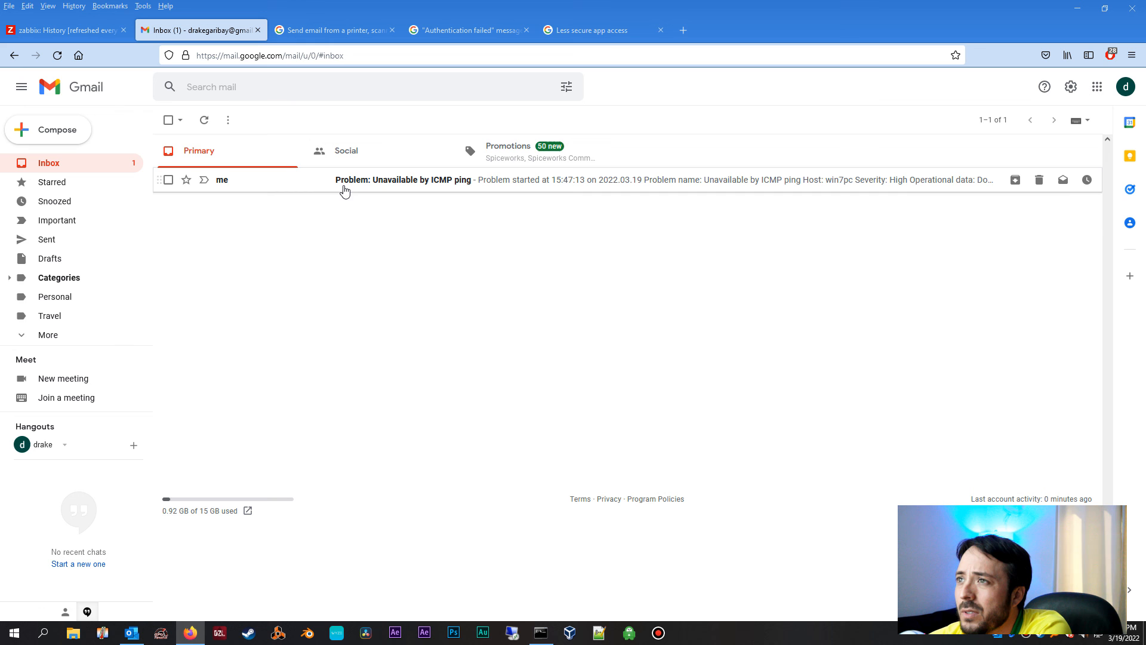
mouse_move(469, 193)
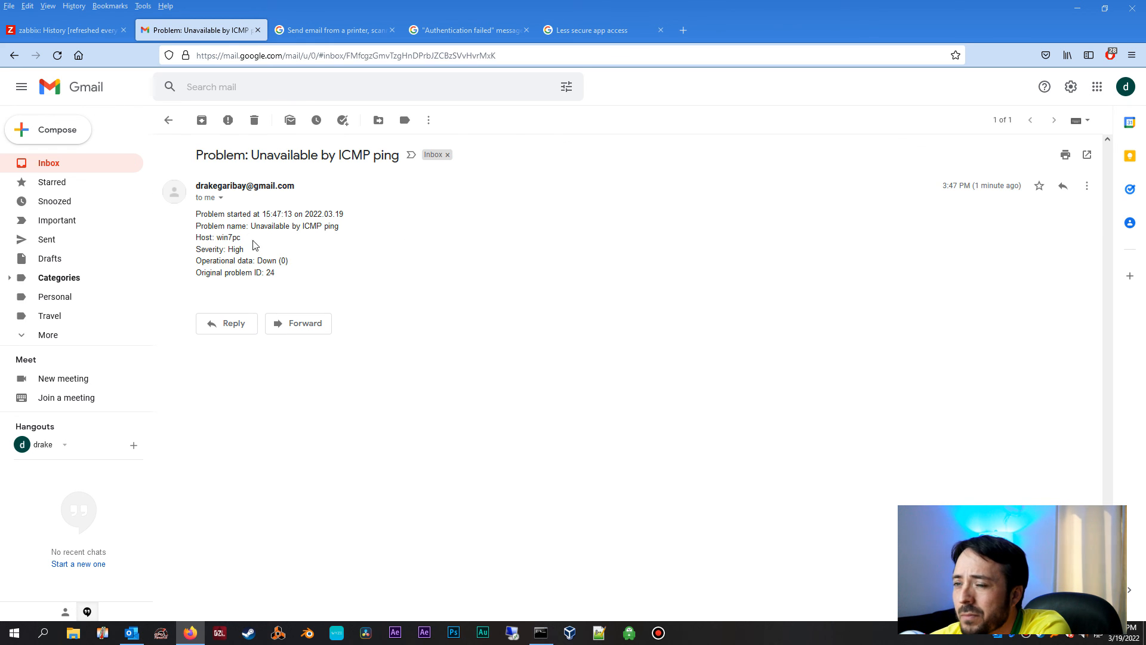
double_click(289, 213)
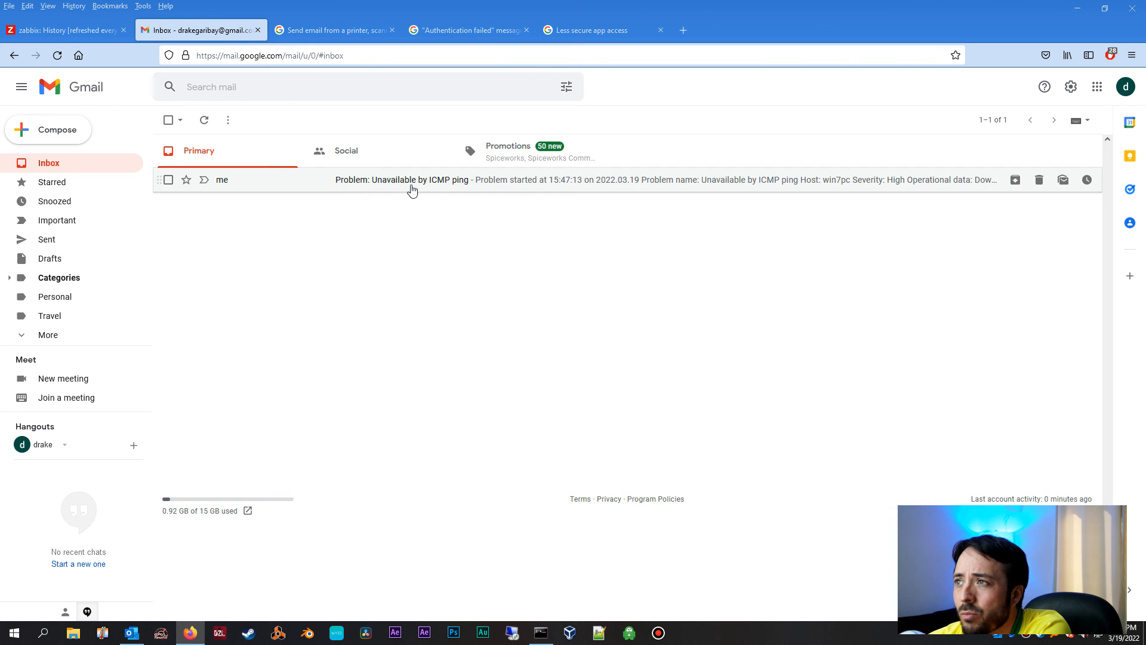
left_click(66, 30)
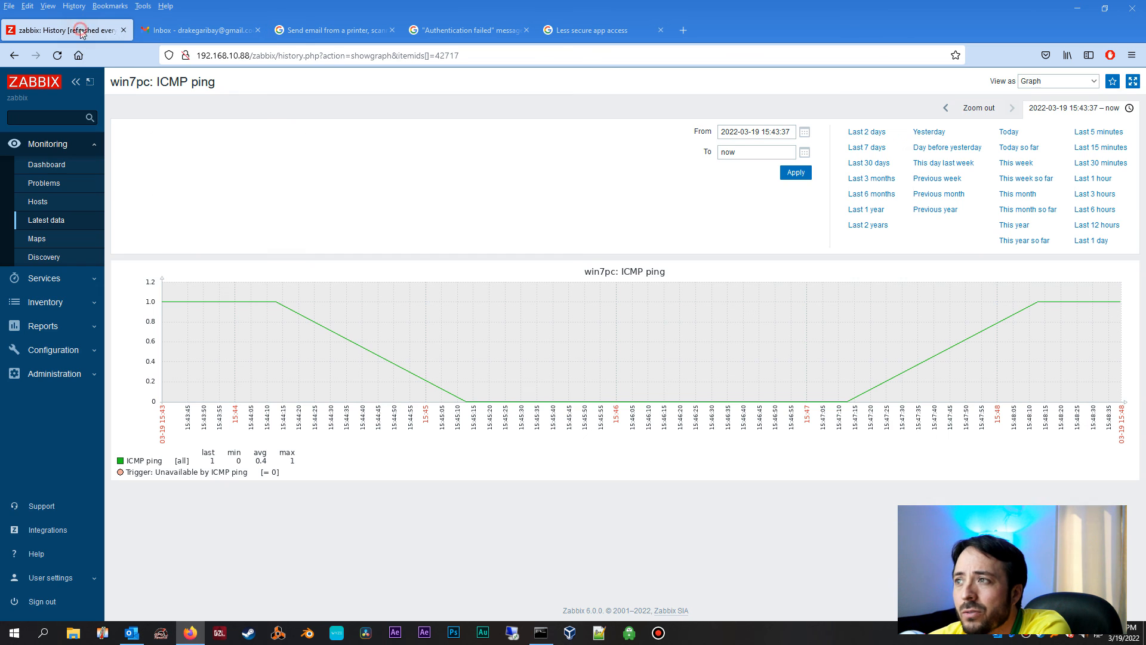
Read the 'Resolved in 3m 0s' Gmail alert for win7pc, then return to the Zabbix ping graph
left_click(201, 30)
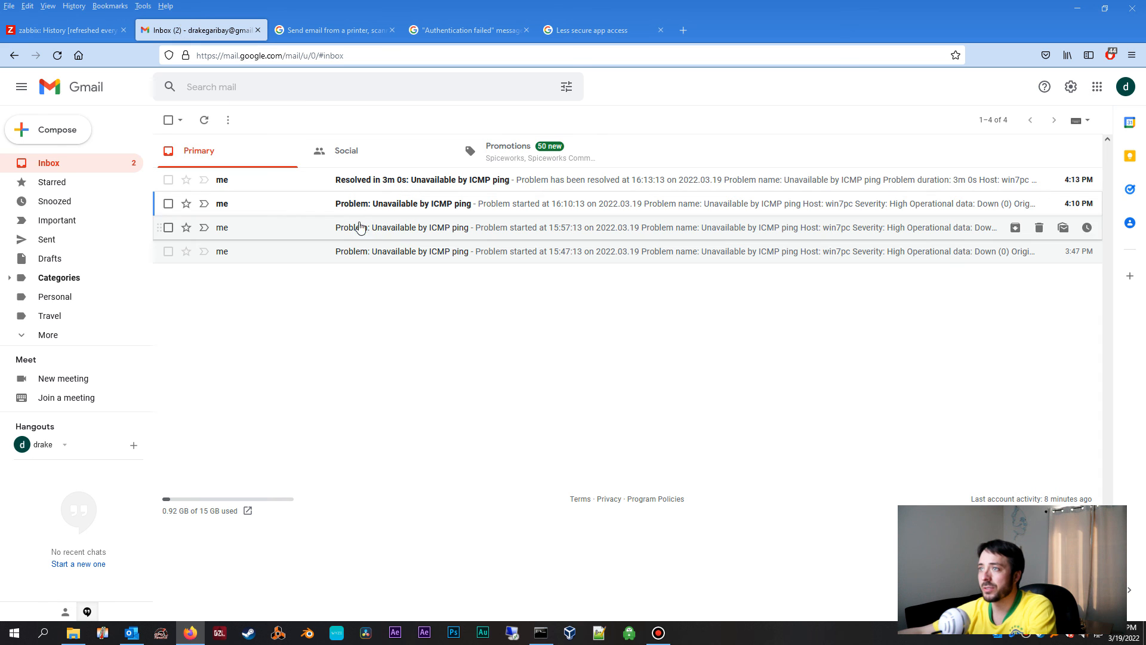
mouse_move(376, 181)
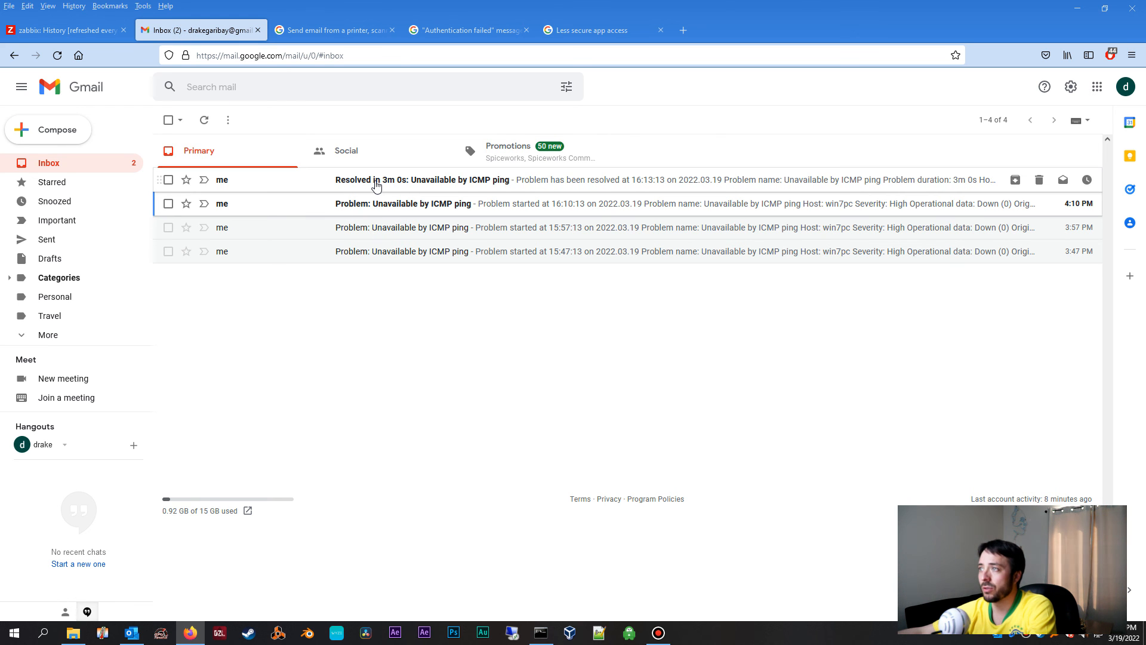
left_click(423, 179)
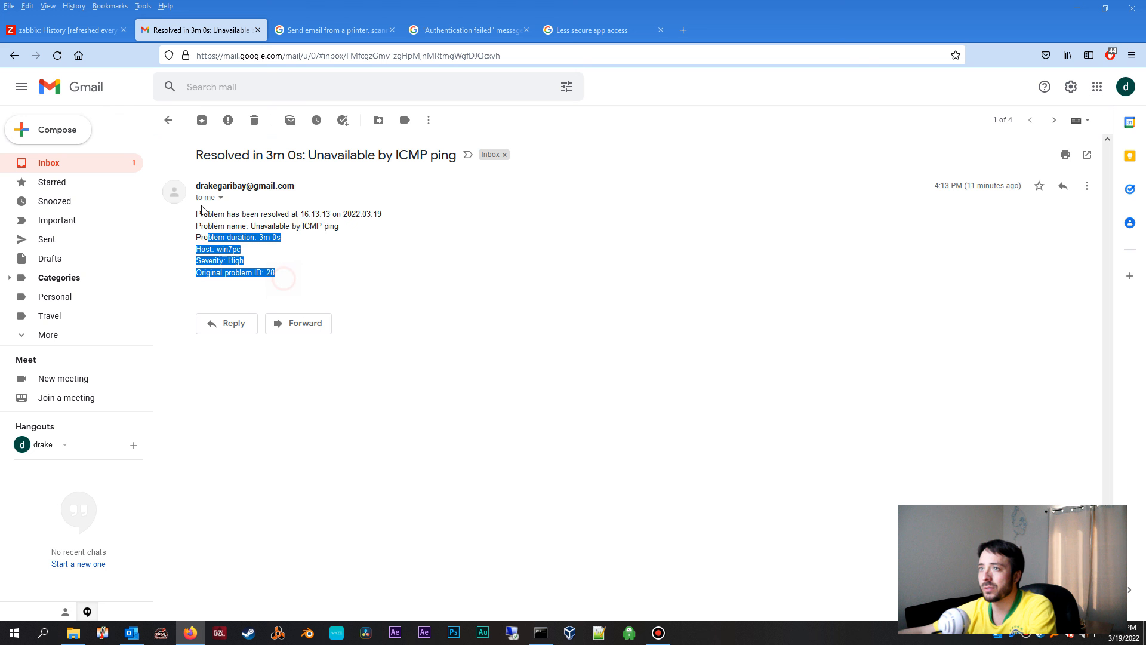
left_click(325, 265)
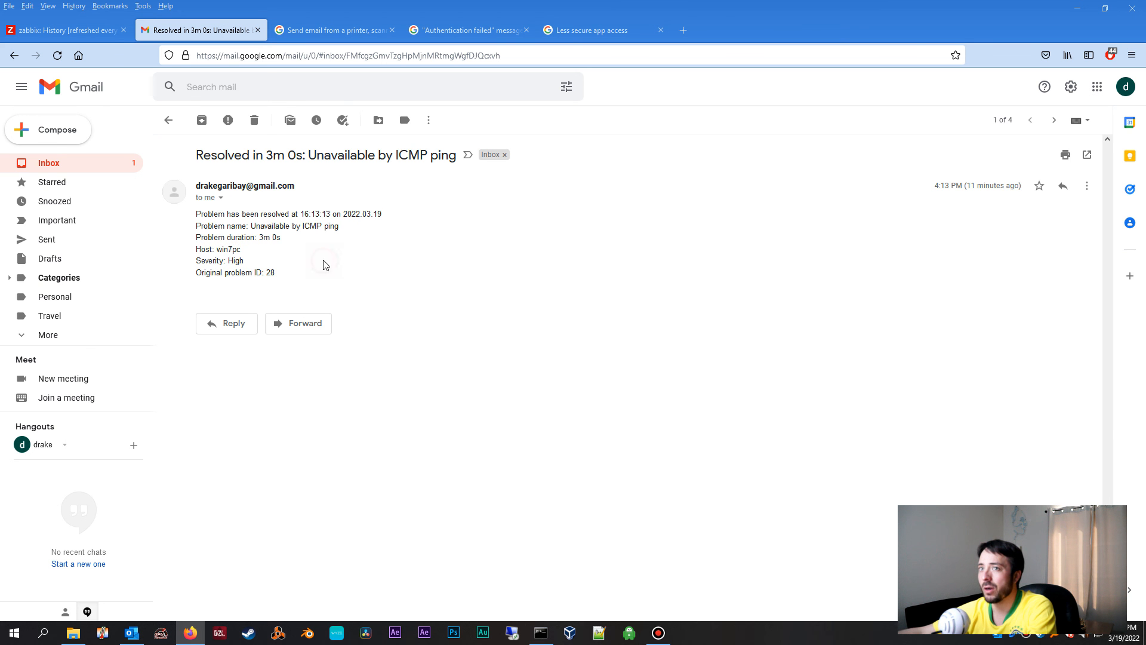
left_click(65, 30)
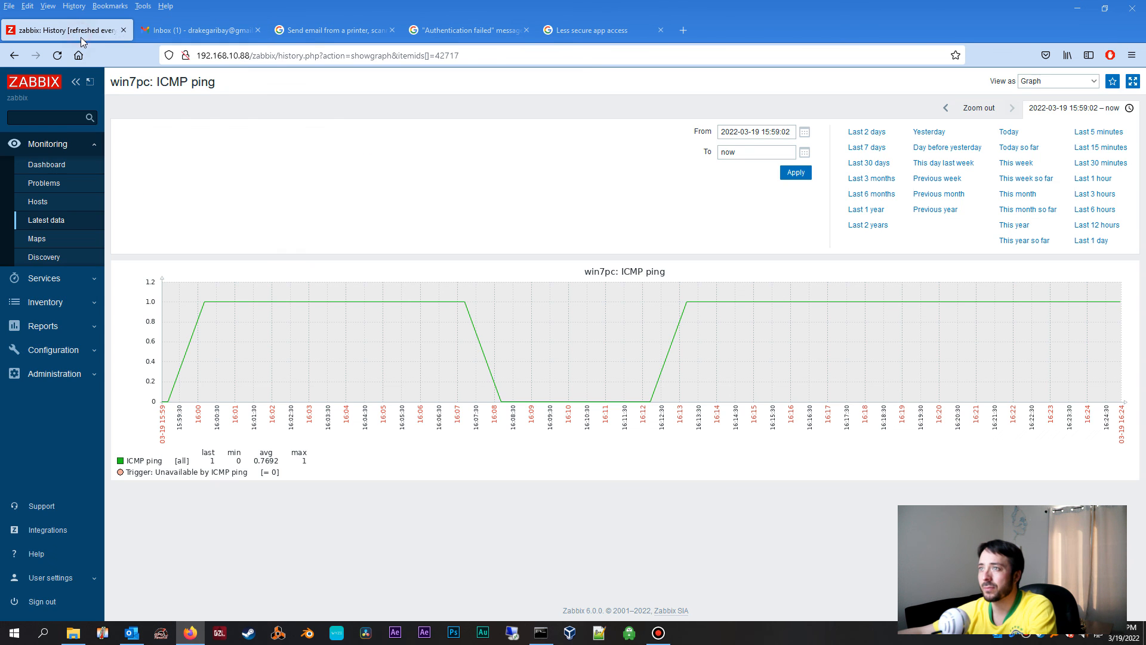